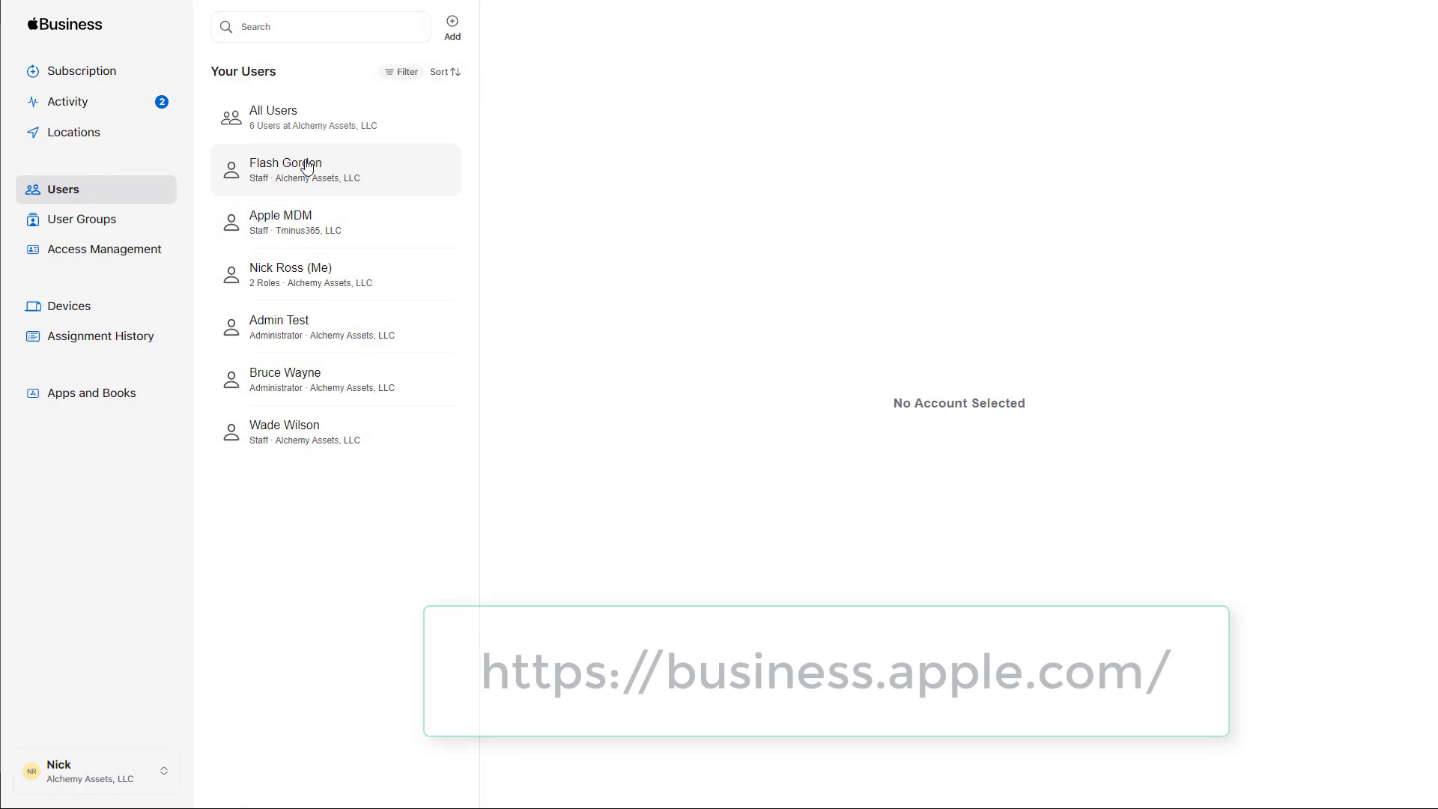
mouse_move(365, 576)
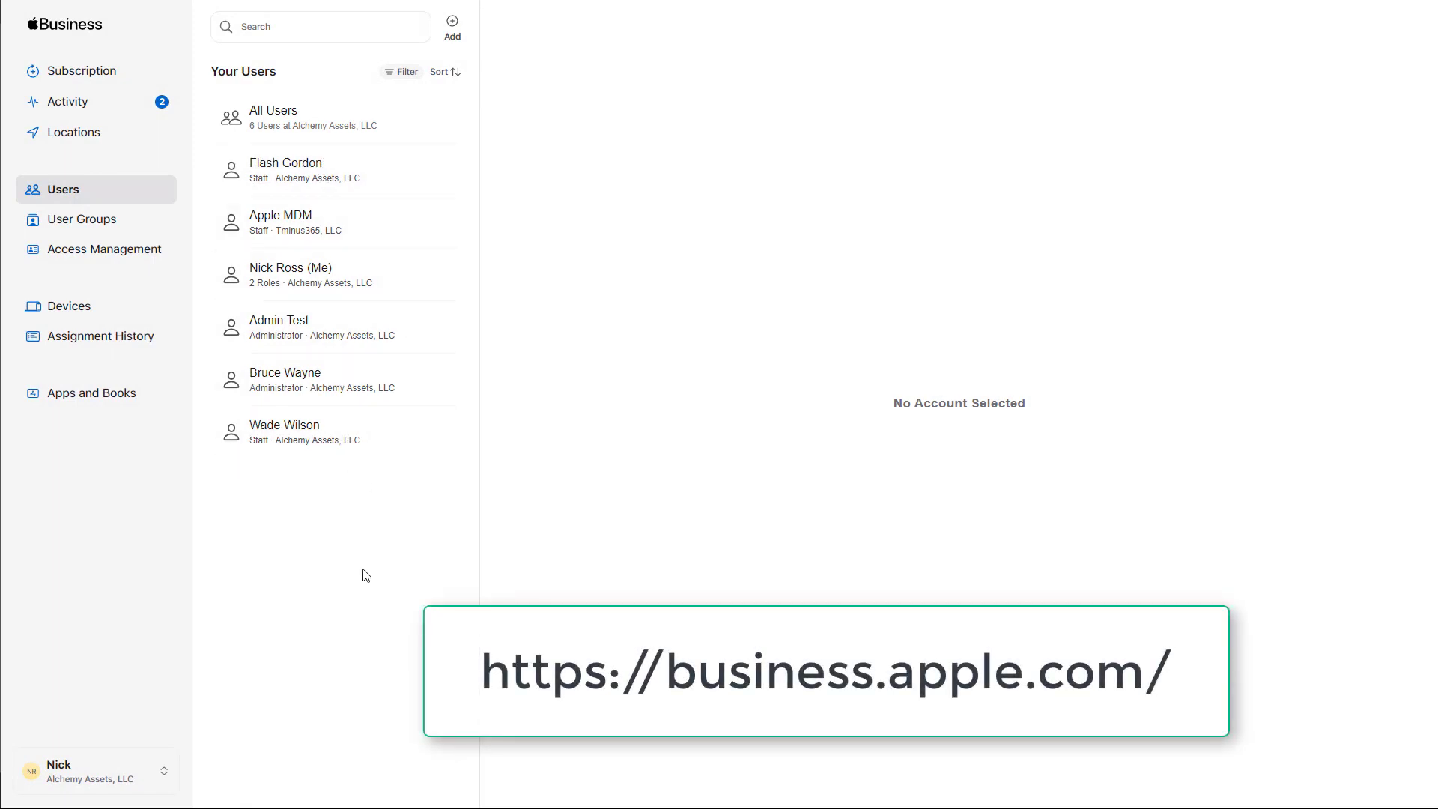
- Go to the organisation Preferences from the account menu in Apple Business Manager
click(96, 770)
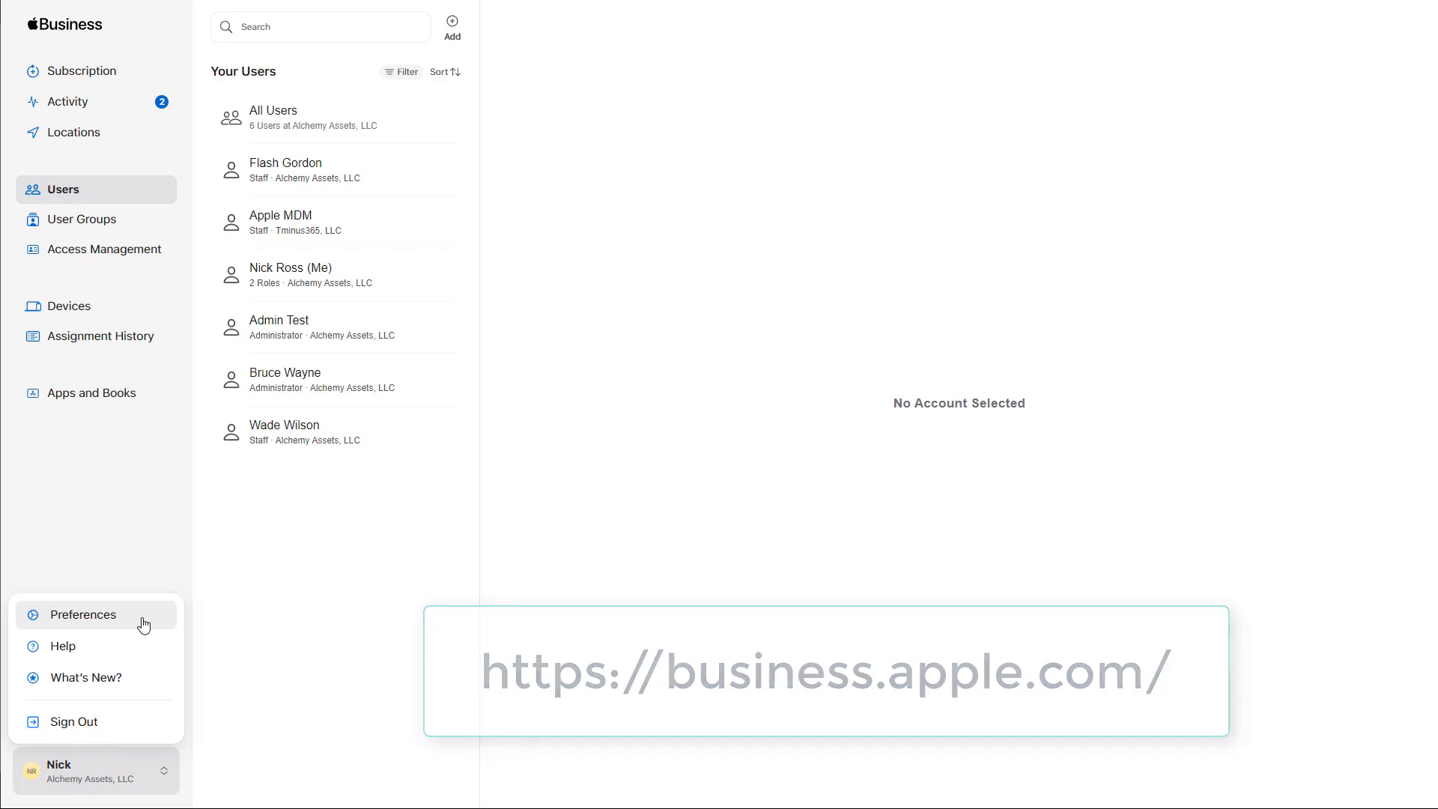
click(84, 614)
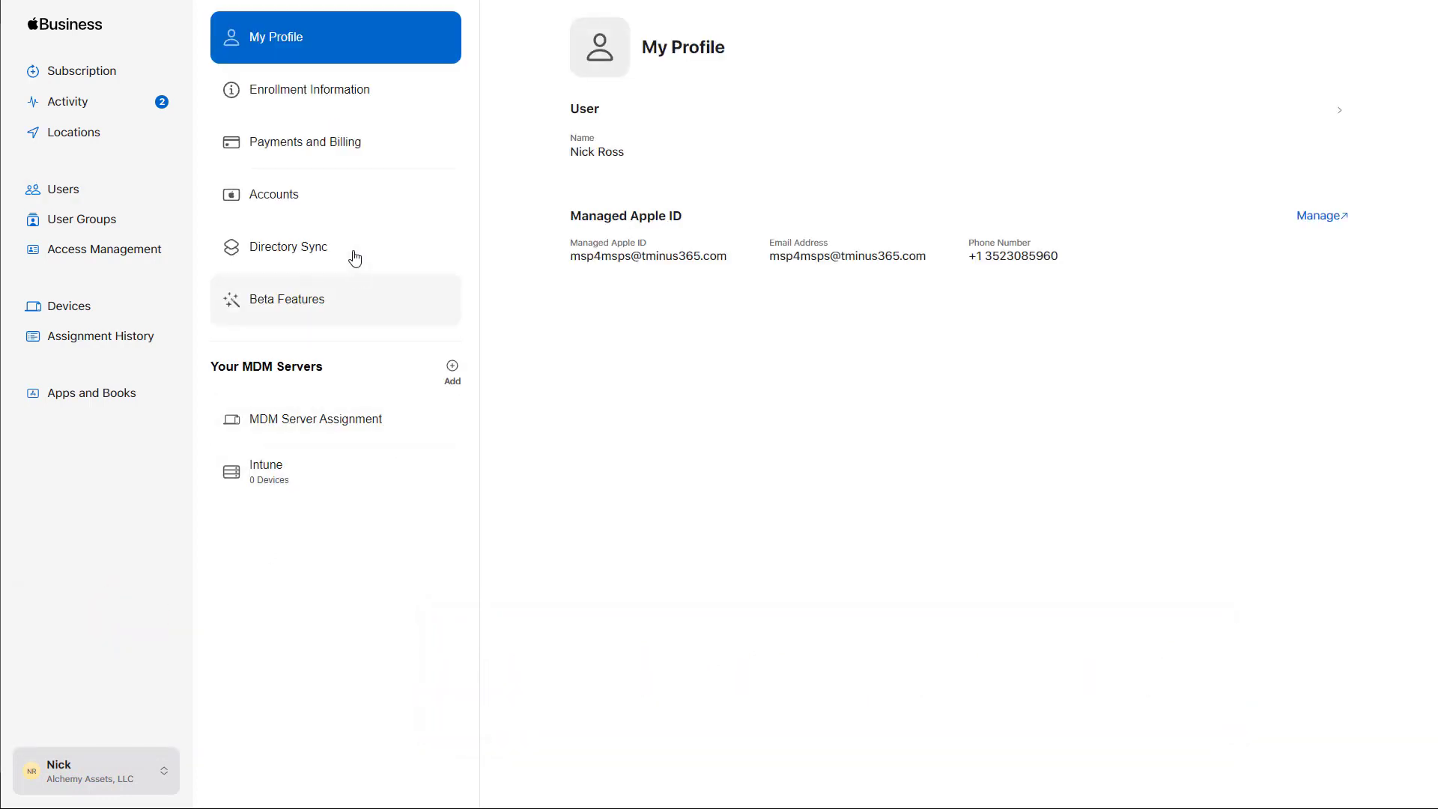
- Enable Microsoft Azure AD Sync under Directory Sync, copying its token and tenant URL
click(289, 247)
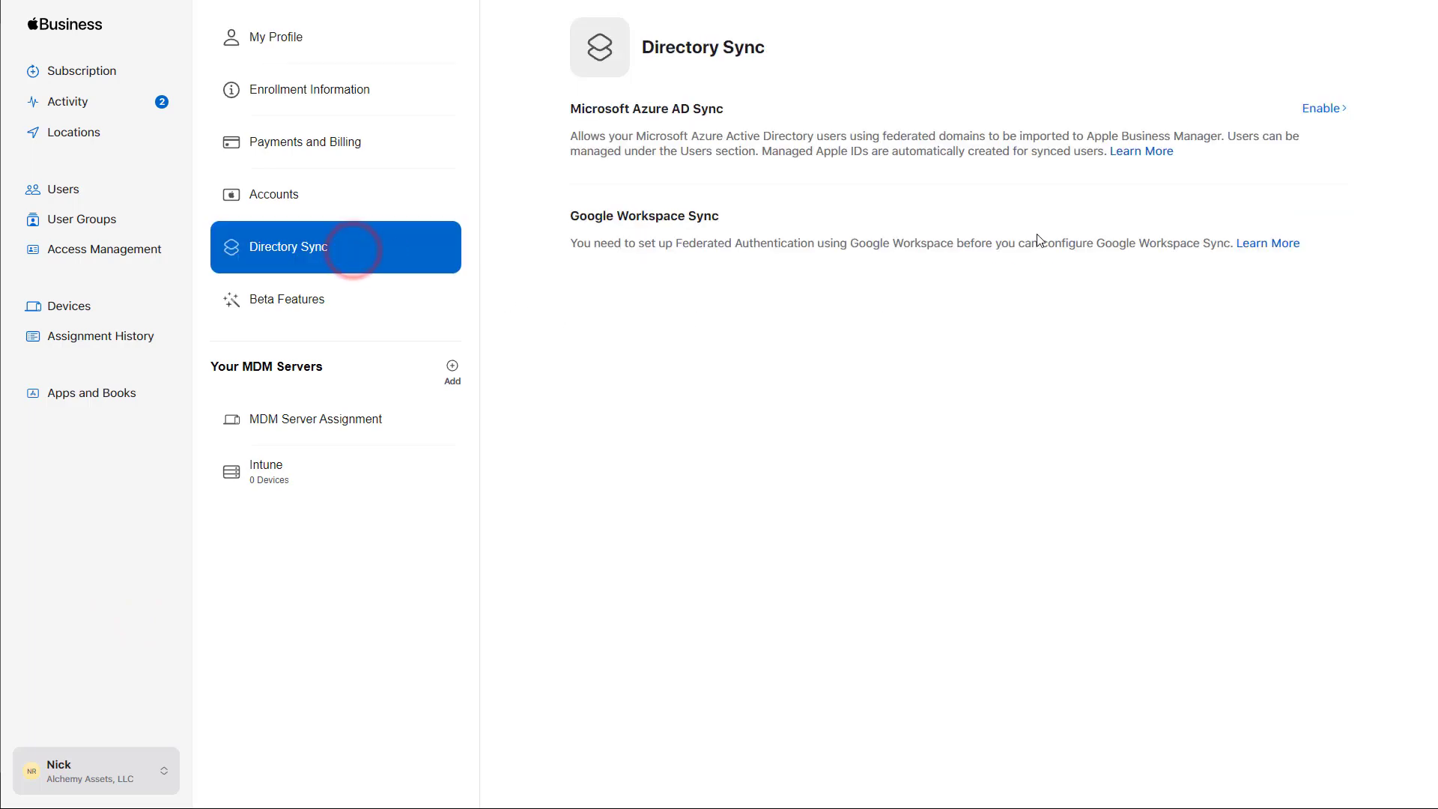
click(1324, 108)
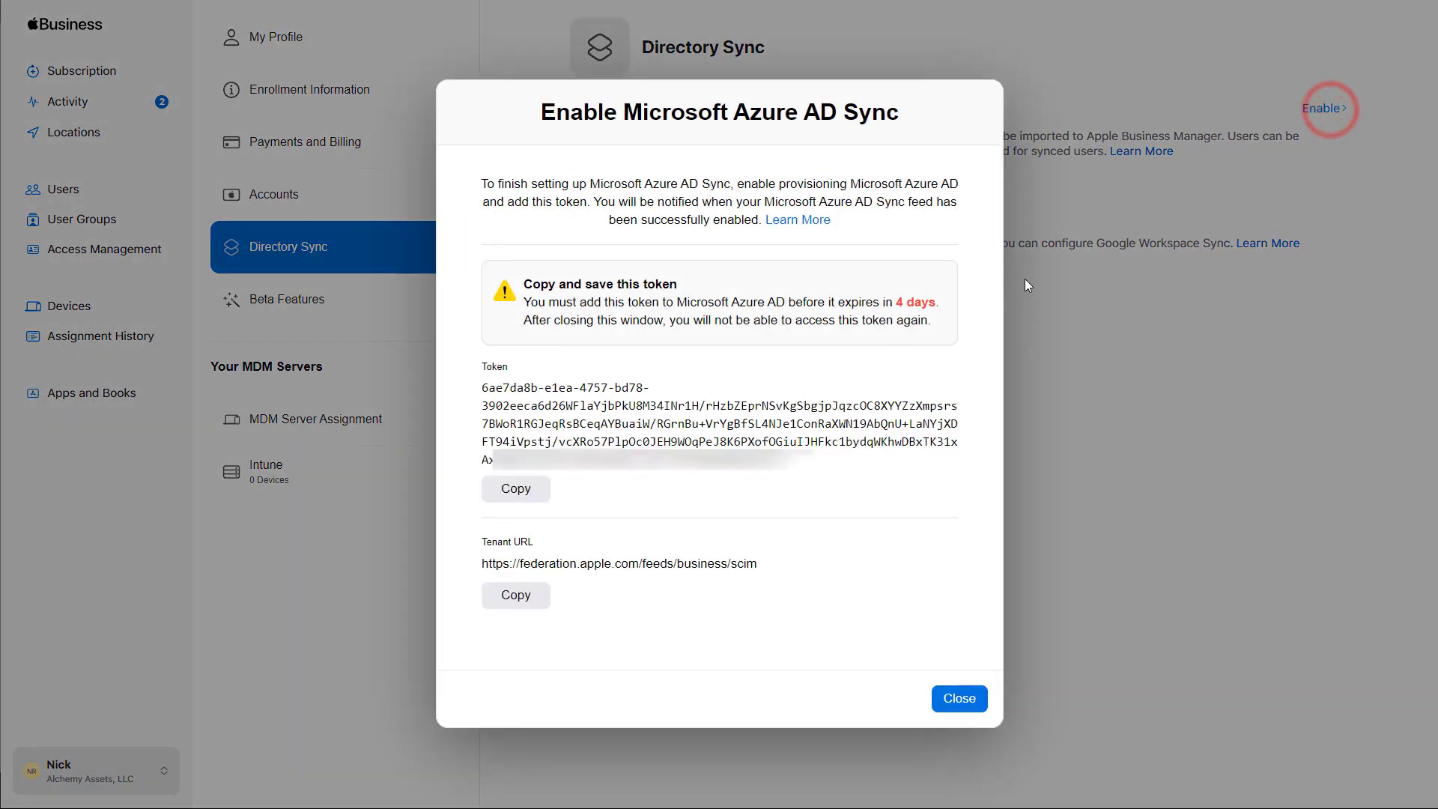
mouse_move(716, 289)
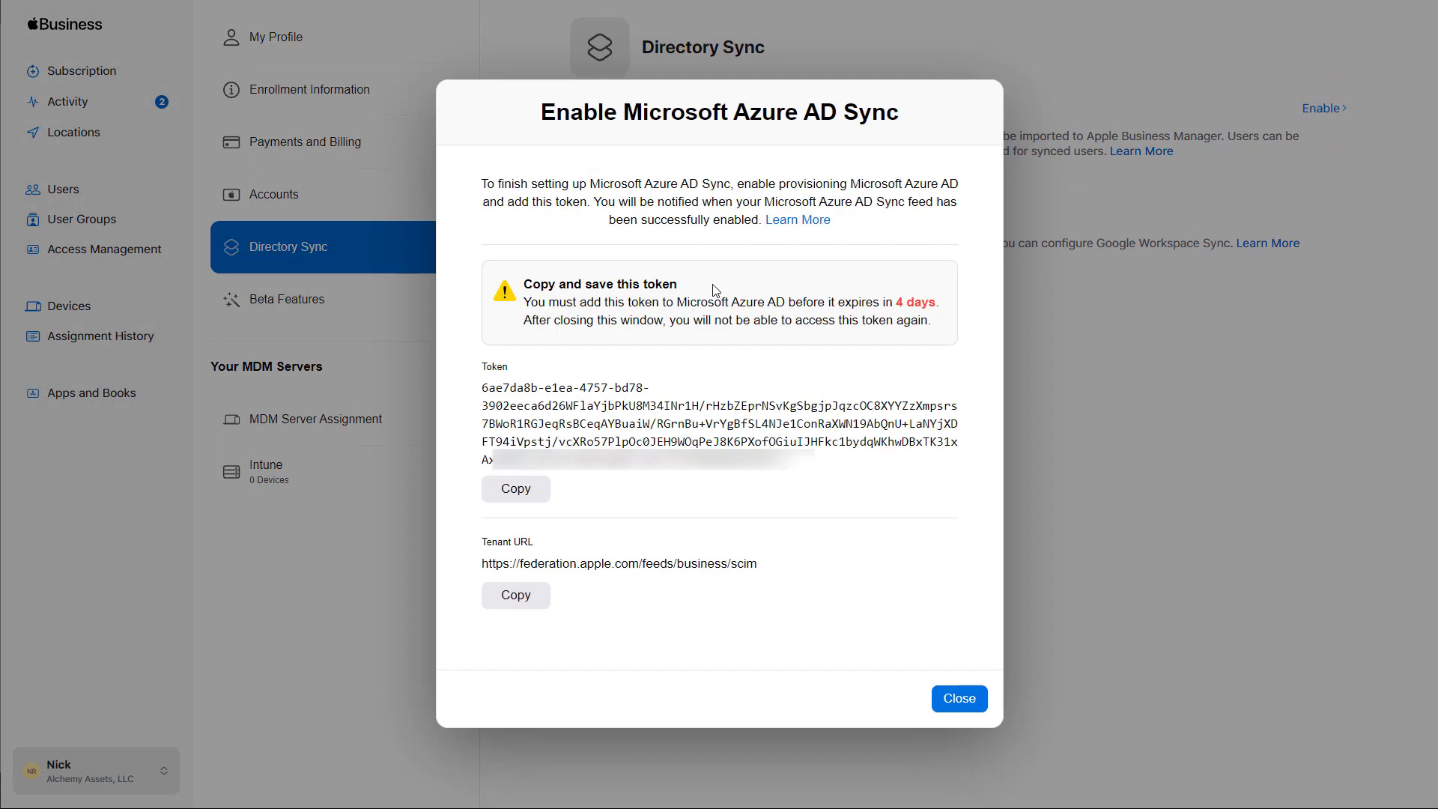
mouse_move(782, 373)
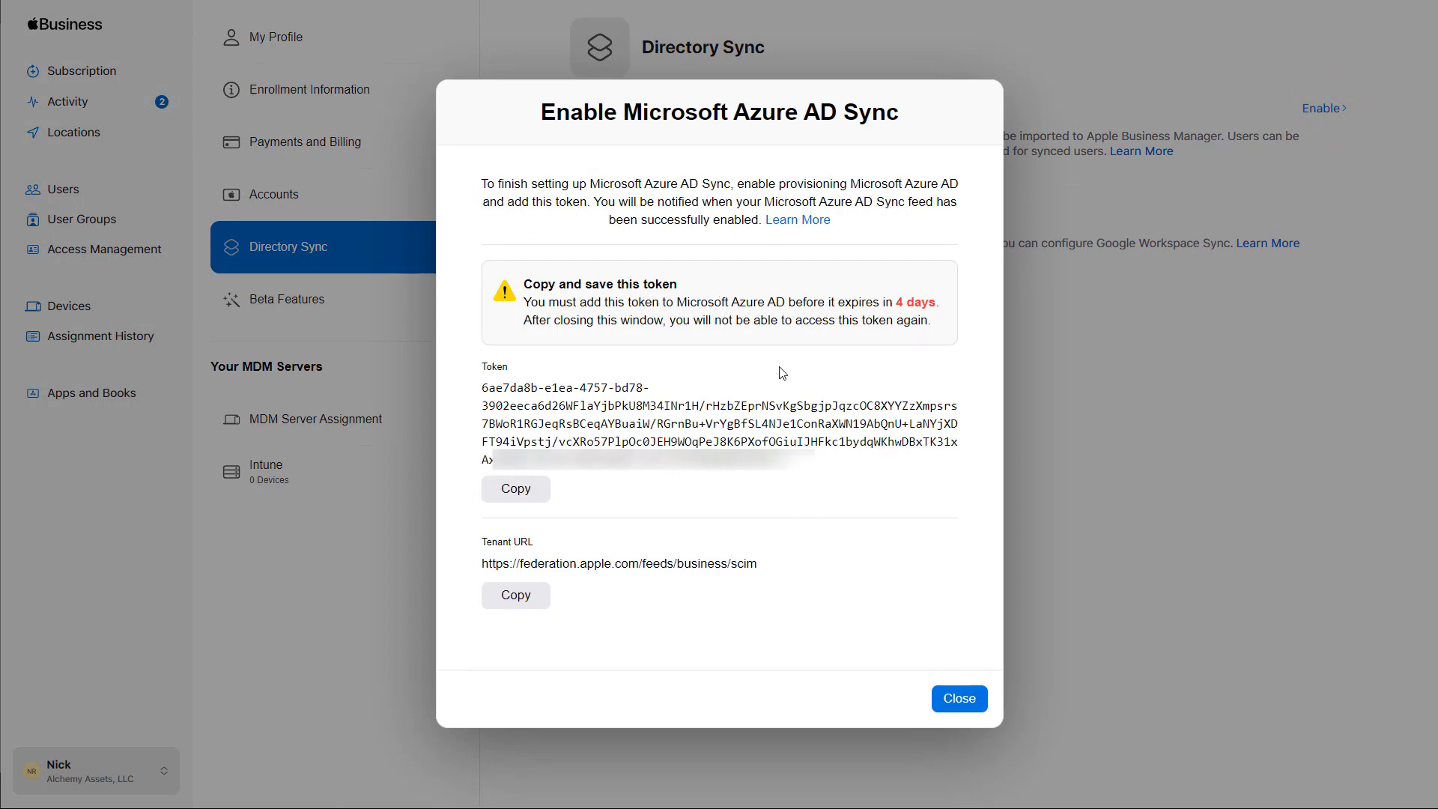
mouse_move(578, 586)
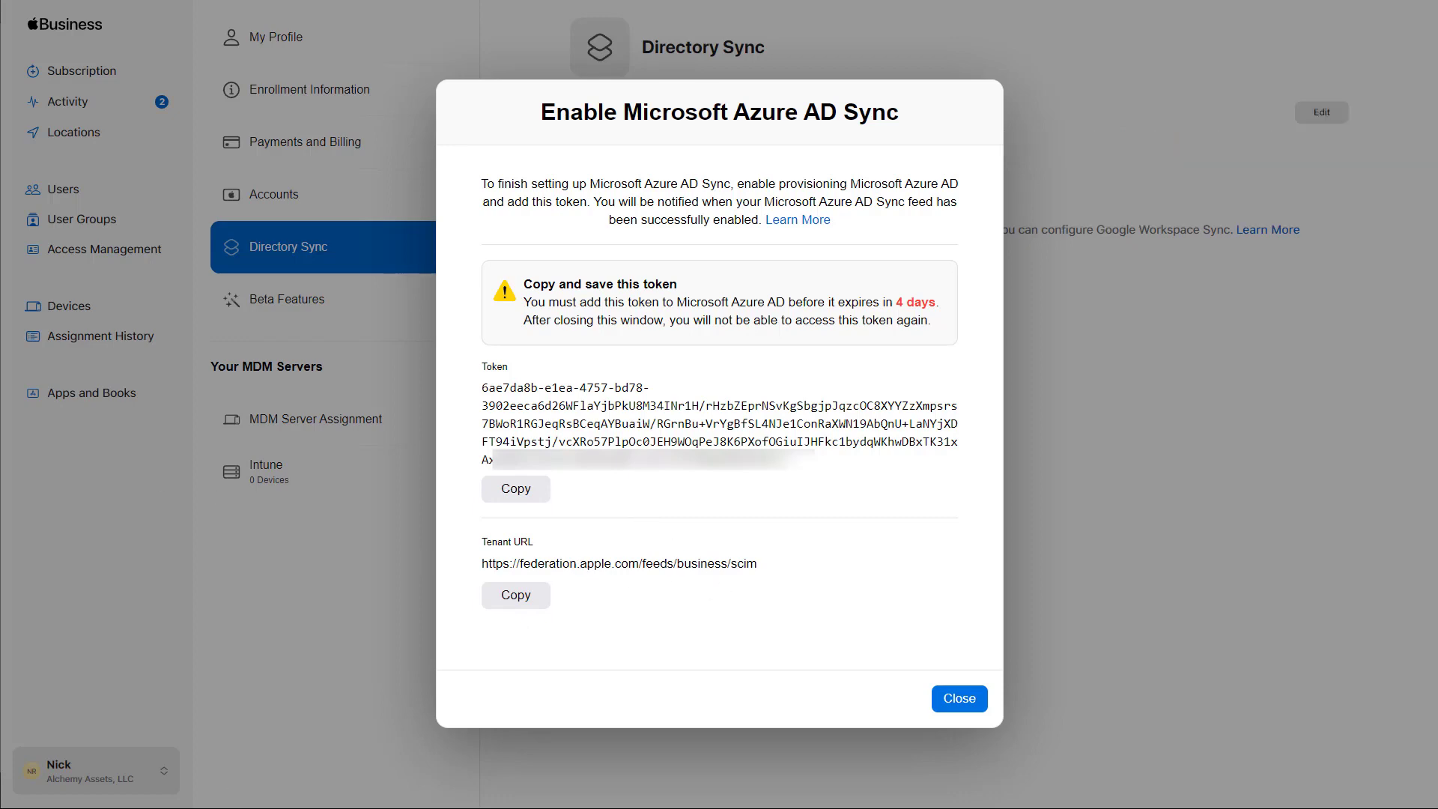
click(958, 698)
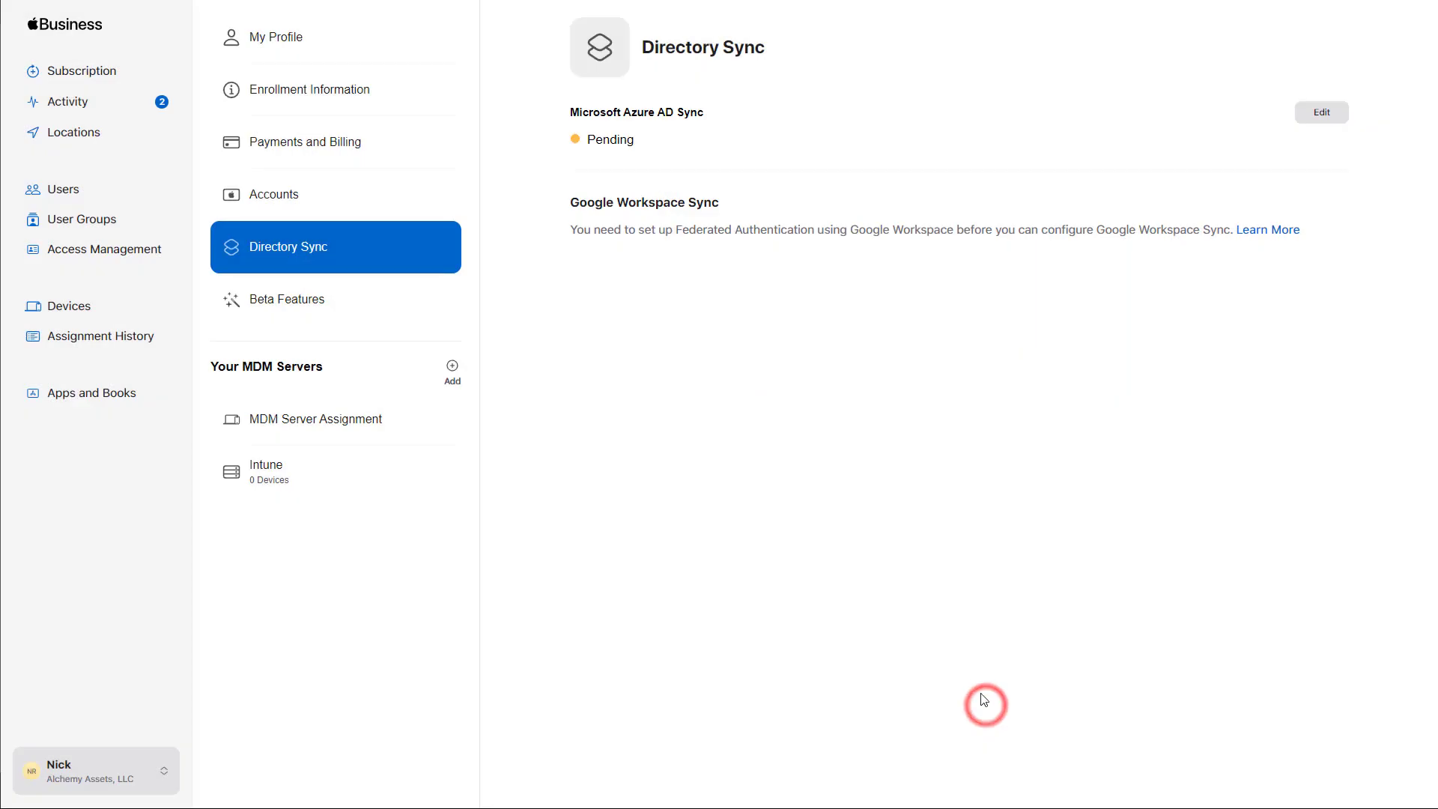
mouse_move(799, 592)
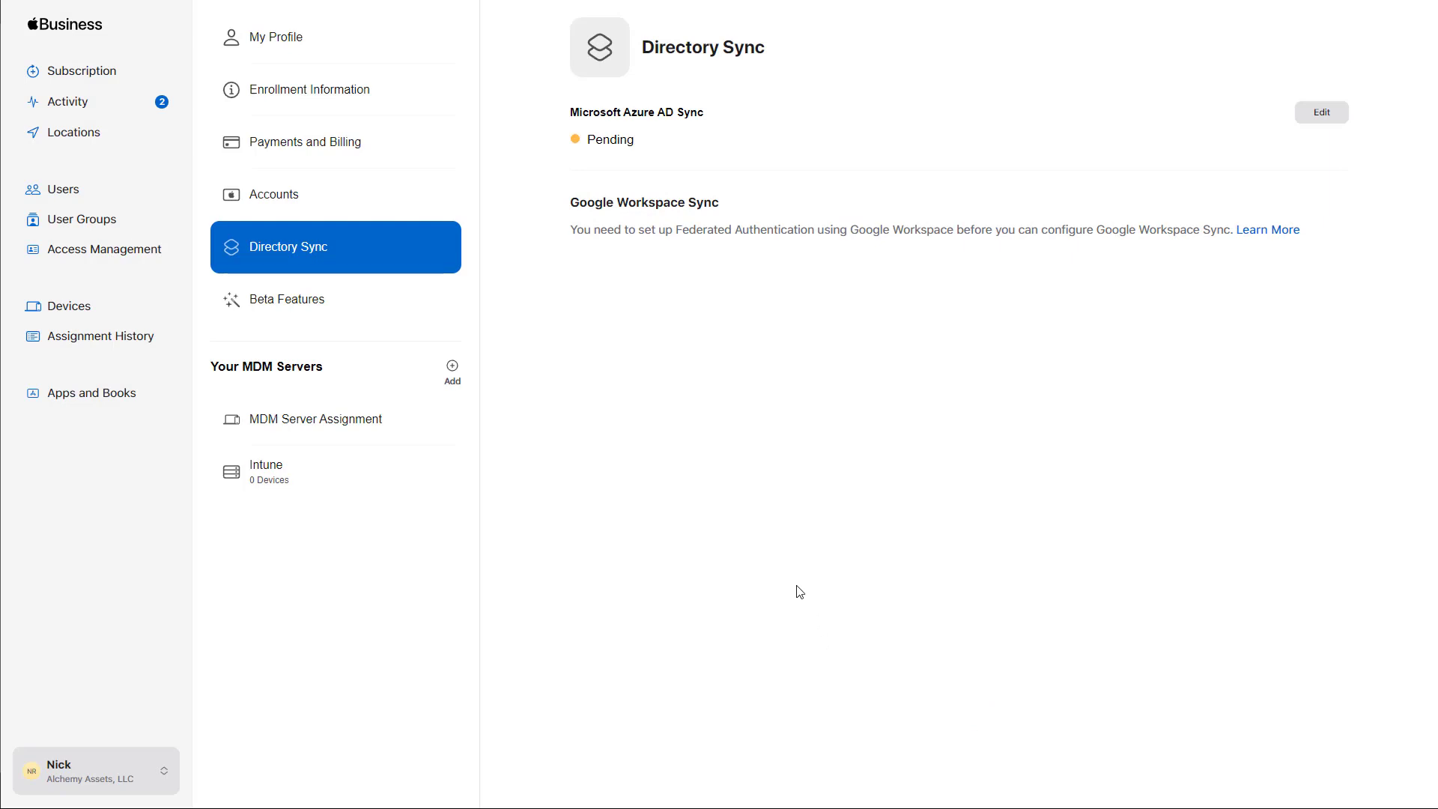
mouse_move(374, 523)
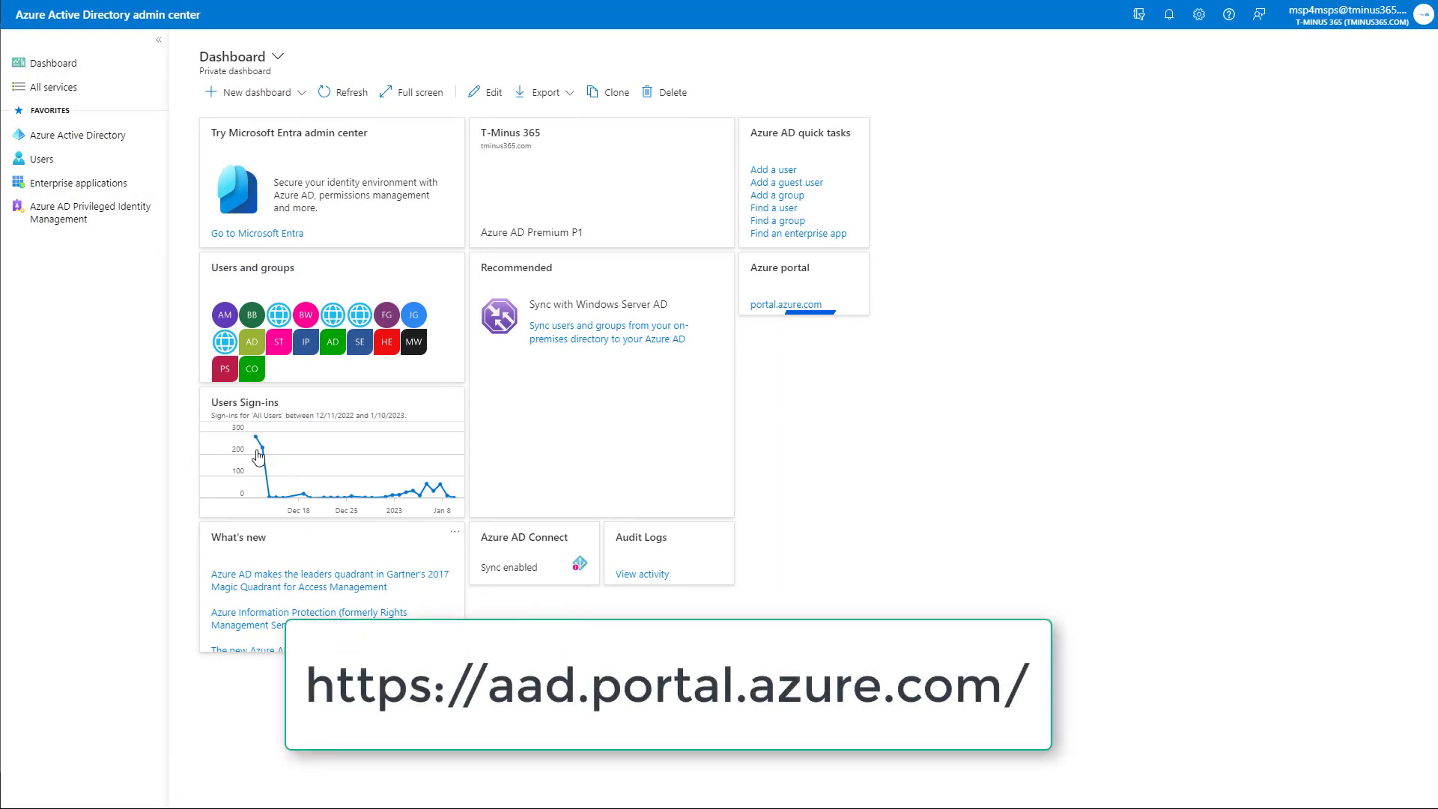
mouse_move(87, 135)
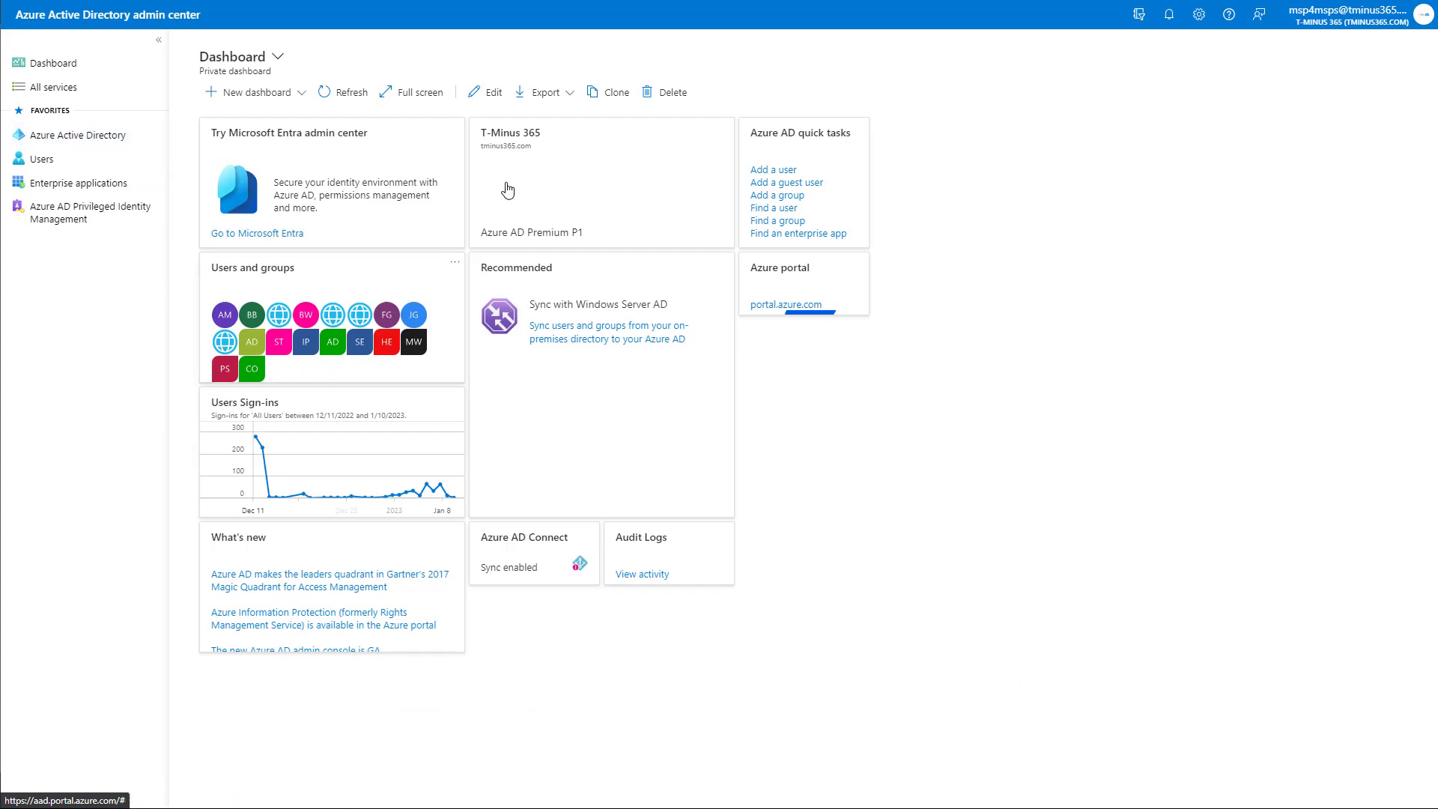
- Navigate from Azure Active Directory to the Apple Business Manager enterprise application
click(76, 135)
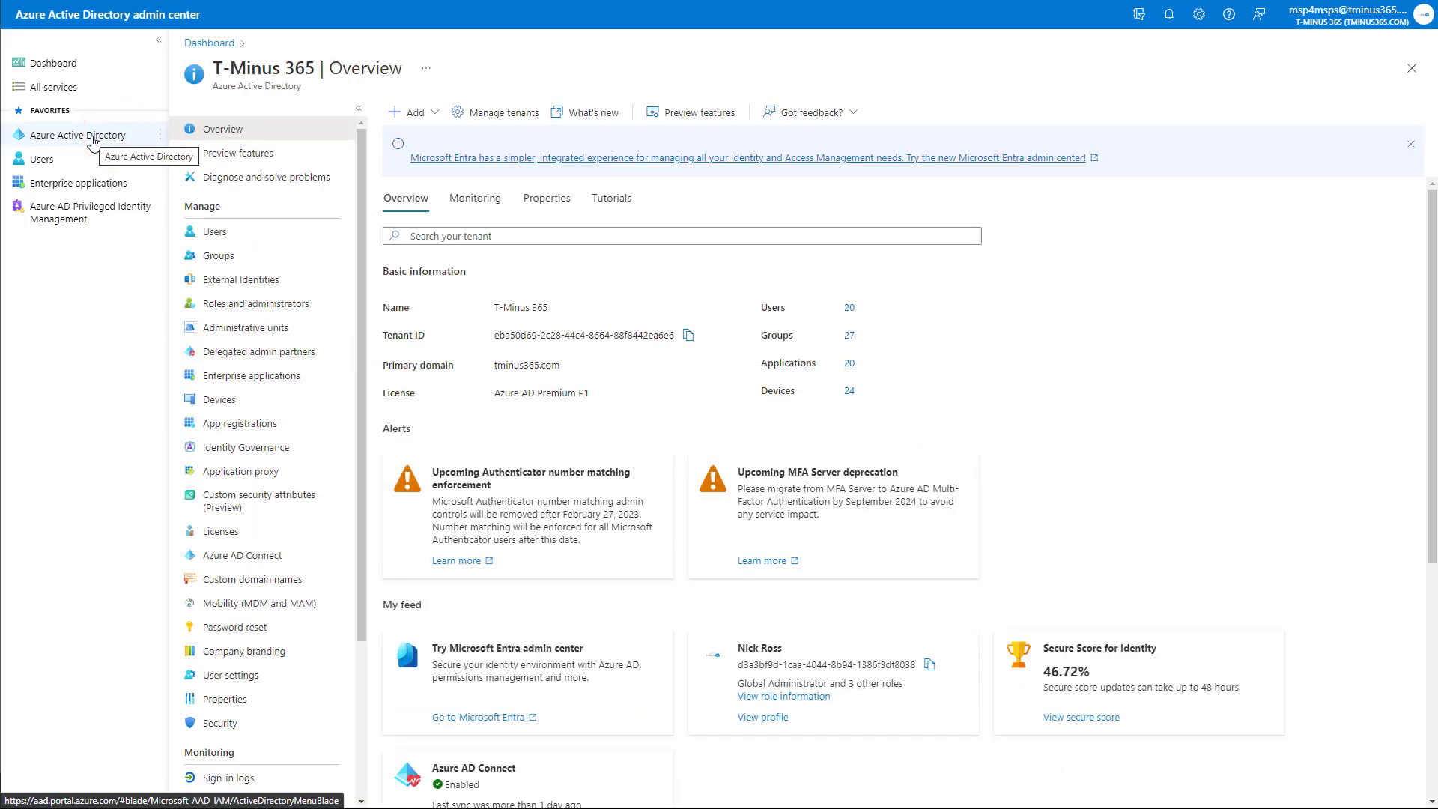
mouse_move(374, 554)
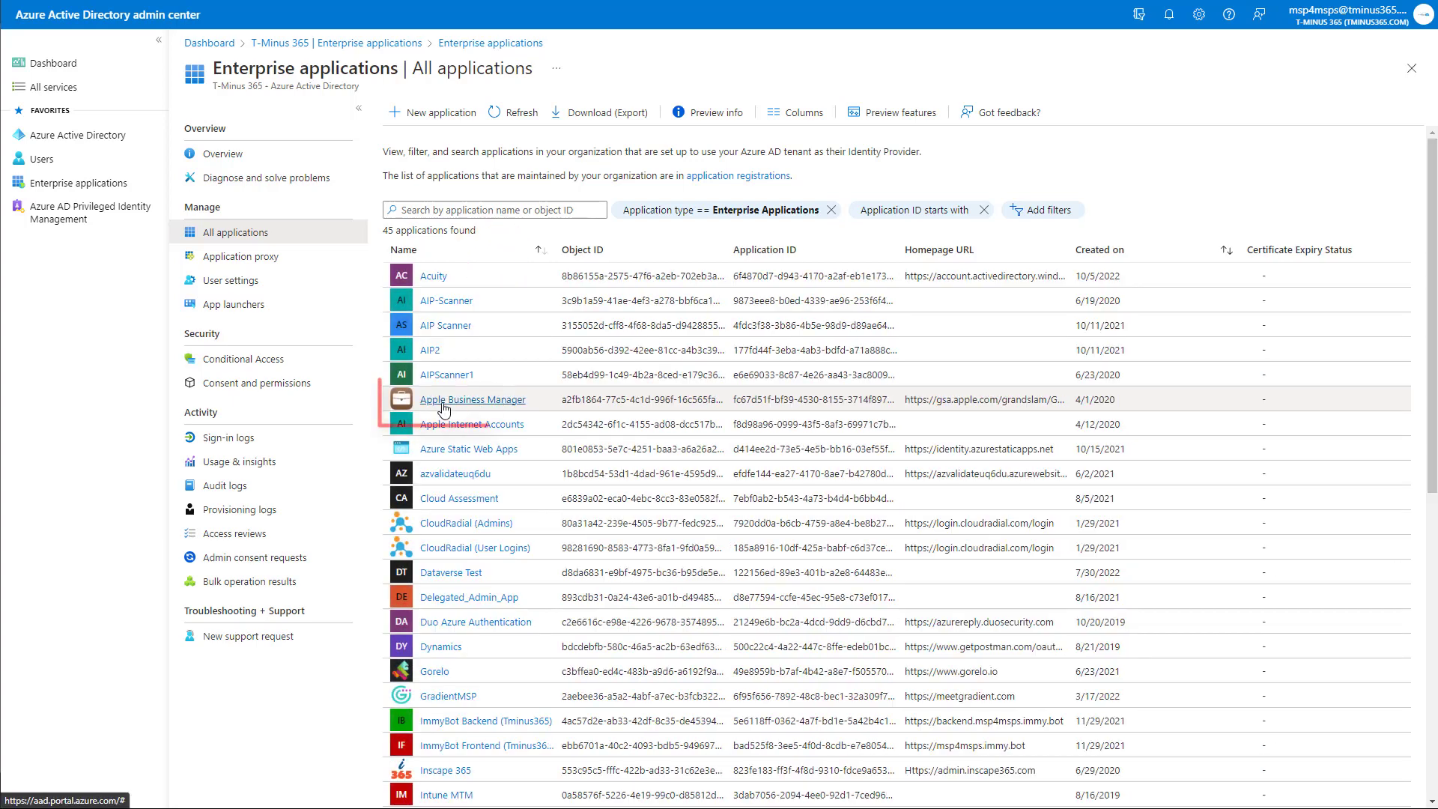
click(472, 399)
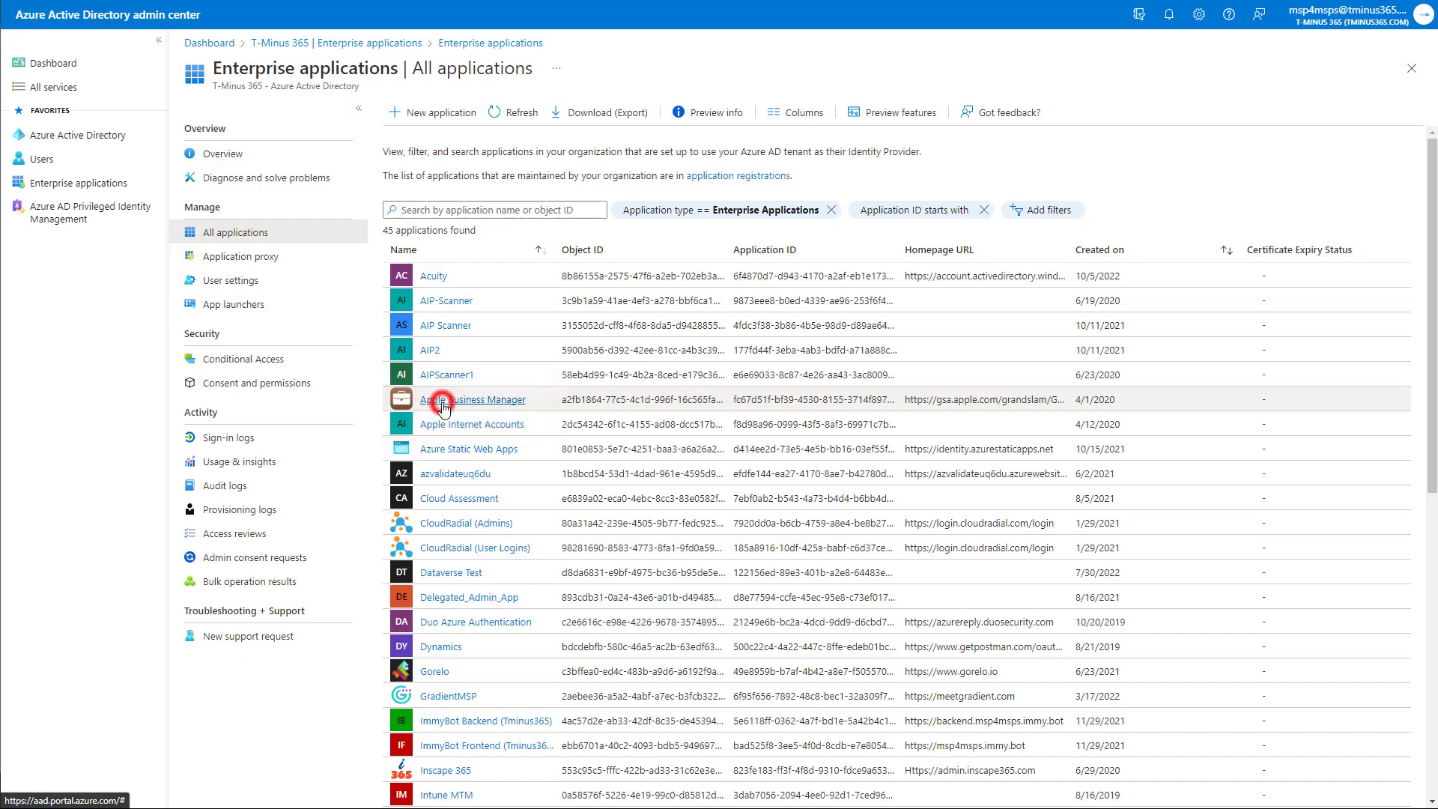
click(477, 399)
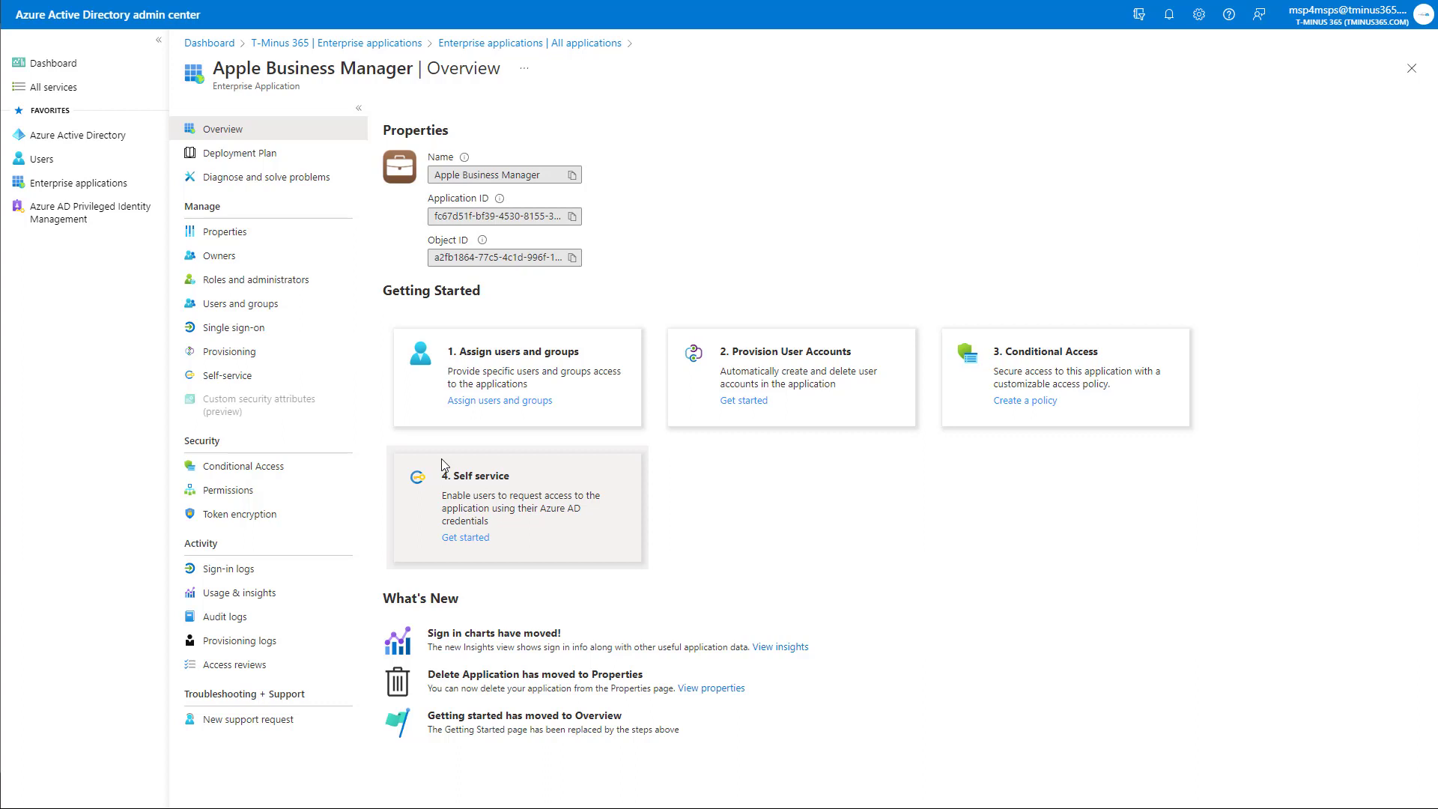
- Set provisioning mode to Automatic with the tenant URL and secret token, and test the connection
click(230, 351)
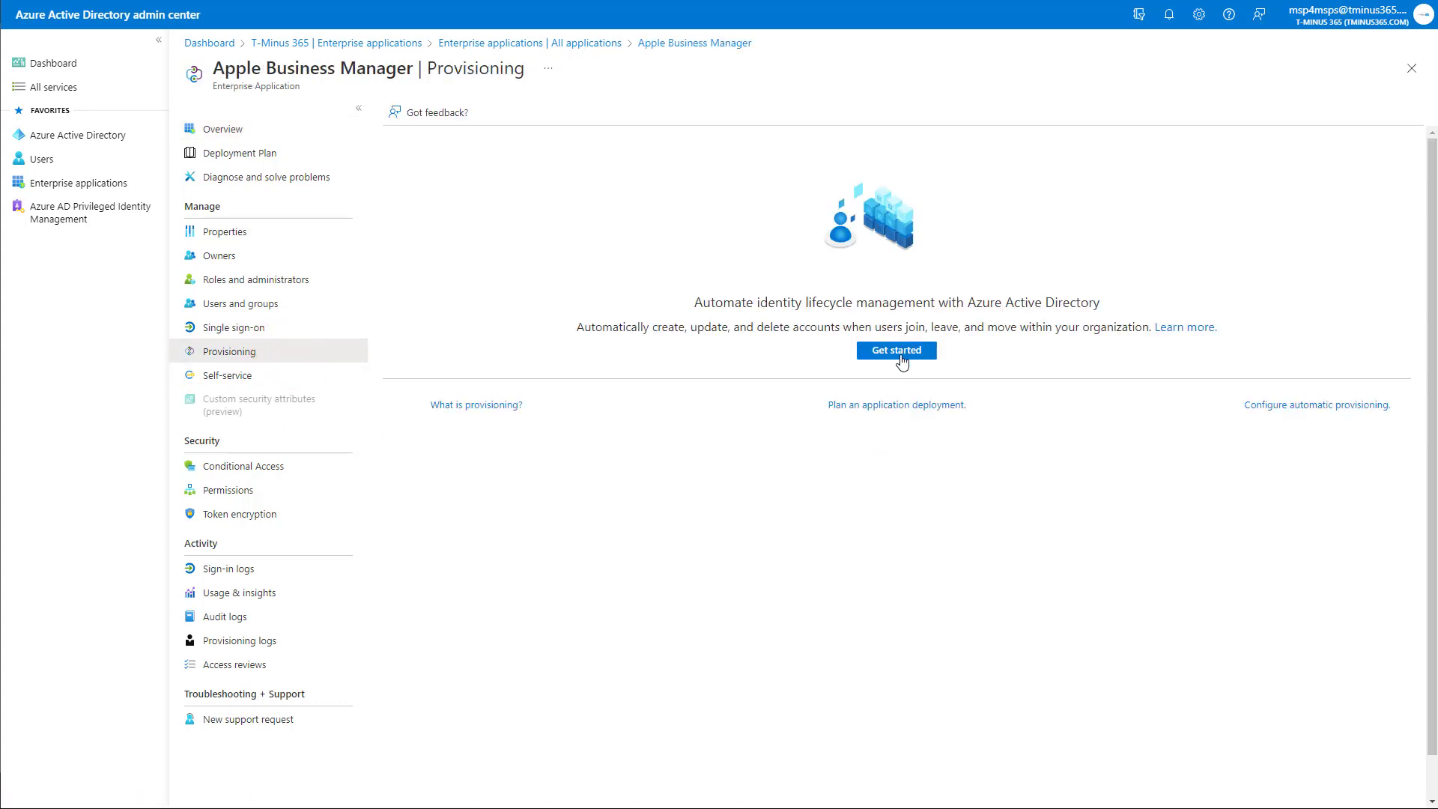
click(896, 349)
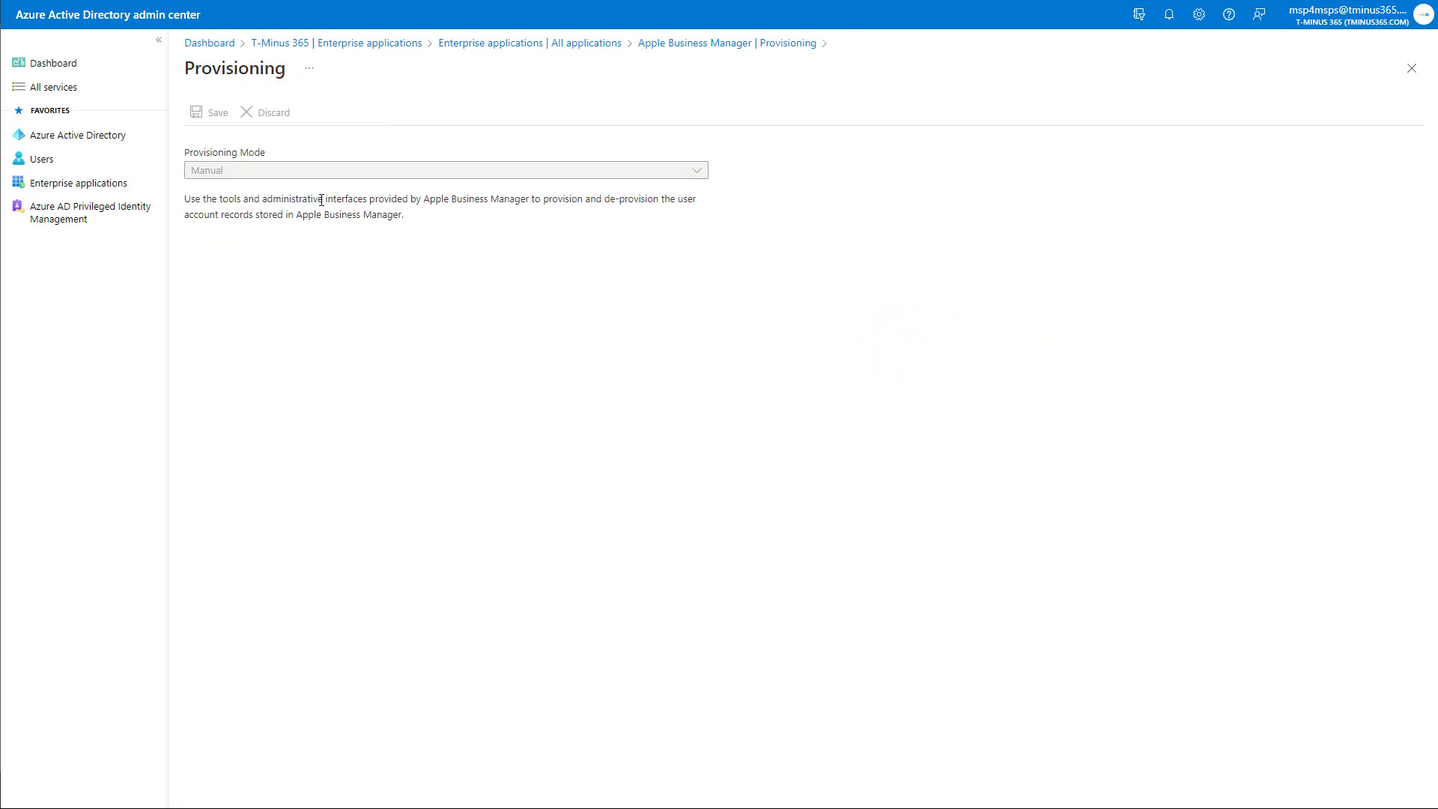
click(444, 169)
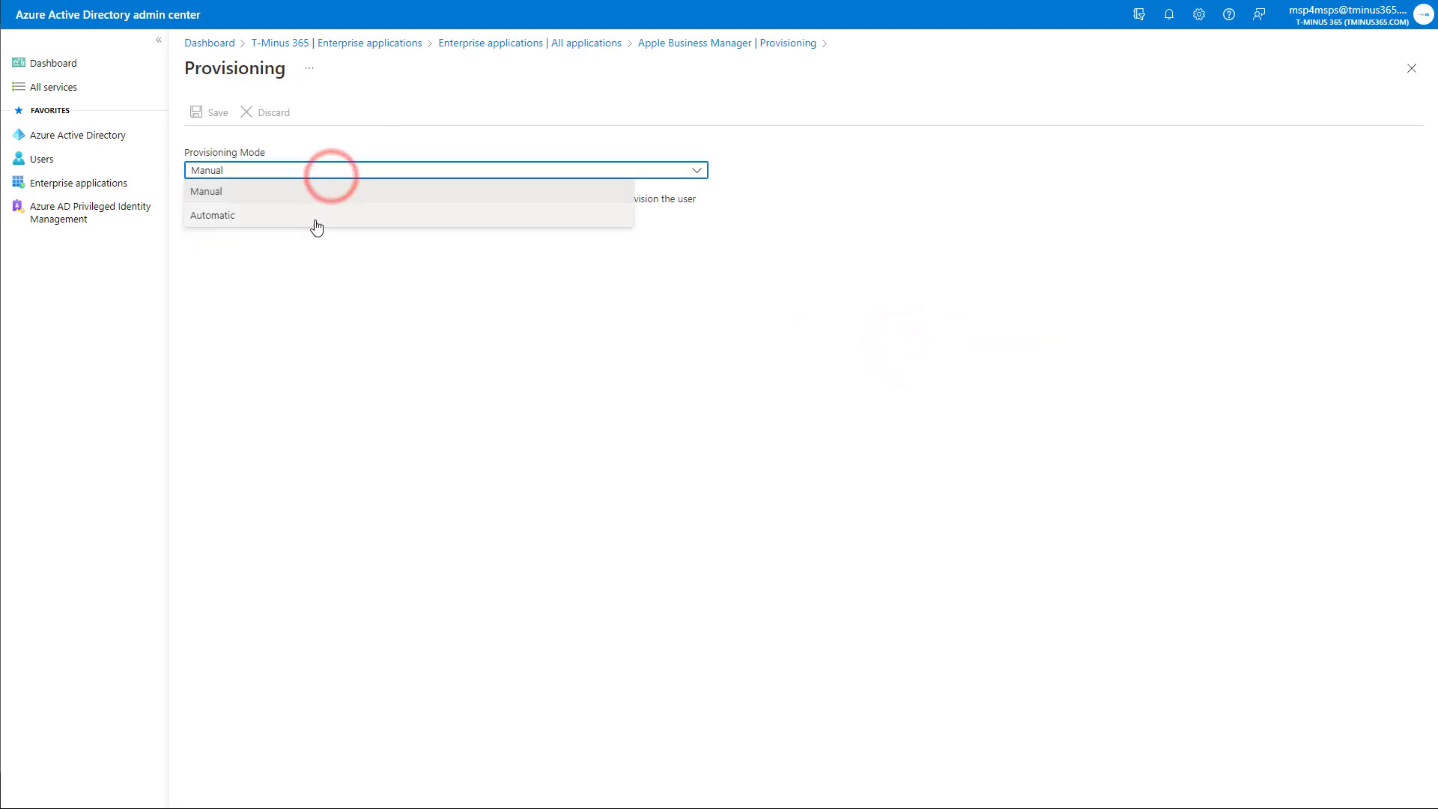
click(211, 214)
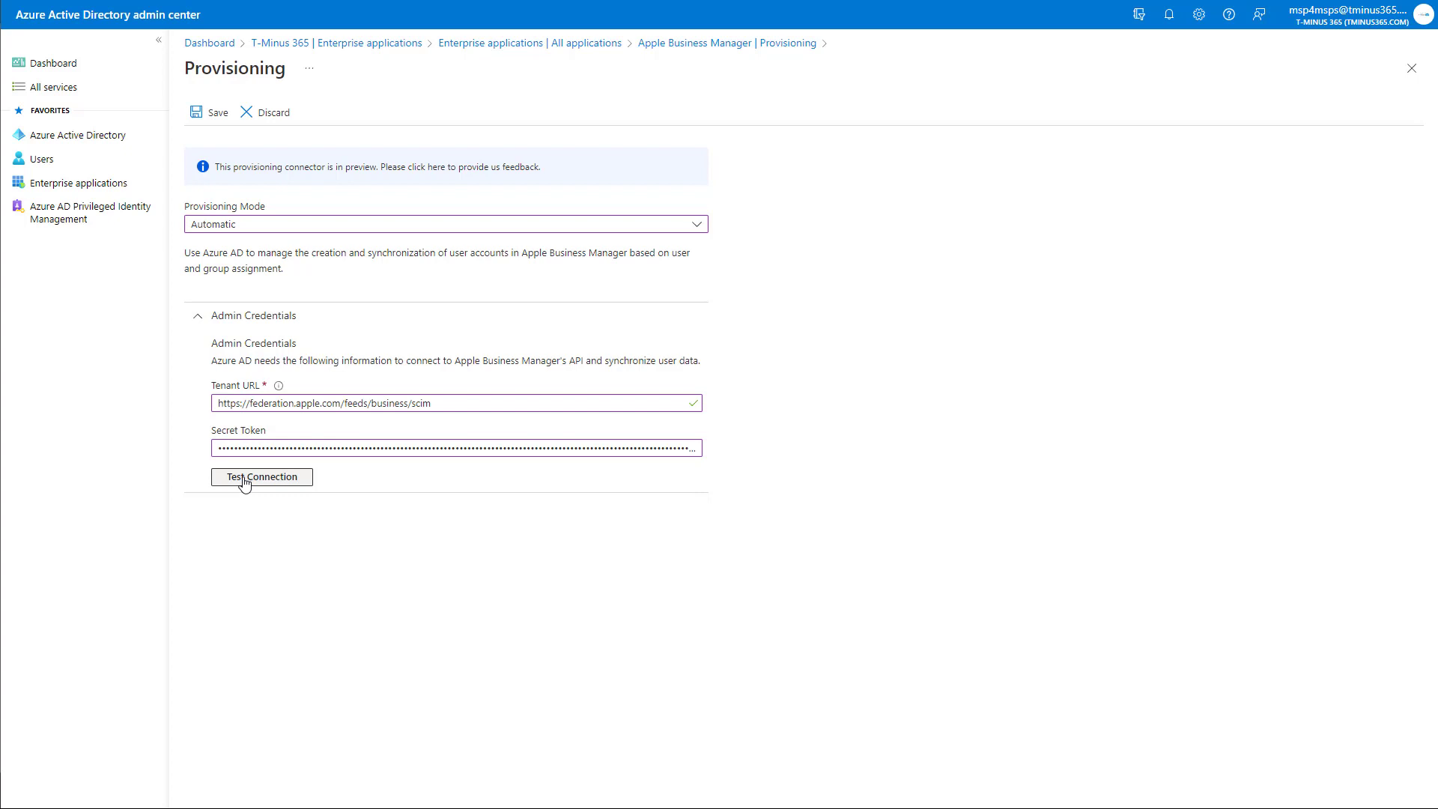
click(261, 476)
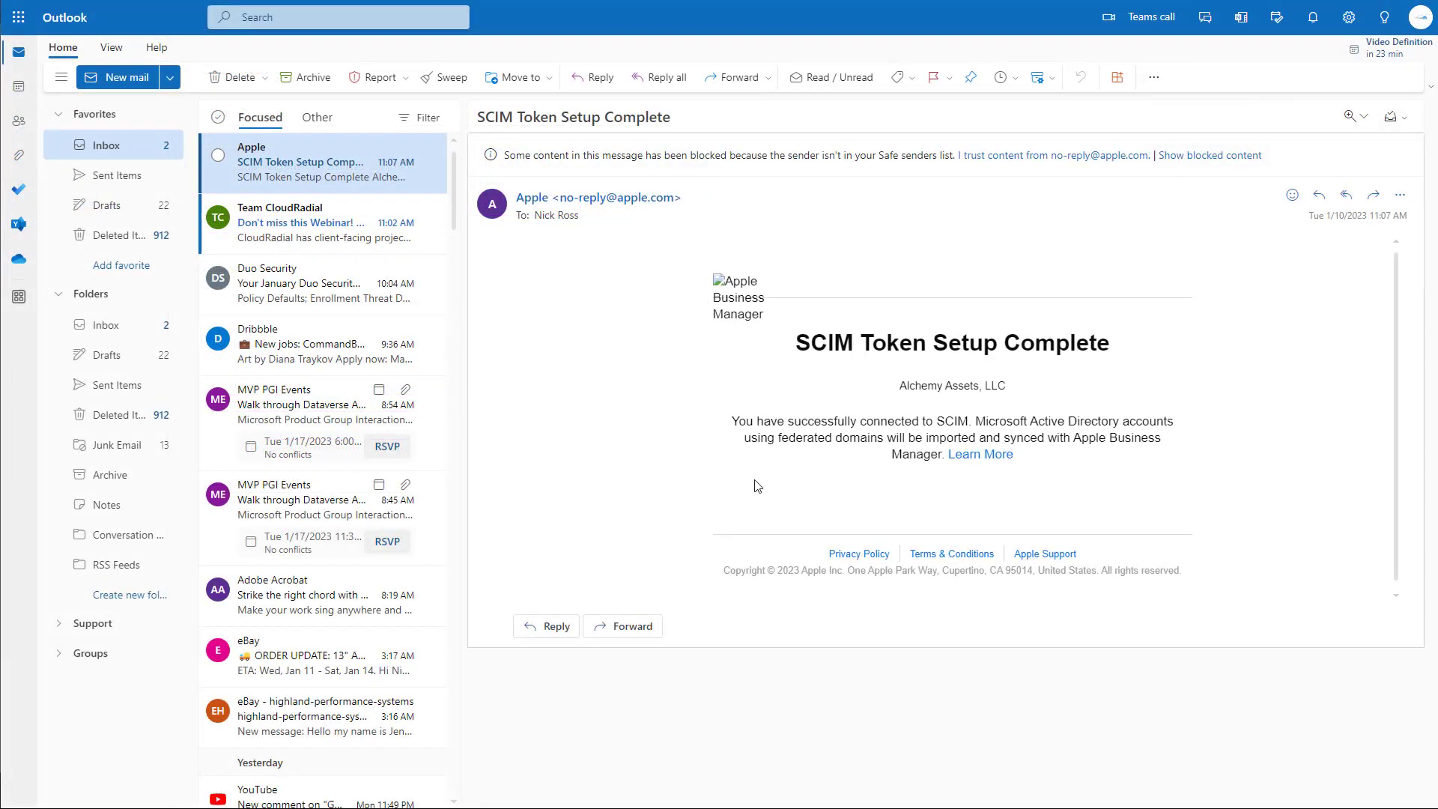
mouse_move(817, 410)
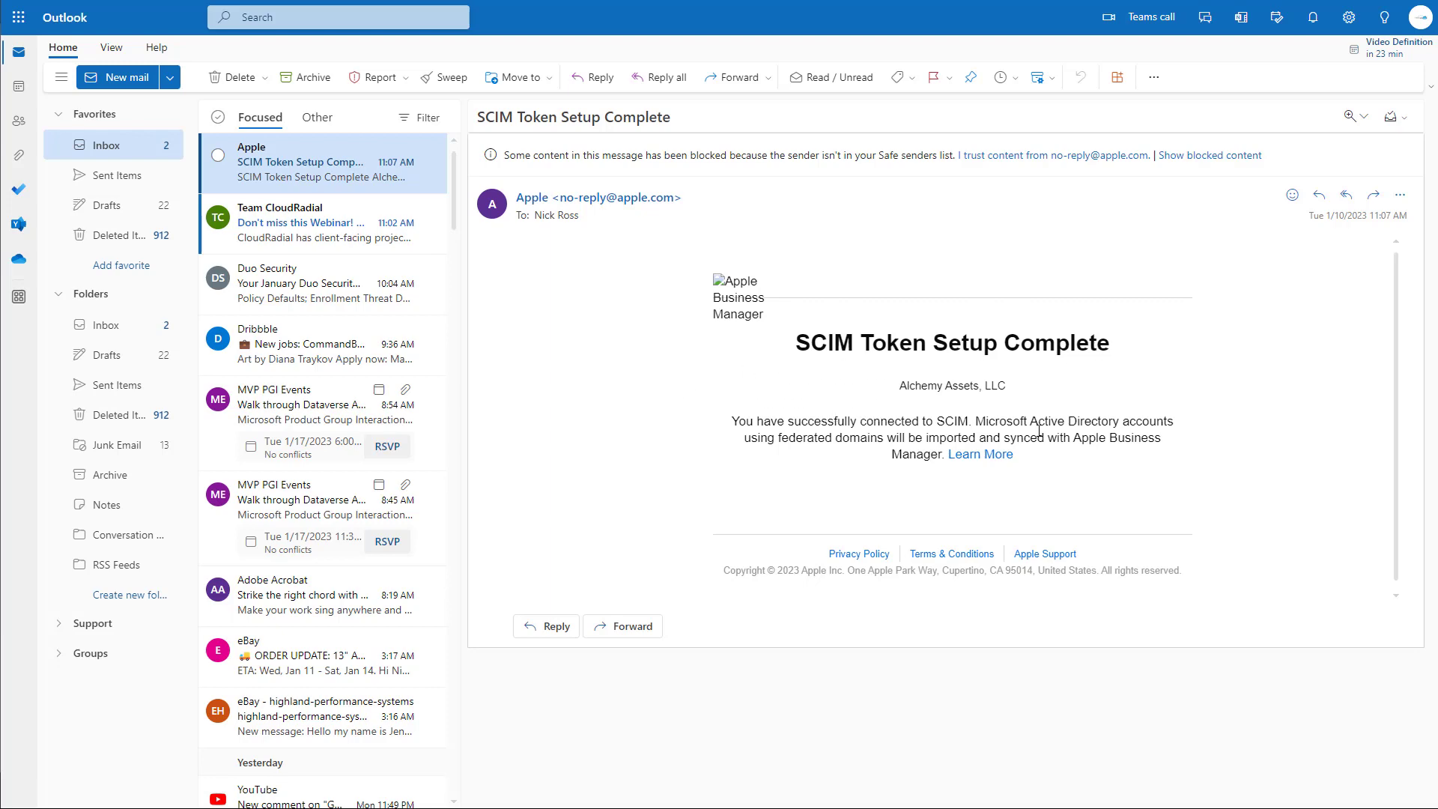
- Return from the SCIM Token Setup Complete email to the Azure provisioning settings
click(210, 113)
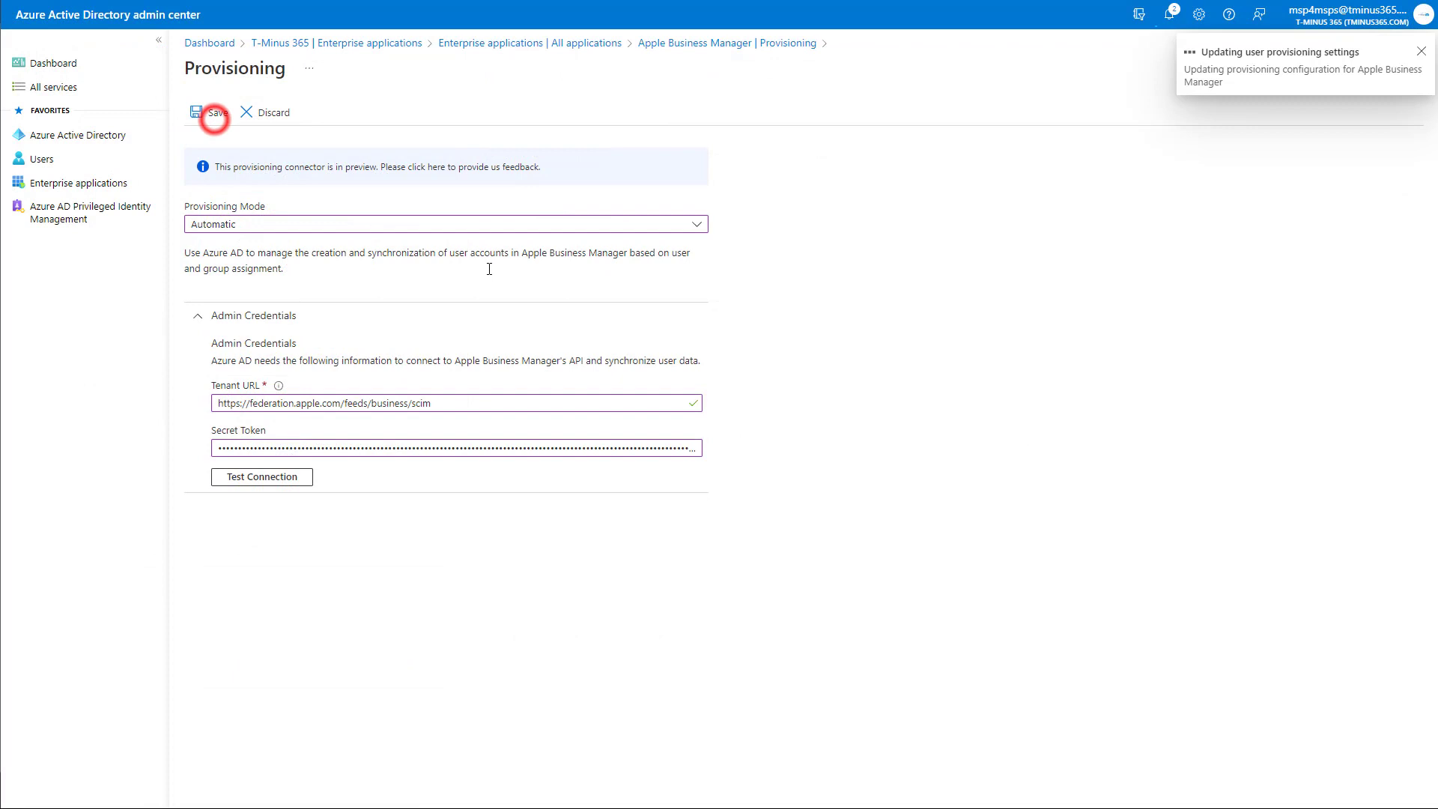
- Save the automatic provisioning configuration and expand the Mappings section
click(212, 112)
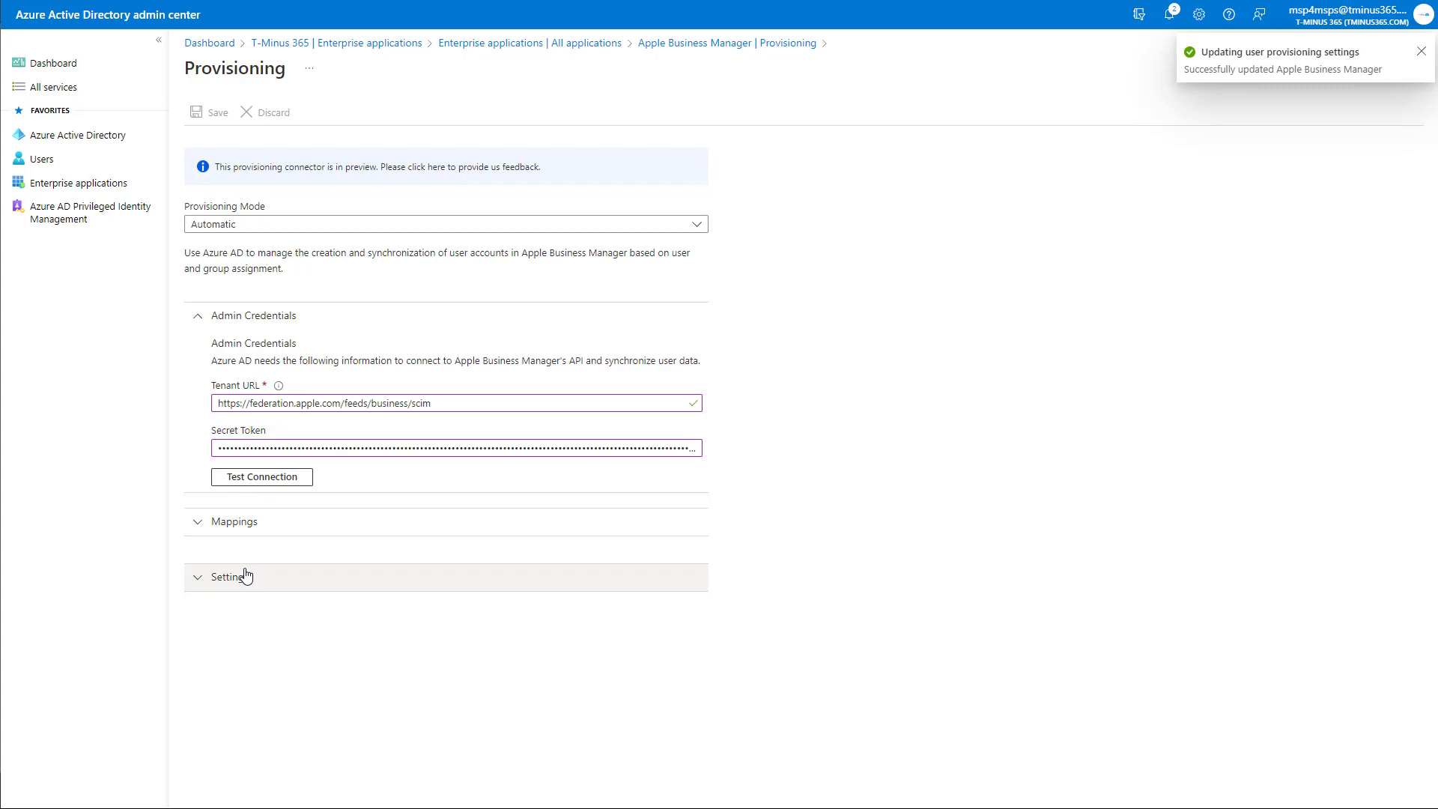
mouse_move(233, 521)
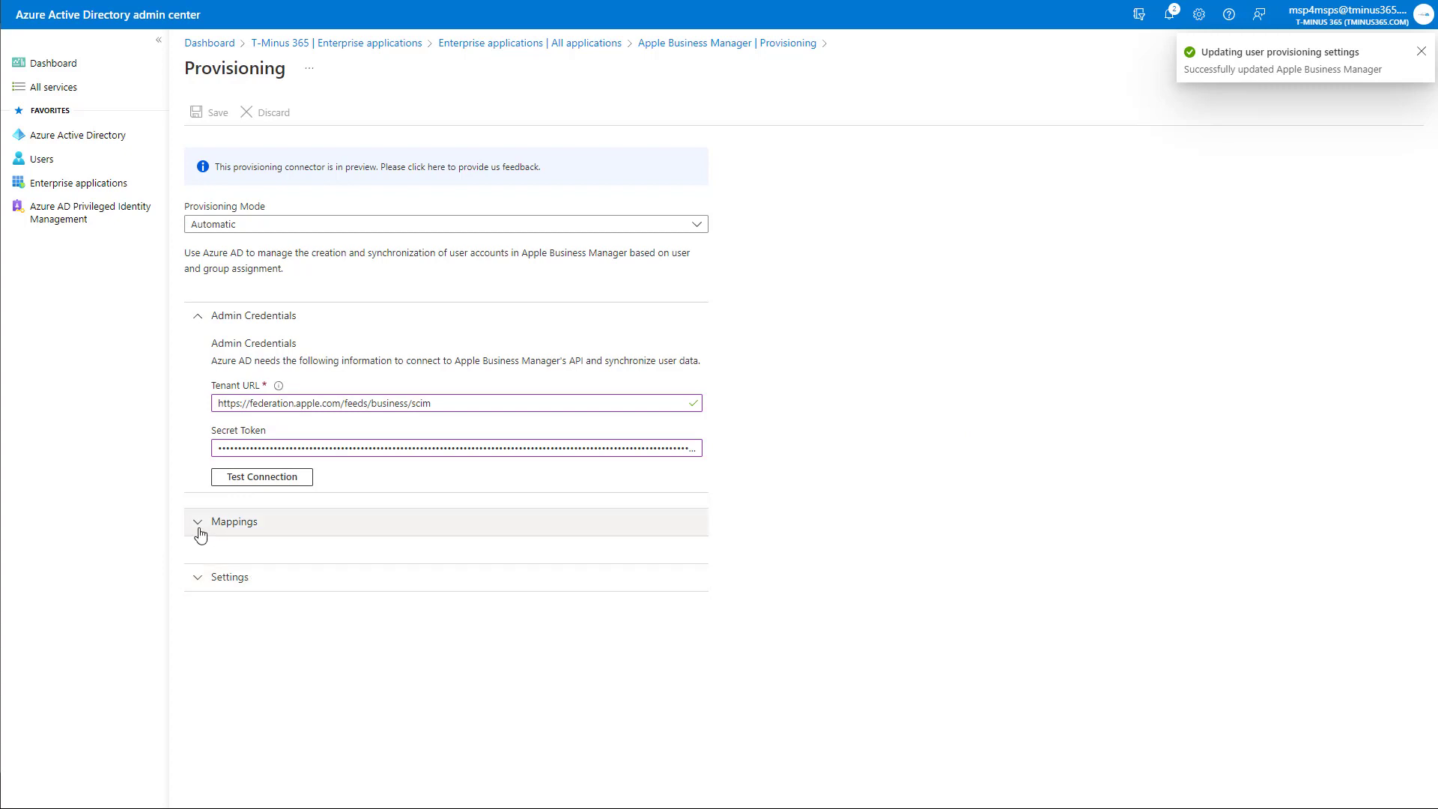
click(236, 521)
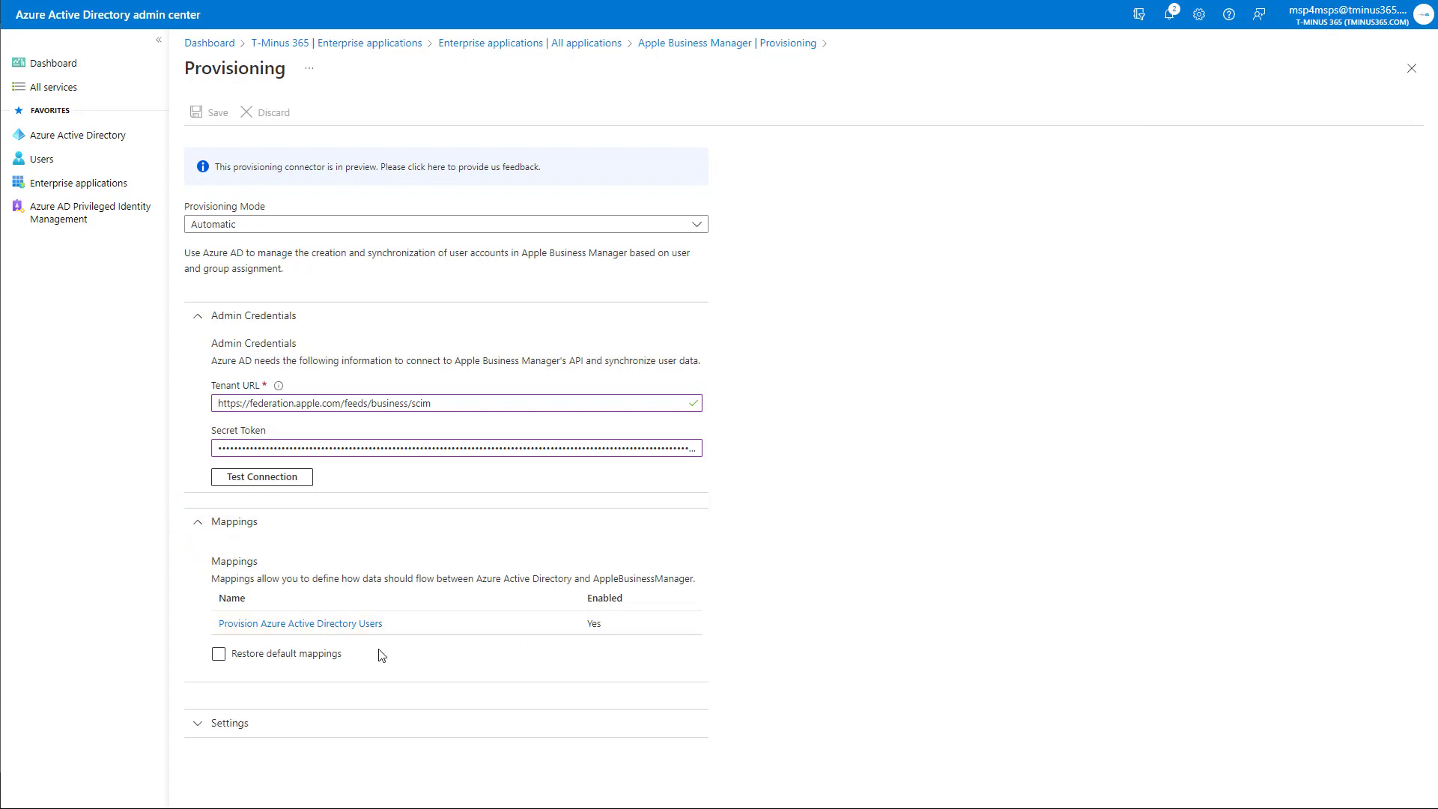
- Review the Provision Azure Active Directory Users attribute mapping, then close it
click(300, 624)
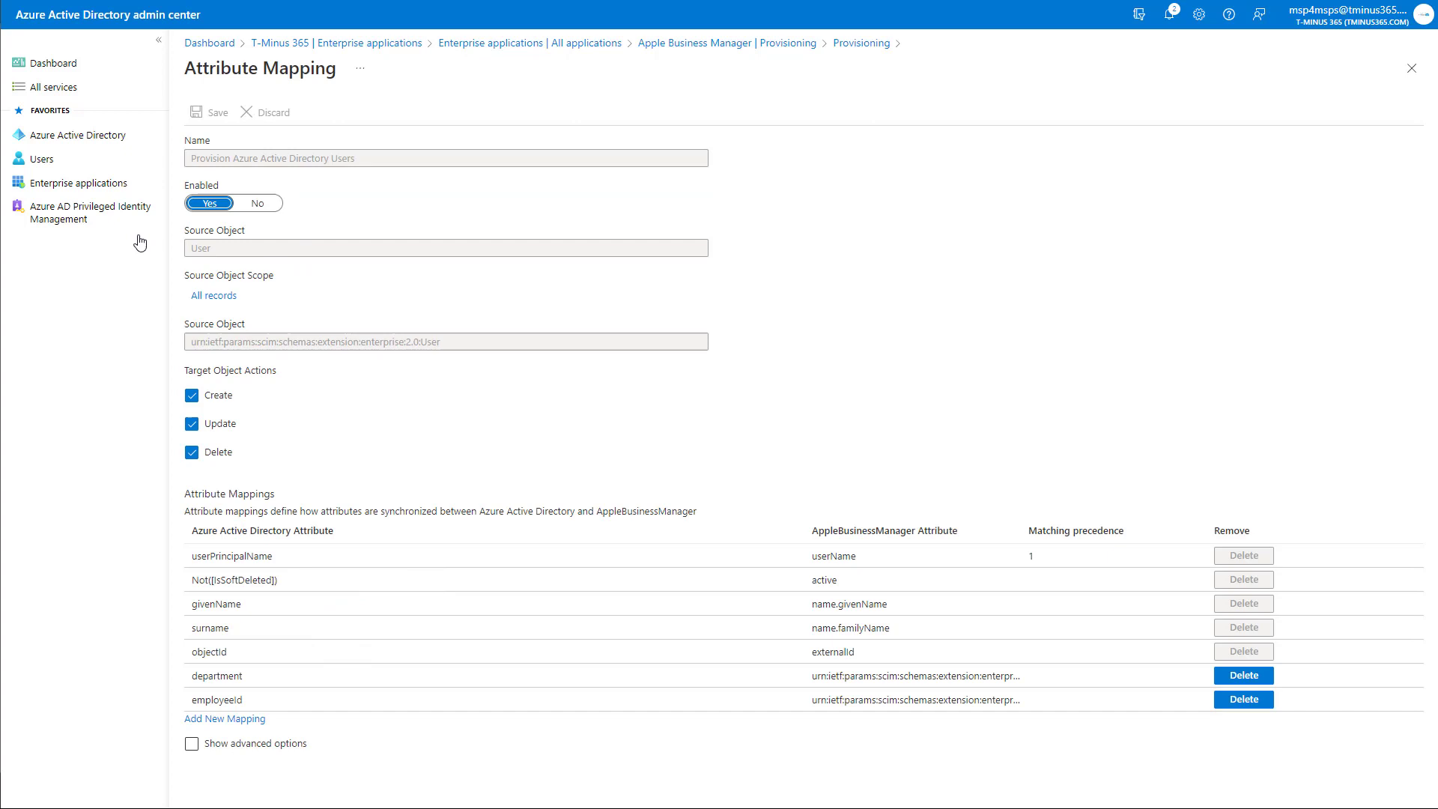
mouse_move(259, 436)
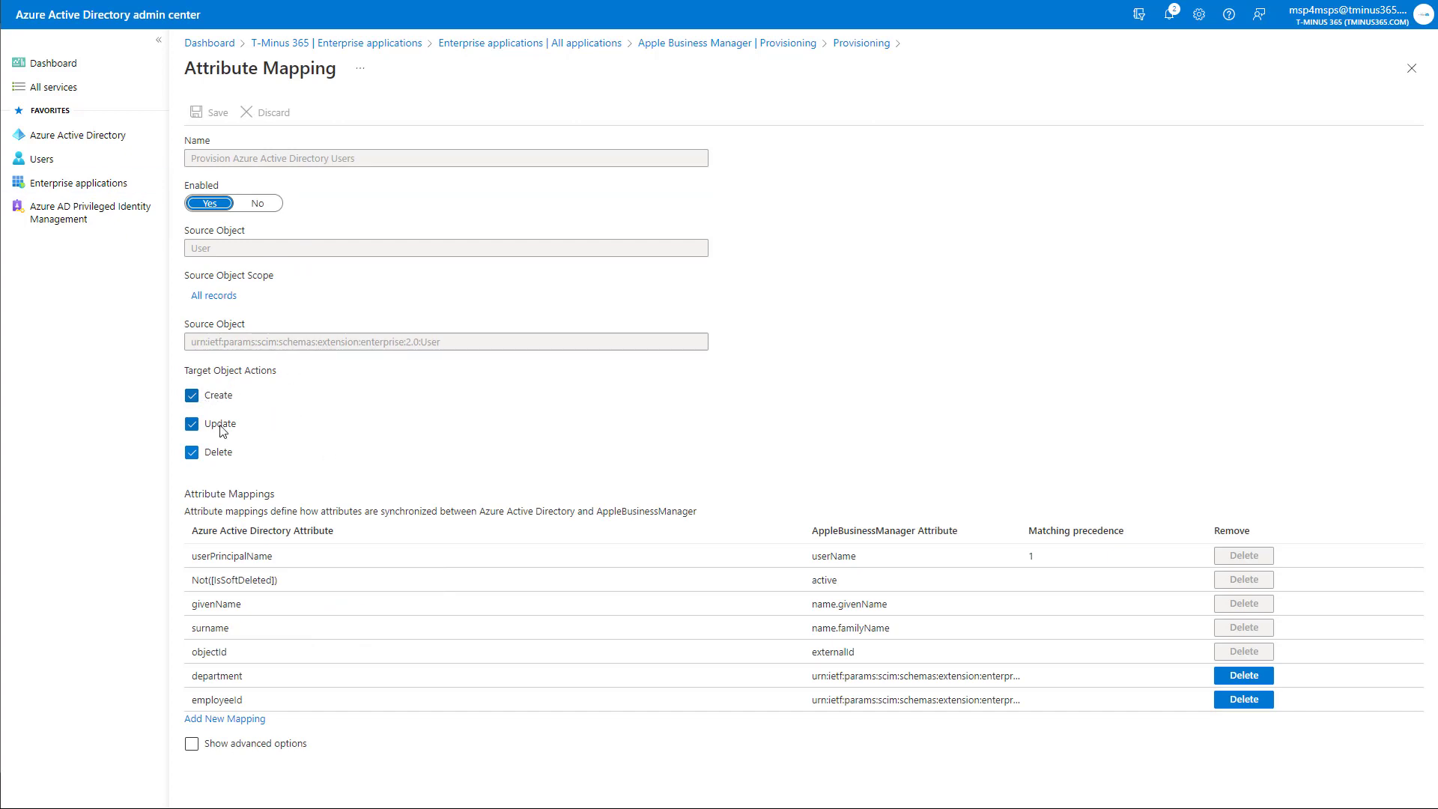
mouse_move(372, 628)
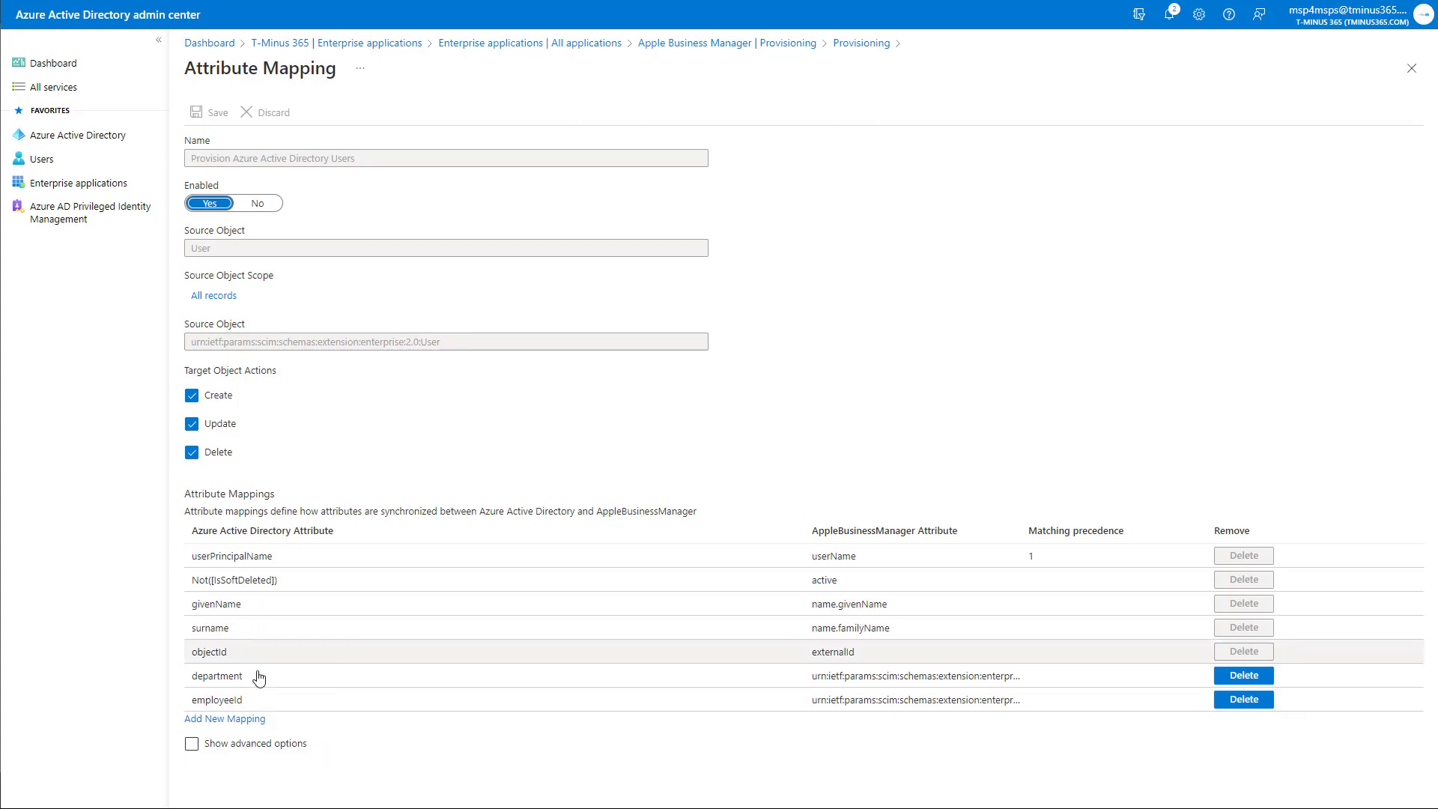
mouse_move(398, 600)
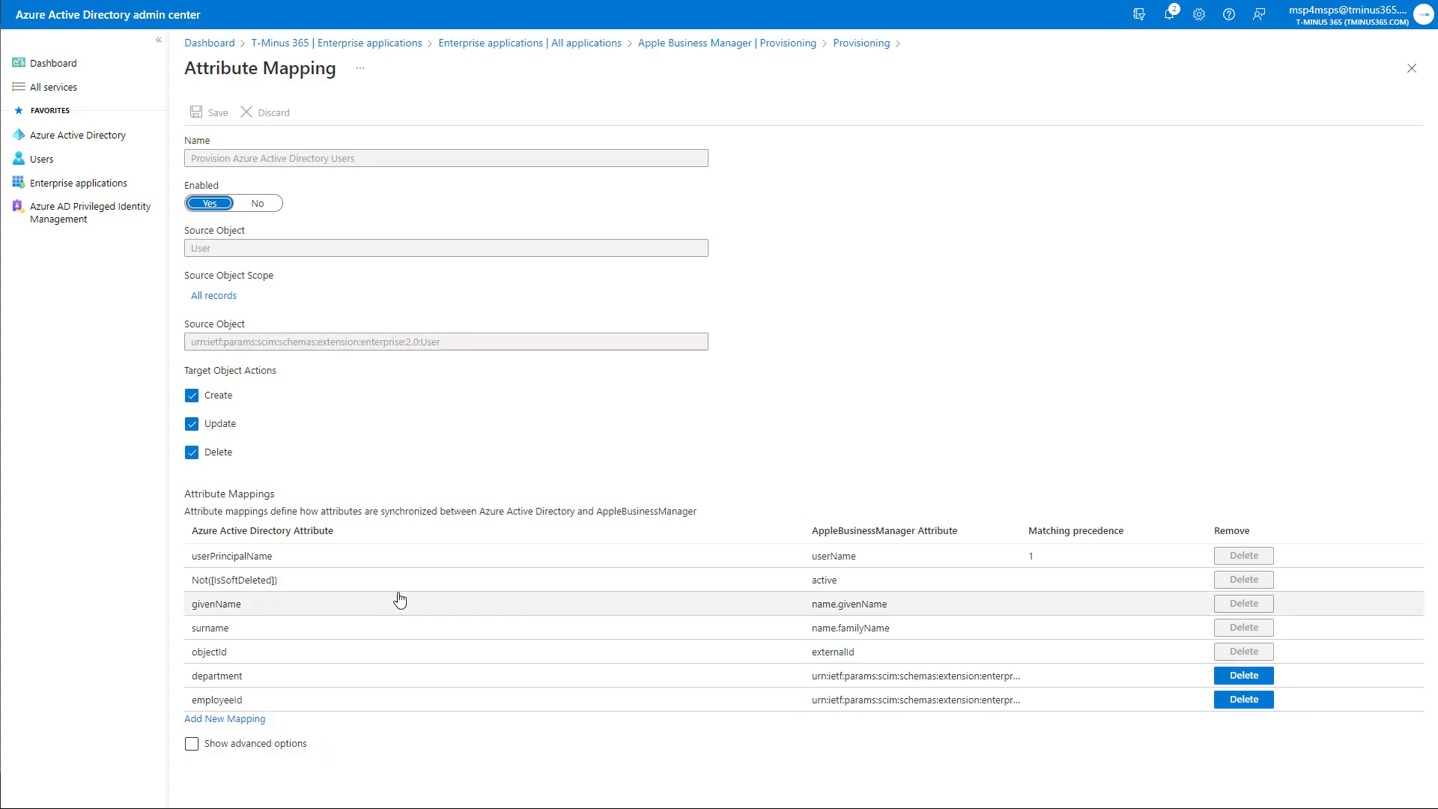
mouse_move(303, 717)
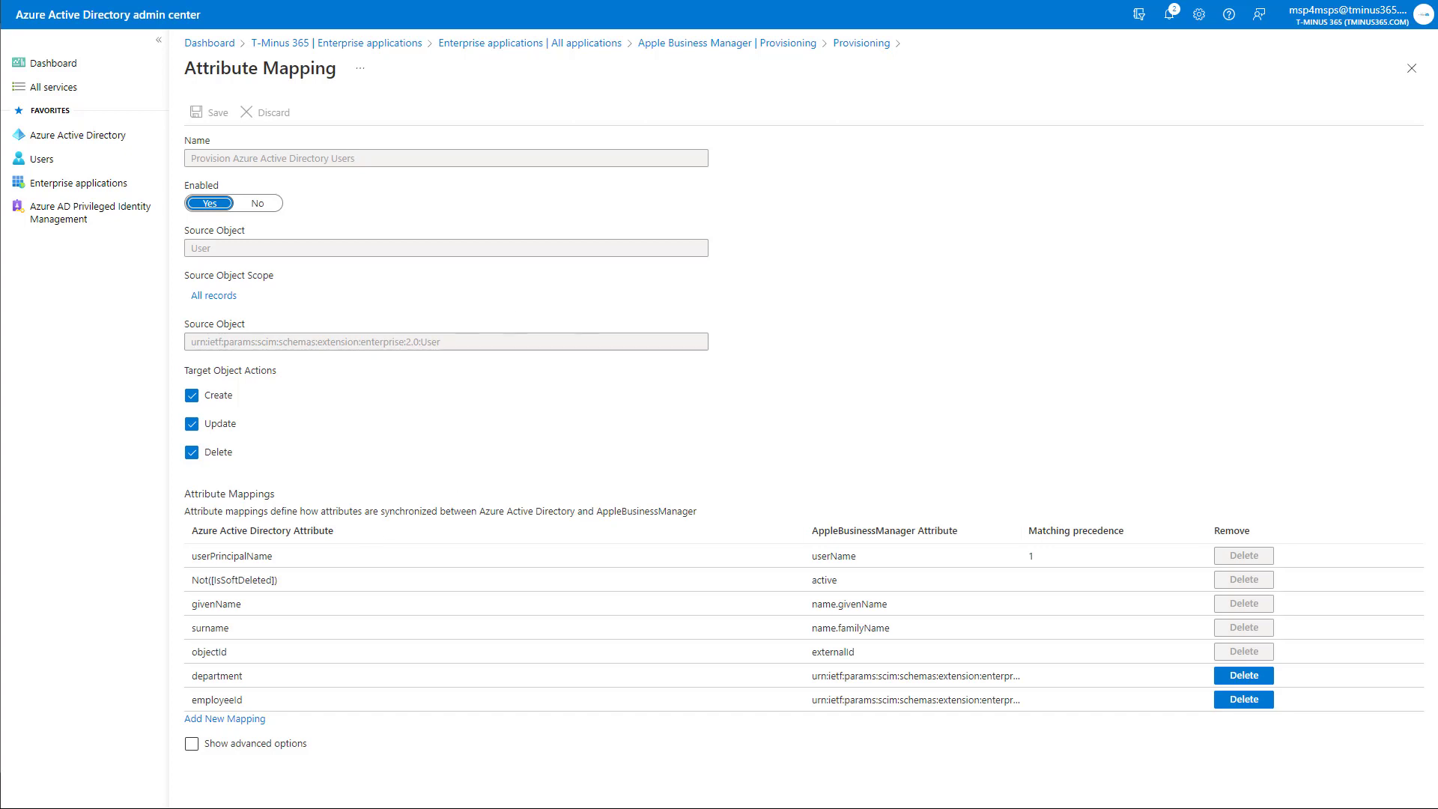
click(860, 44)
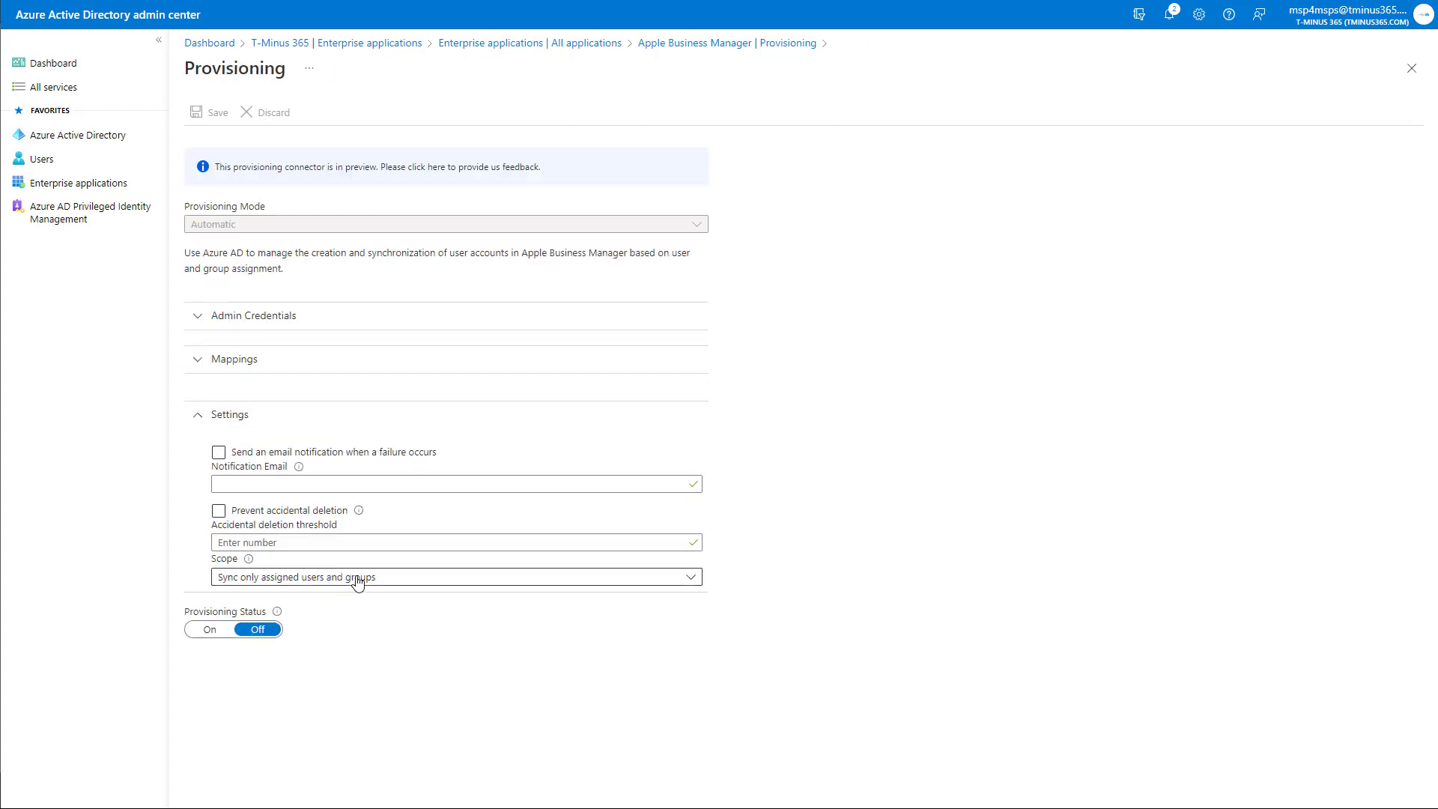
click(219, 453)
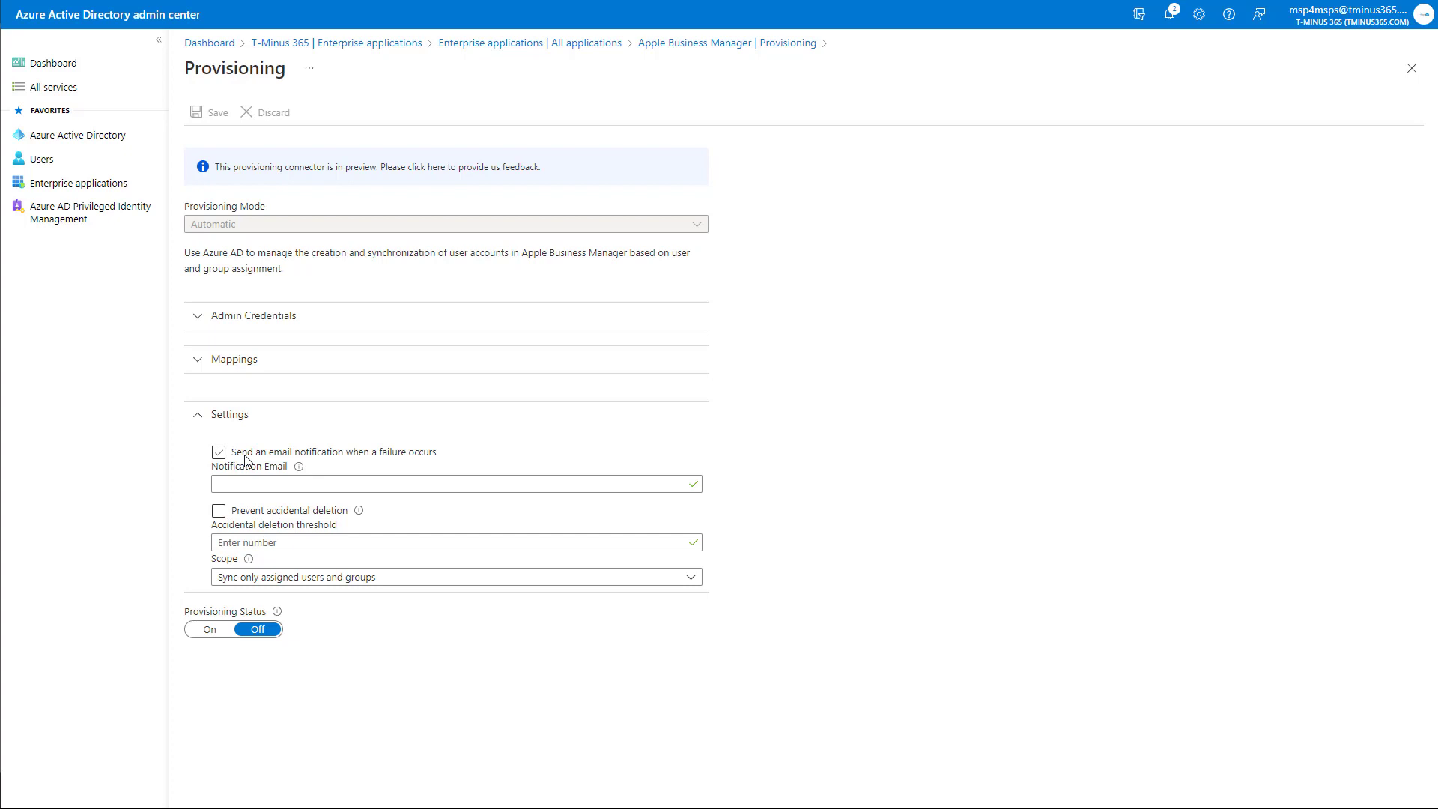
click(219, 452)
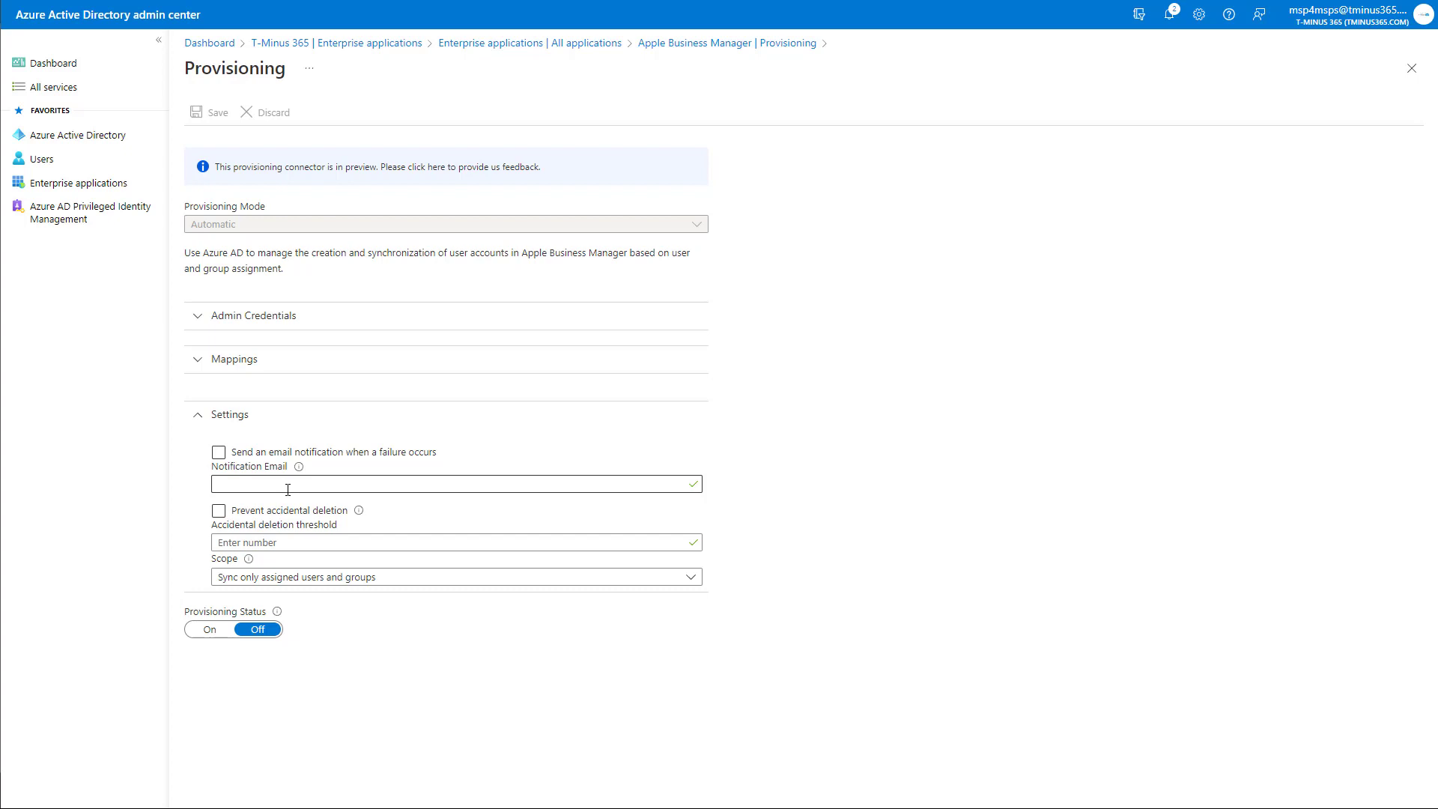
click(218, 509)
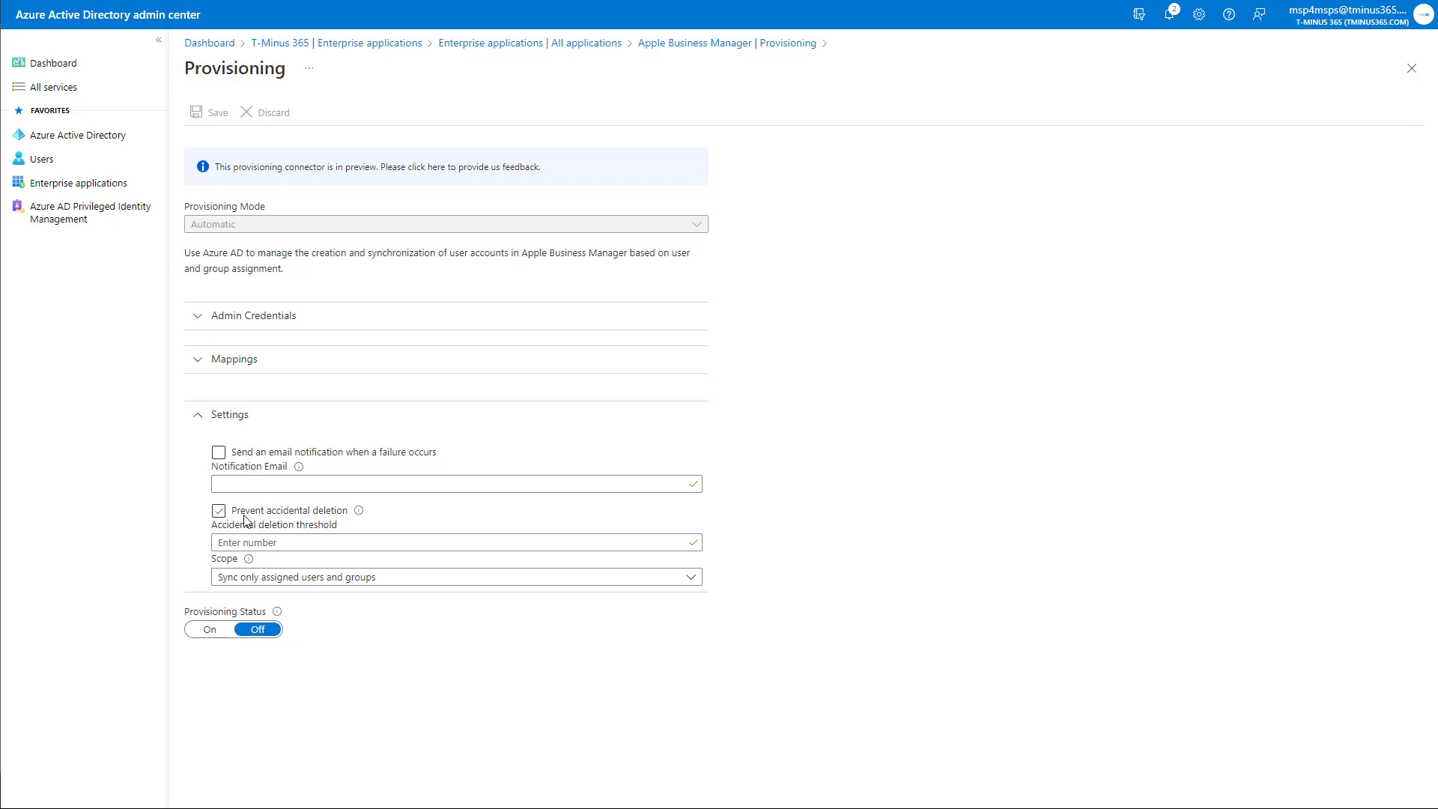
click(219, 510)
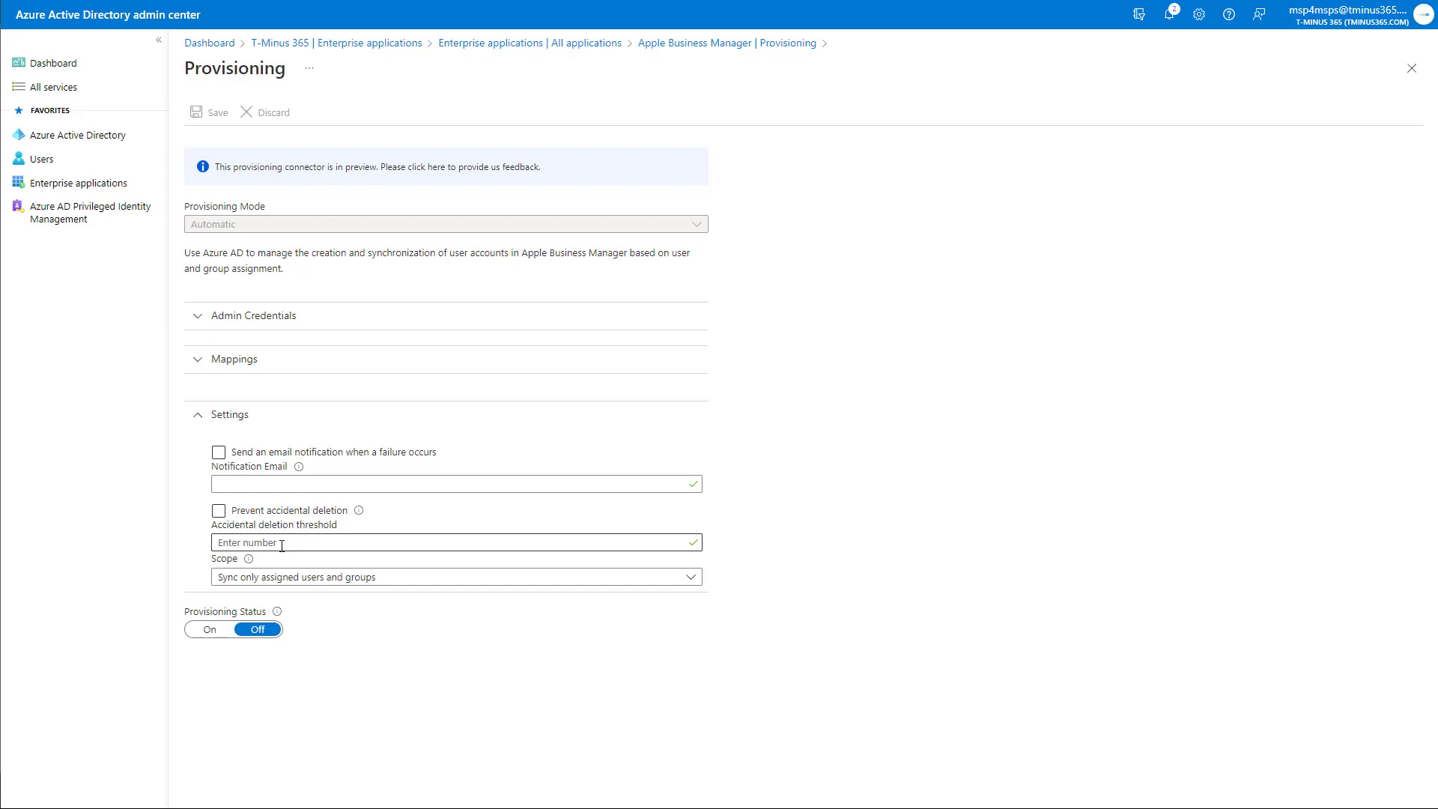
click(456, 576)
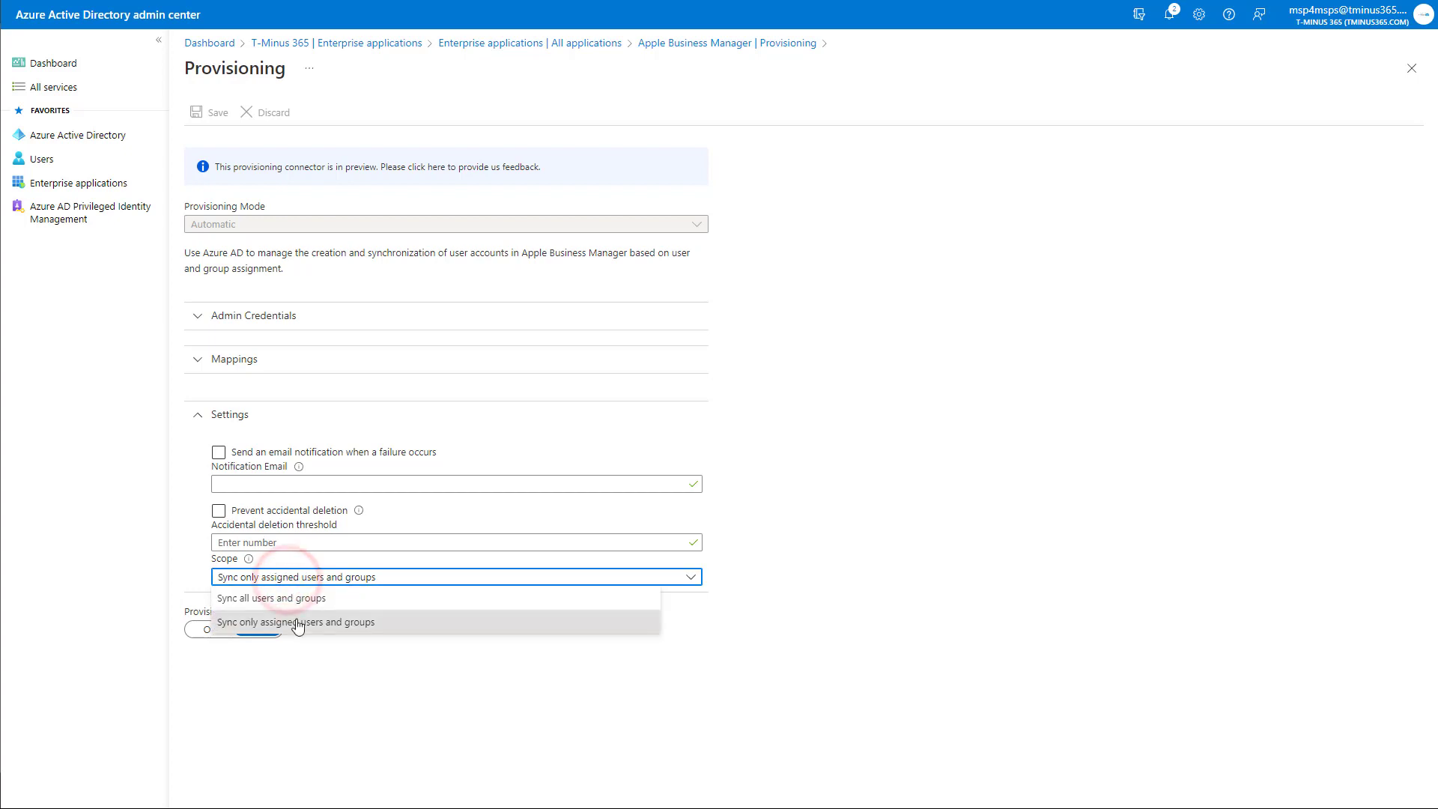
mouse_move(268, 631)
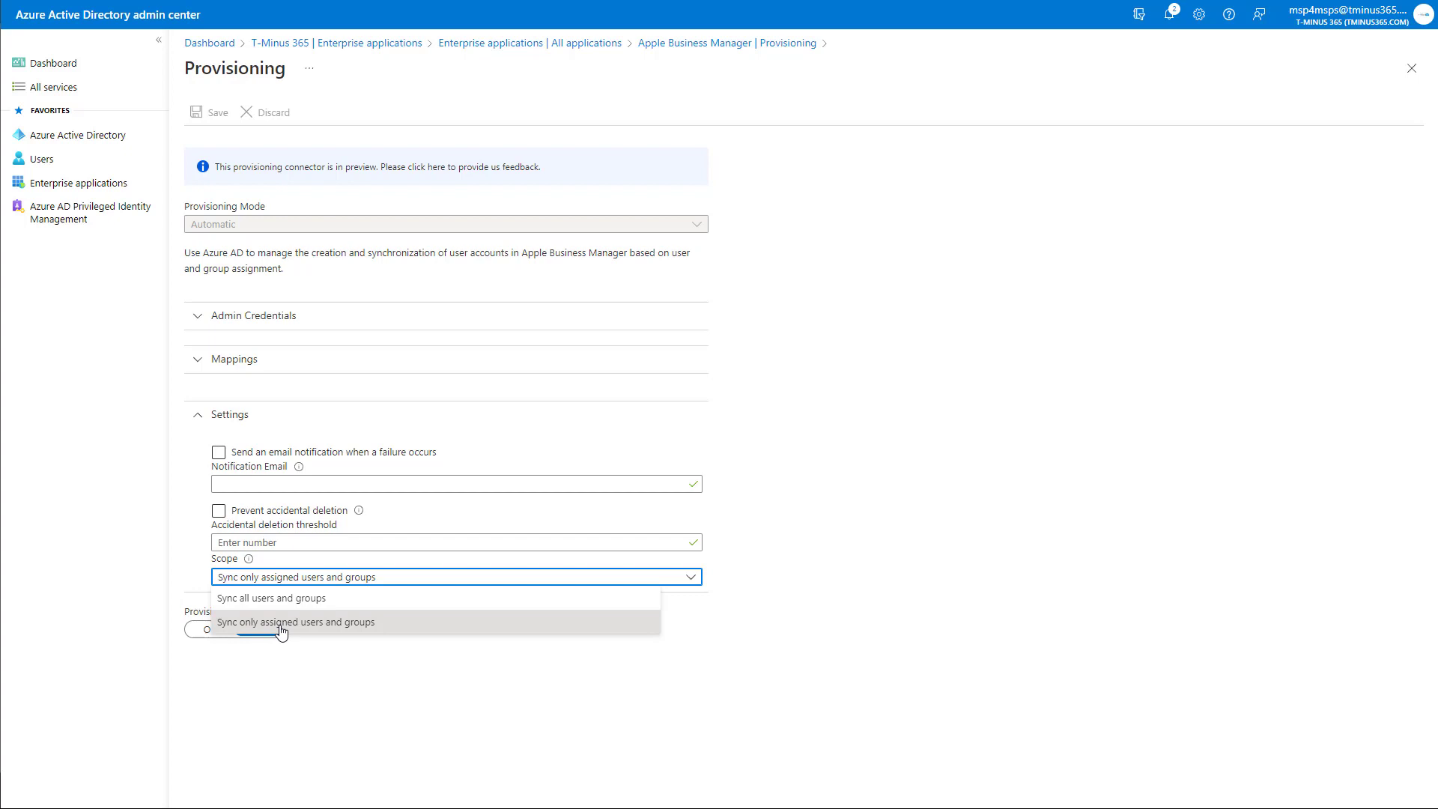
mouse_move(349, 632)
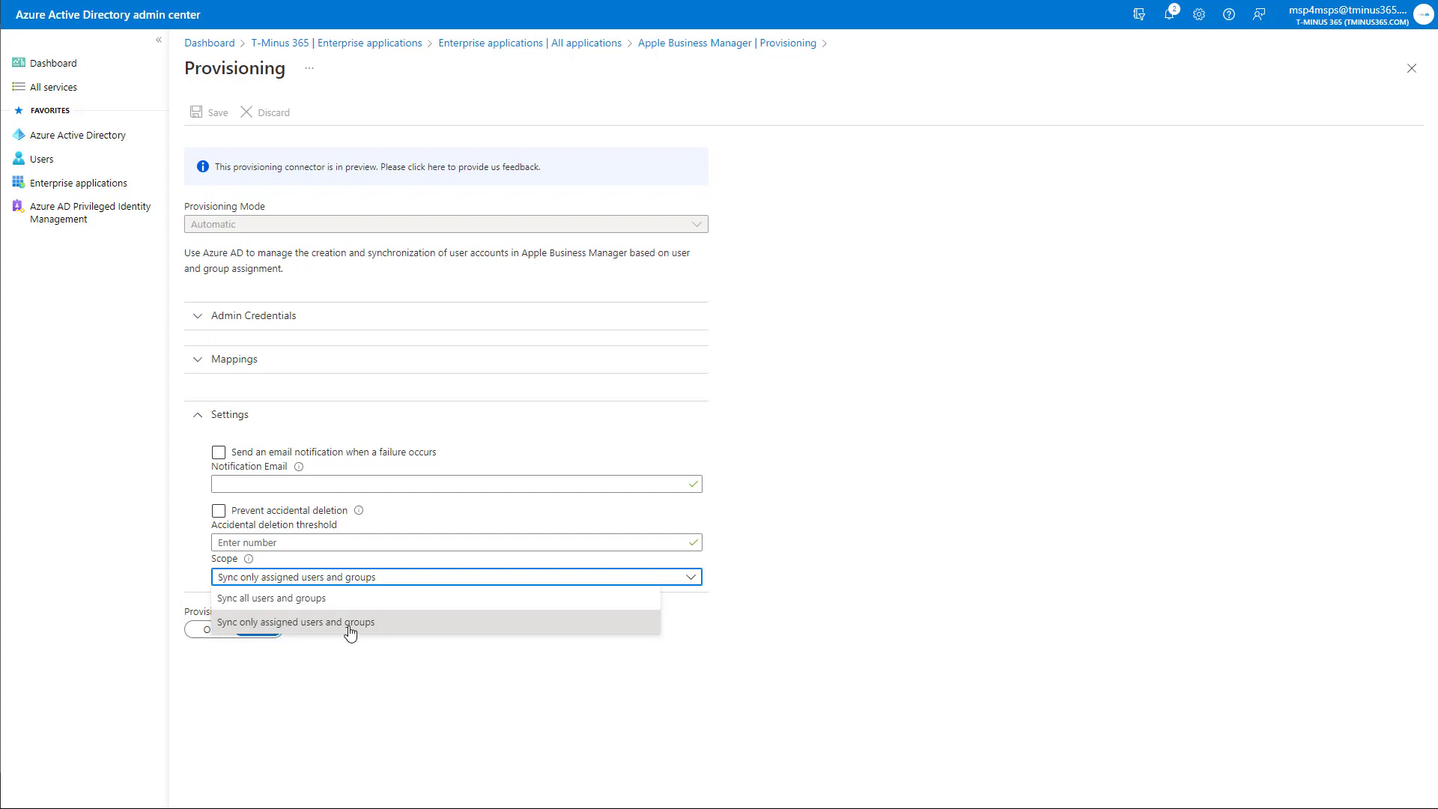
mouse_move(317, 631)
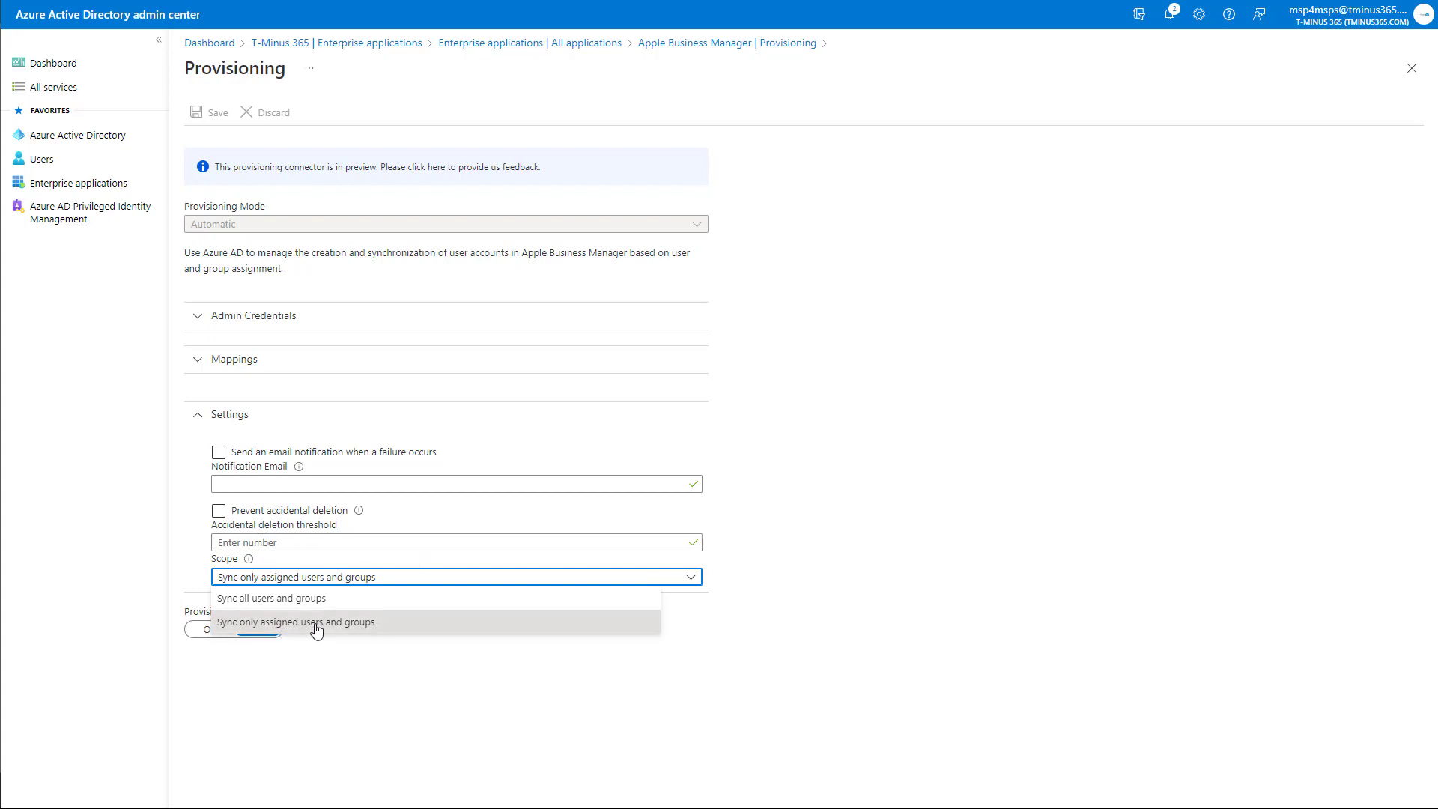
mouse_move(271, 601)
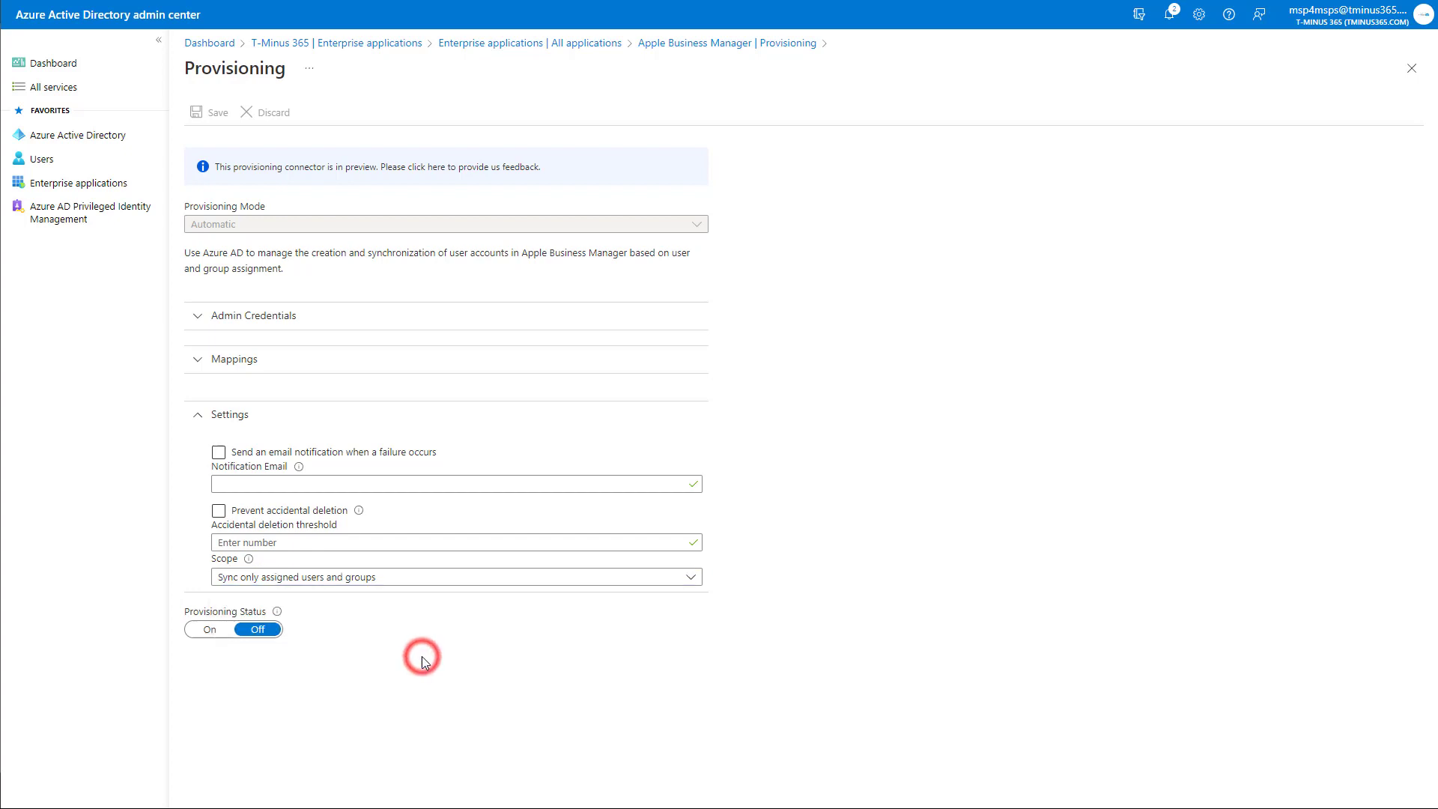
mouse_move(285, 607)
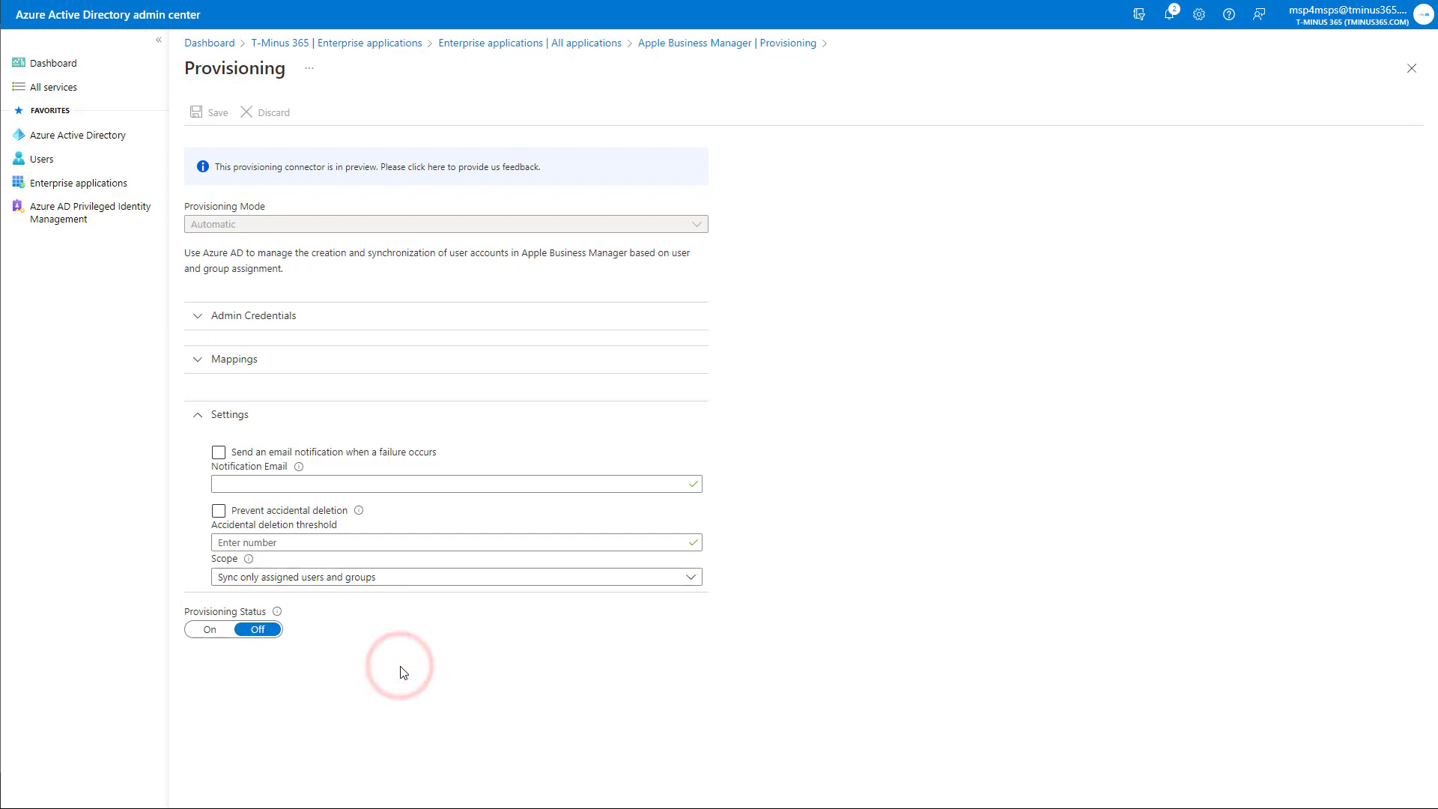
mouse_move(408, 671)
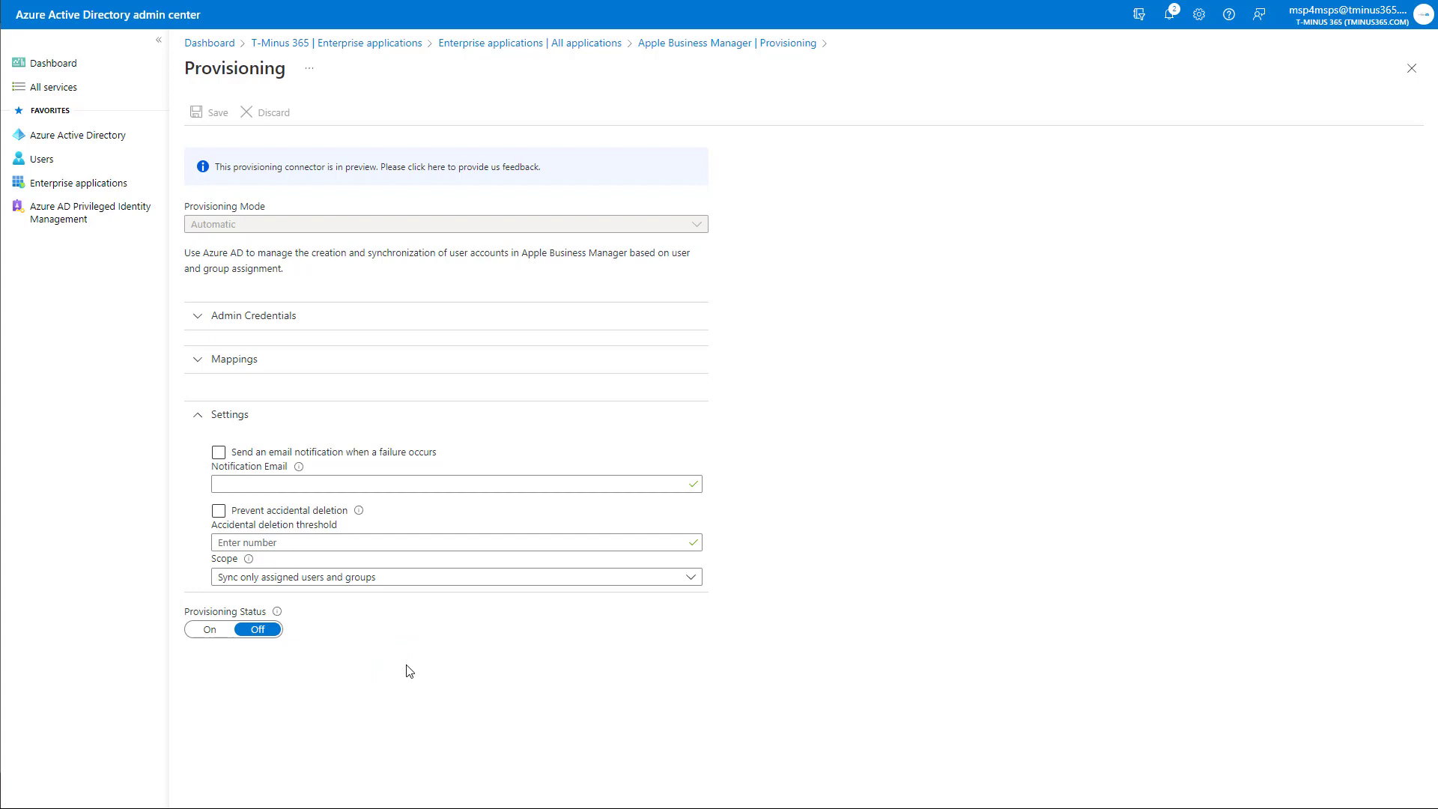
mouse_move(446, 628)
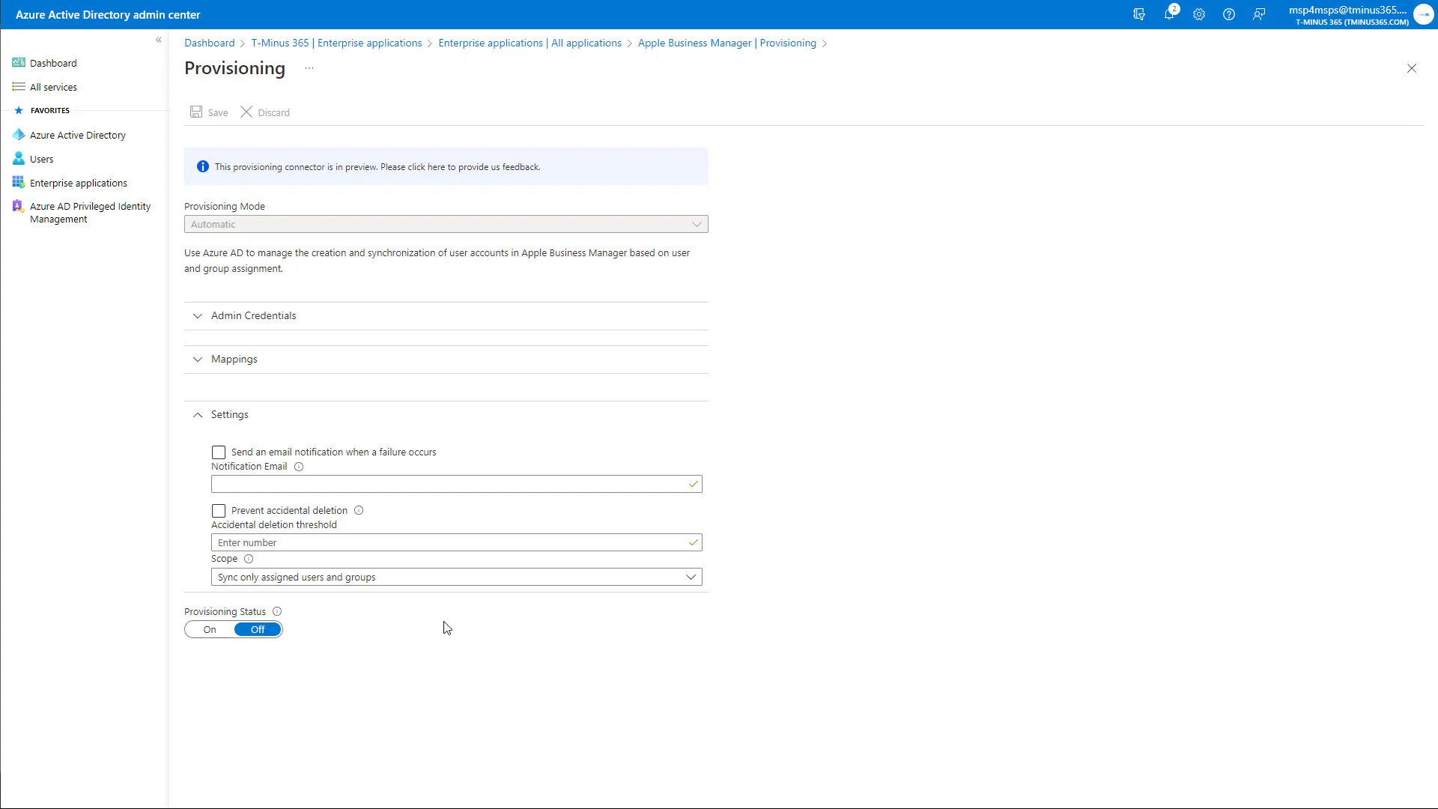
click(456, 576)
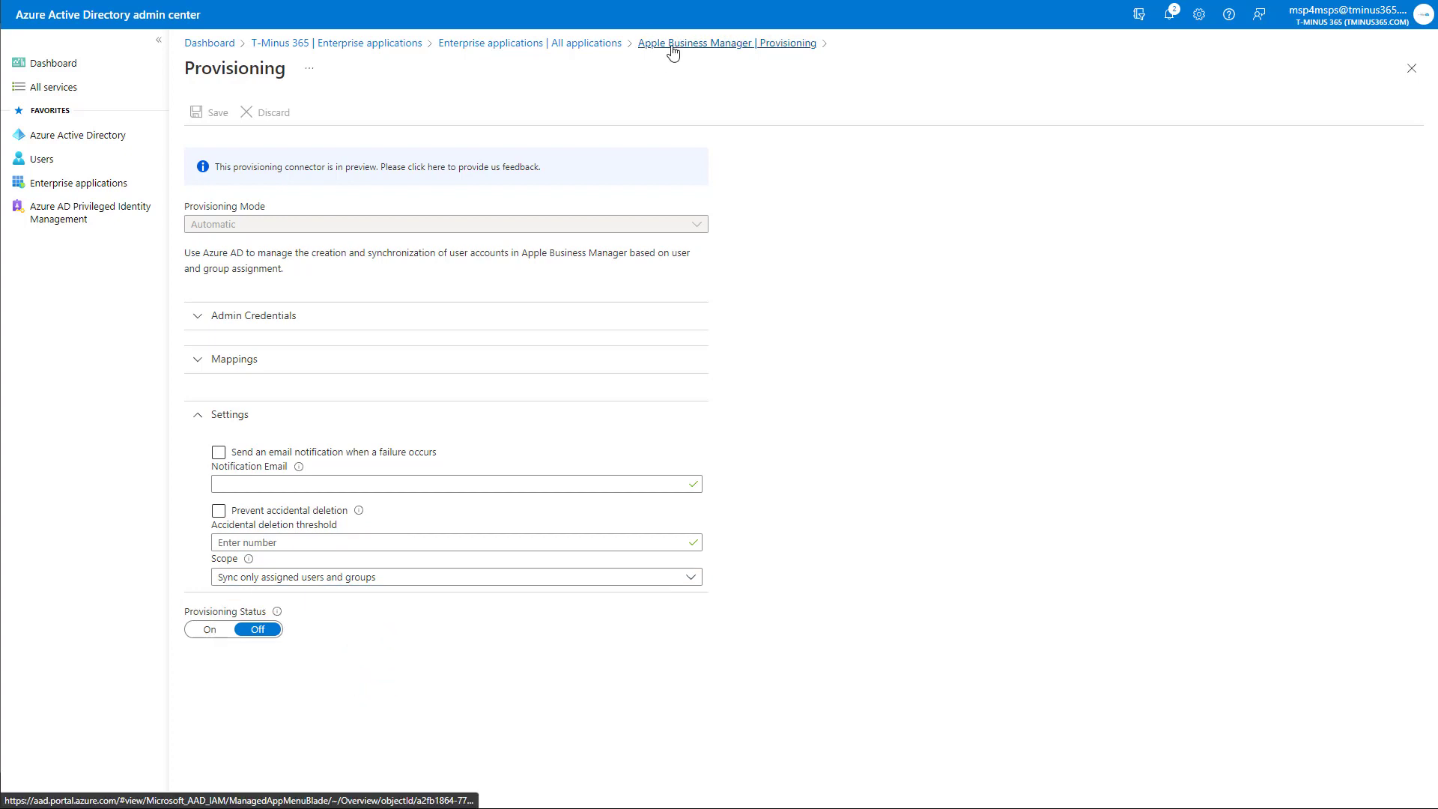
click(727, 43)
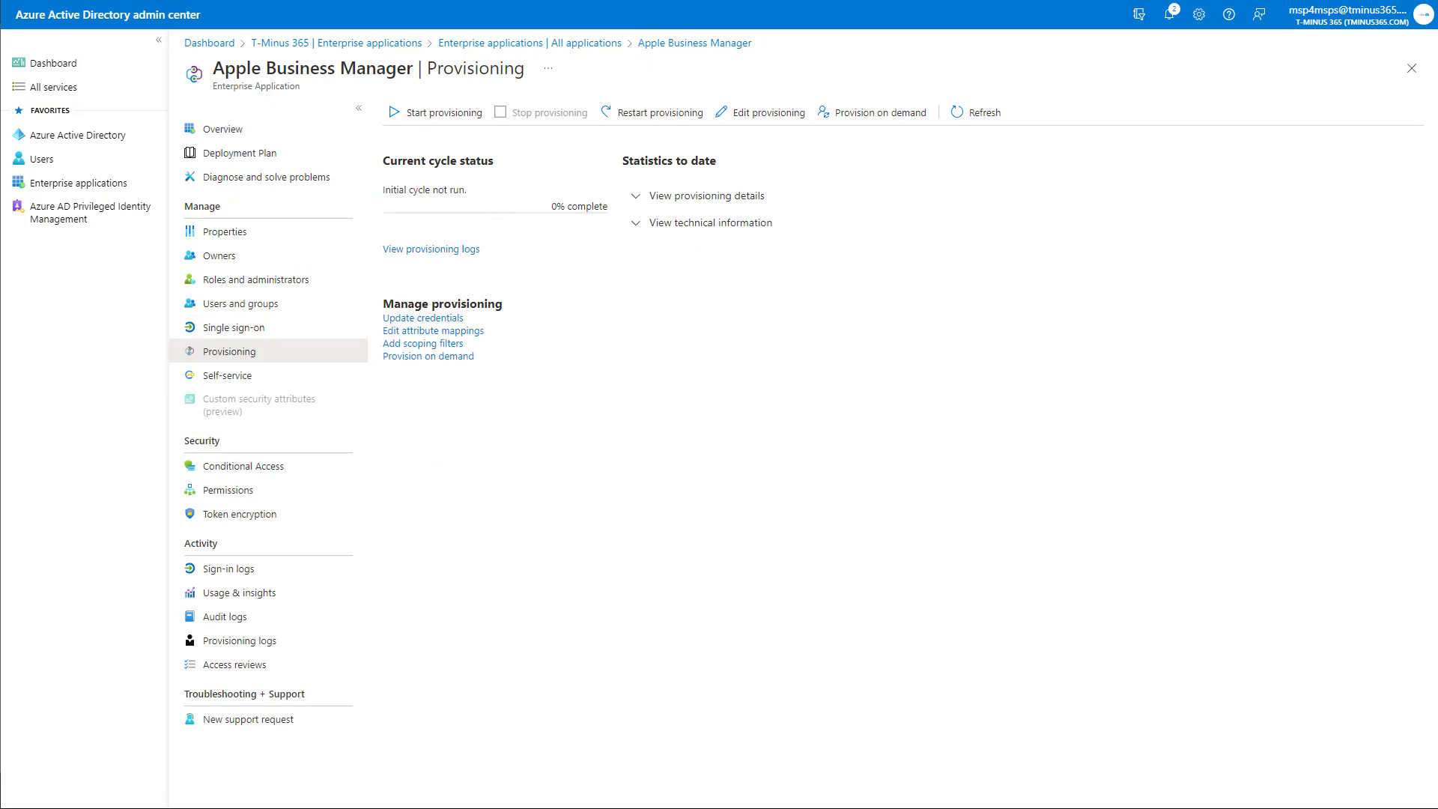
mouse_move(469, 215)
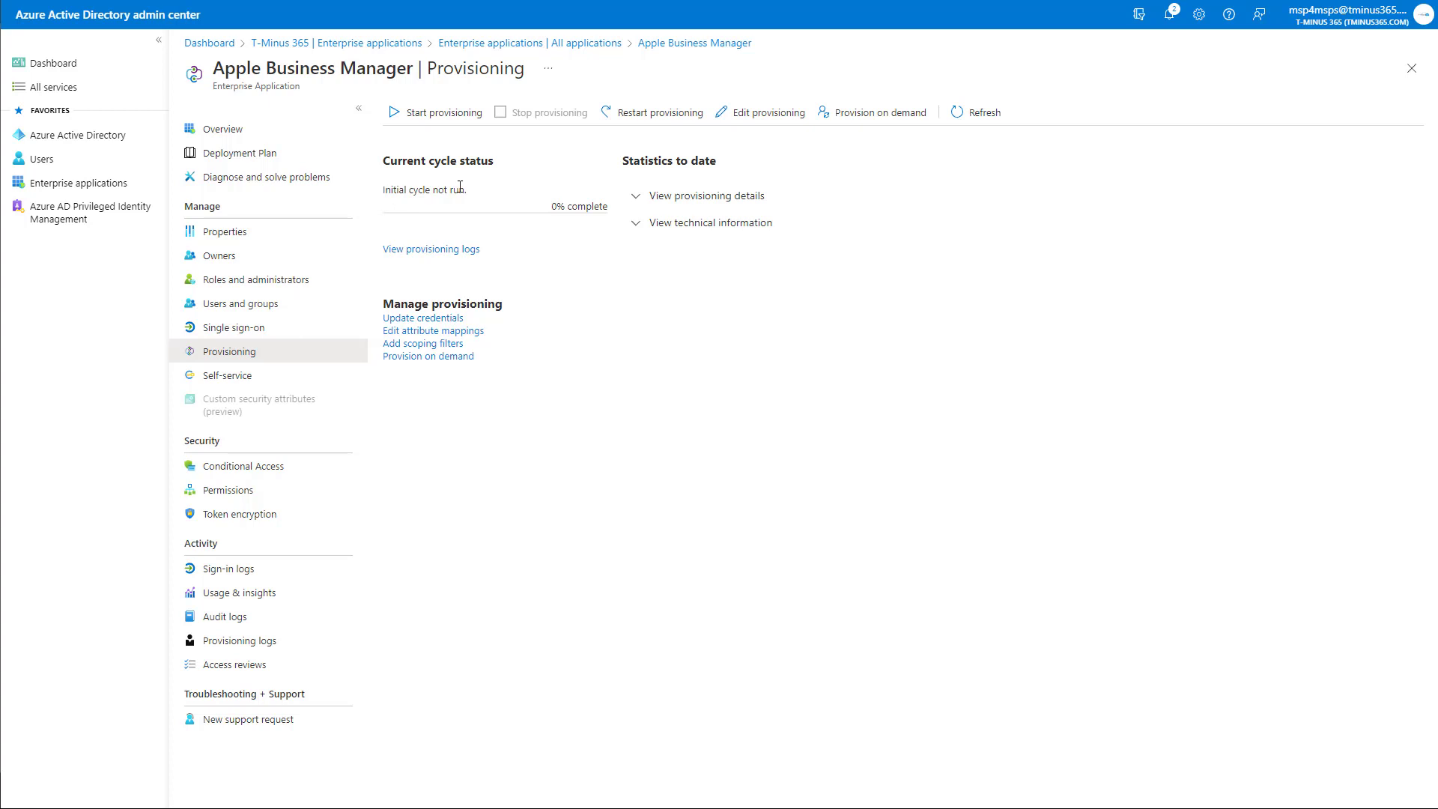
mouse_move(237, 304)
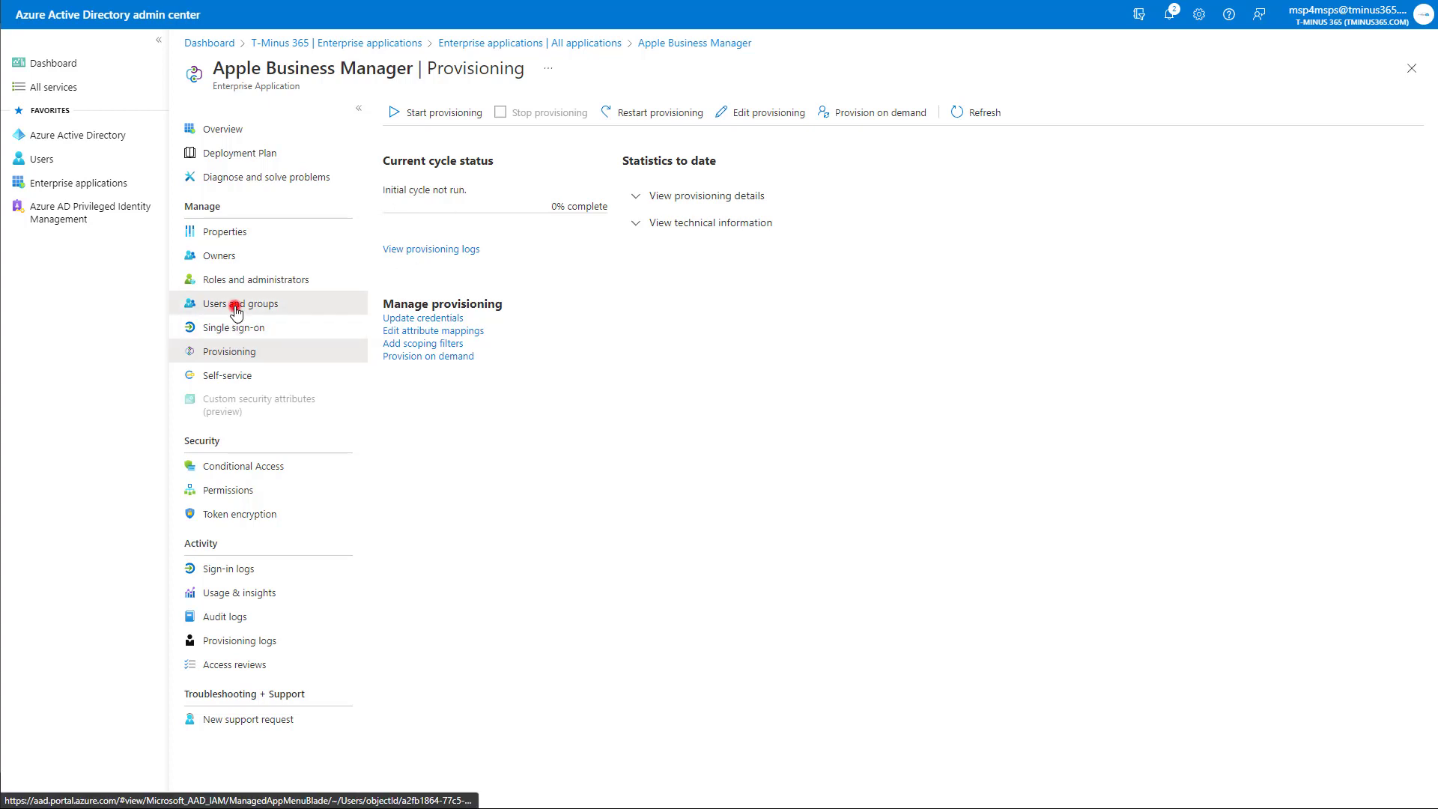
- Go to the app's Users and groups and begin a new assignment
click(244, 303)
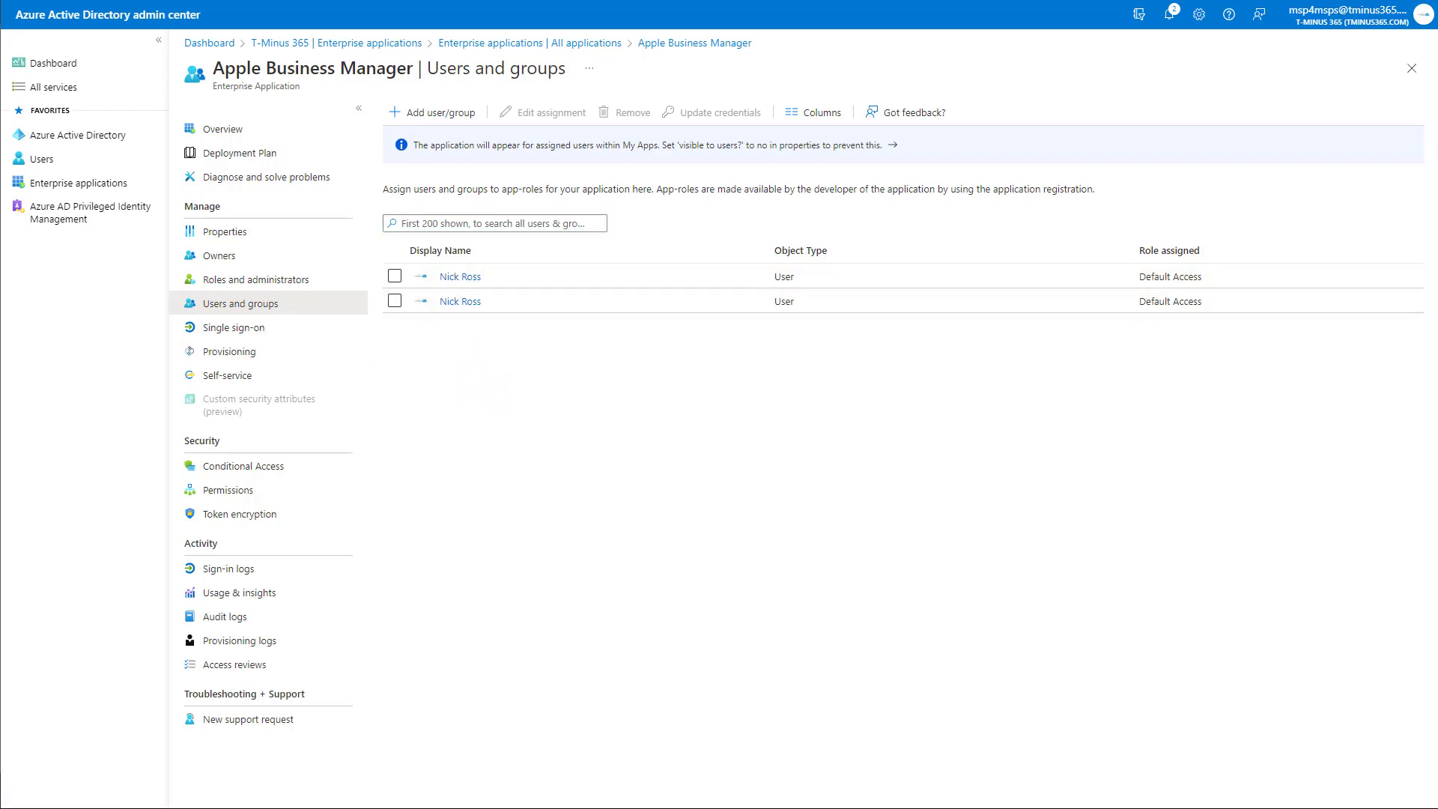
click(431, 112)
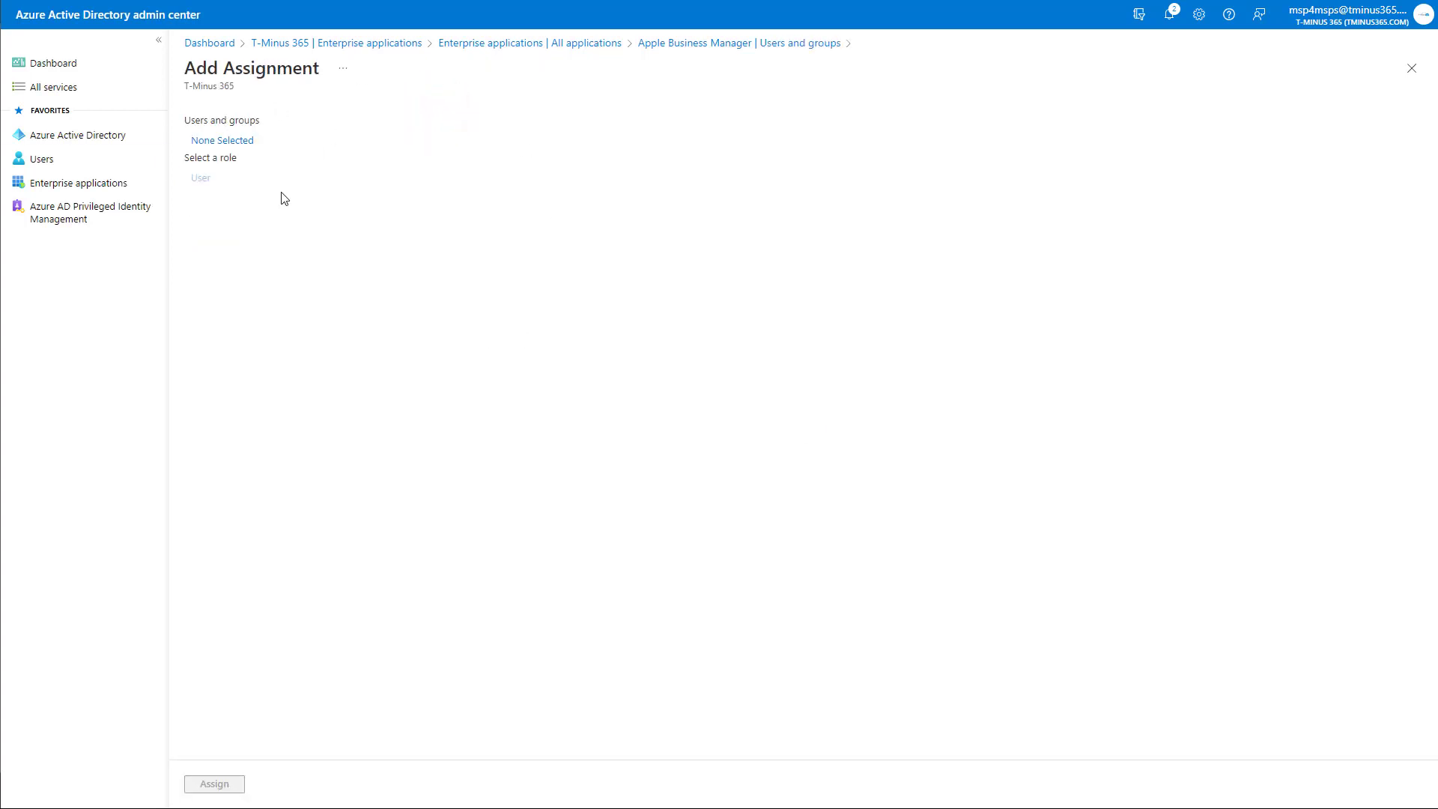
mouse_move(279, 216)
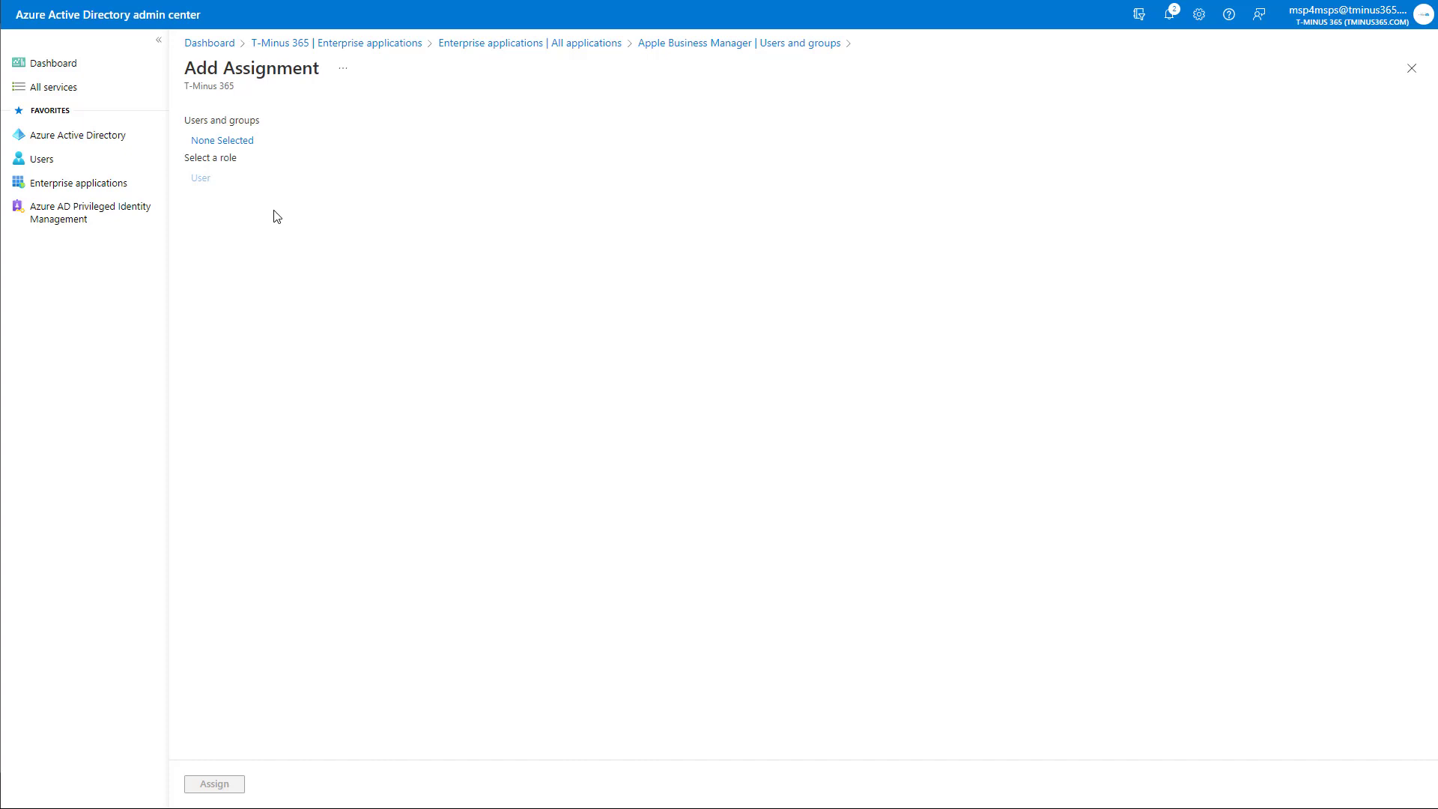
mouse_move(280, 211)
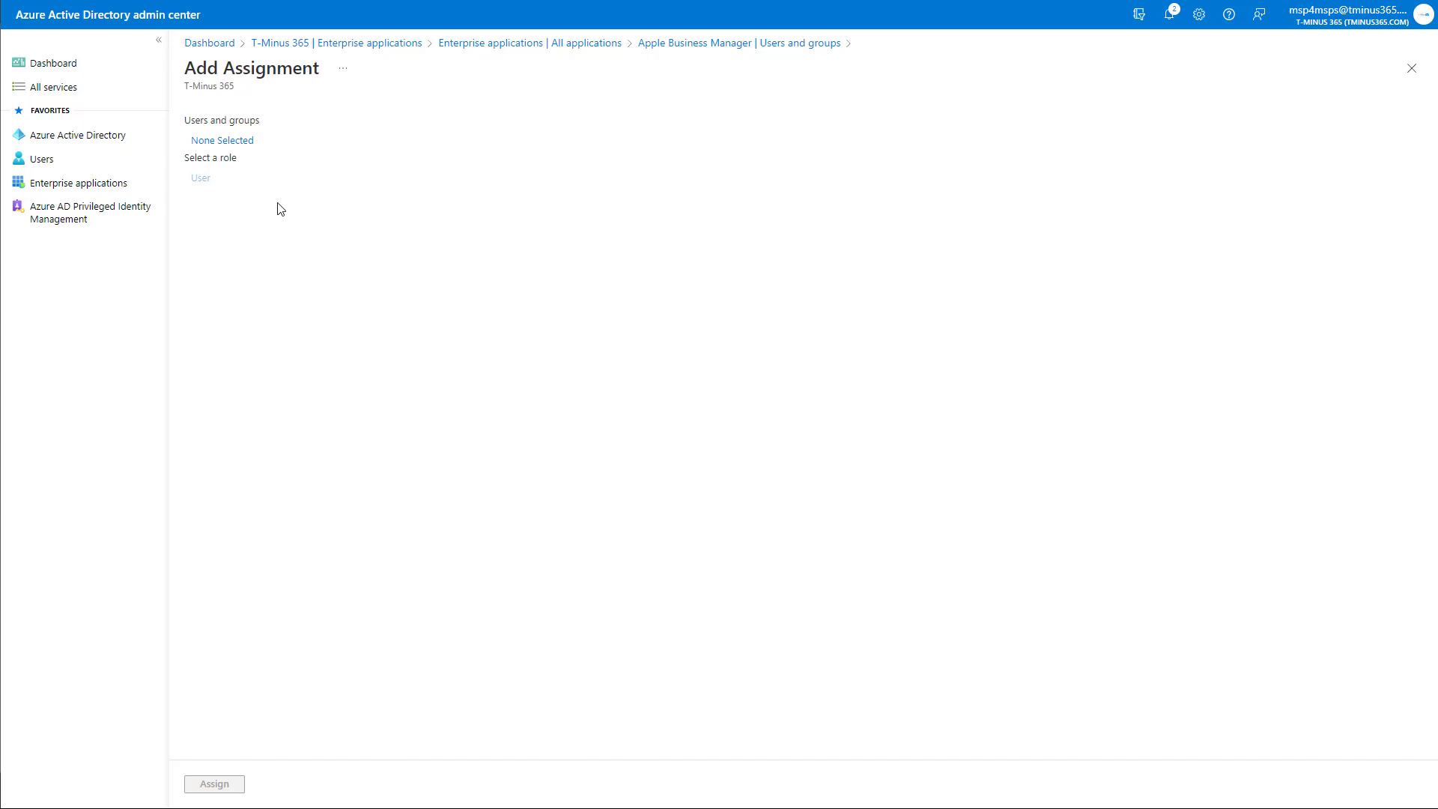
mouse_move(222, 141)
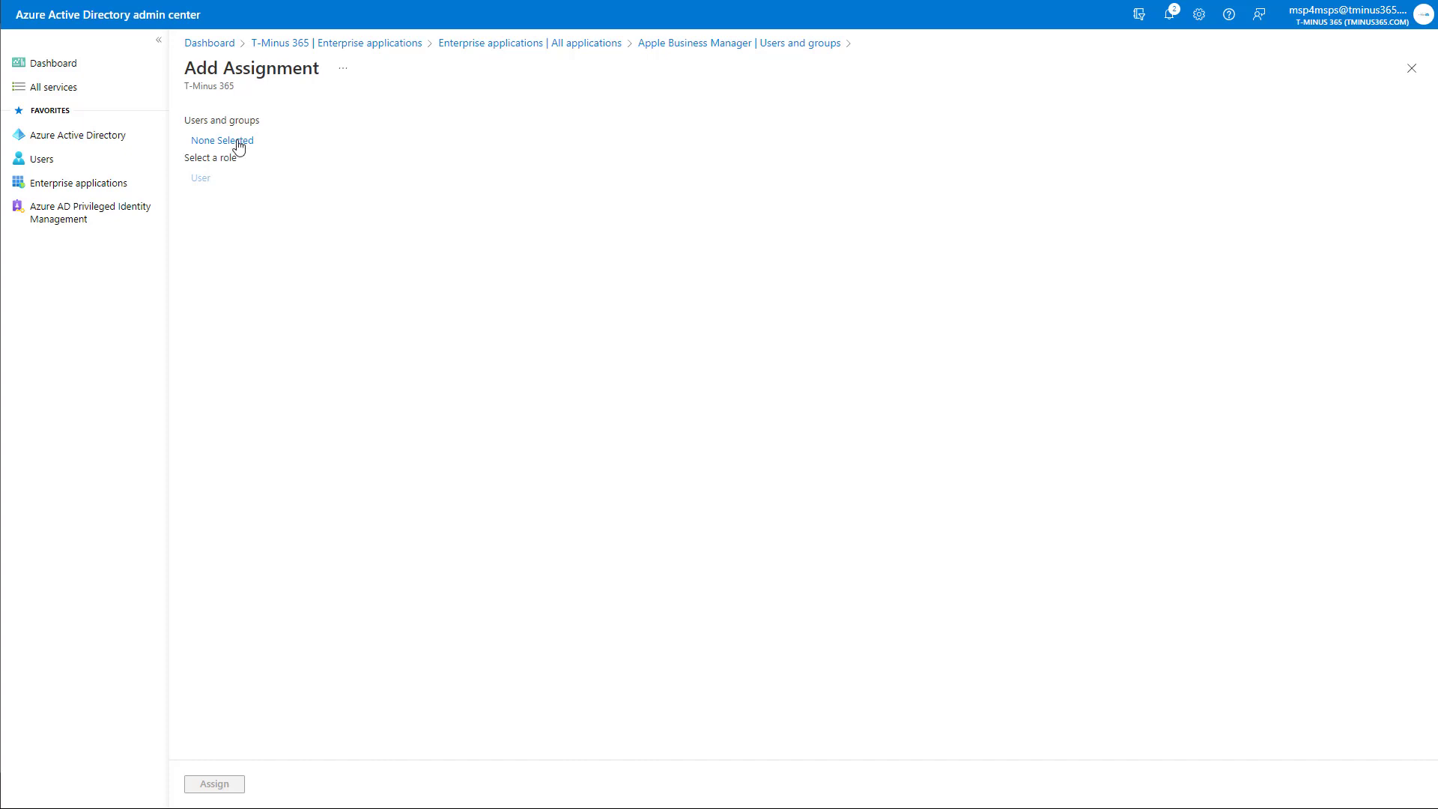
- Assign Bruce Banner to the Apple Business Manager application with the User role
click(222, 141)
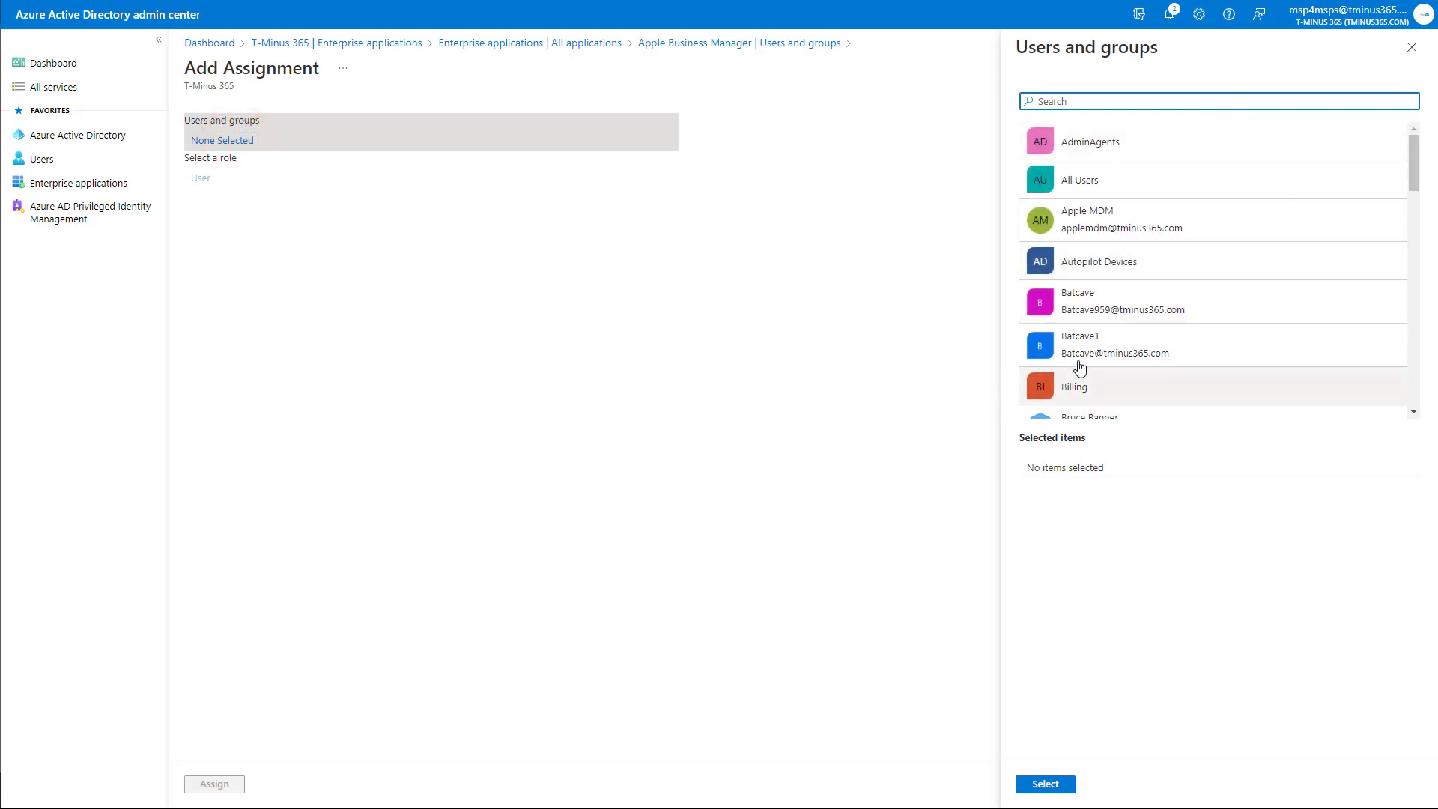
scroll(down, 3)
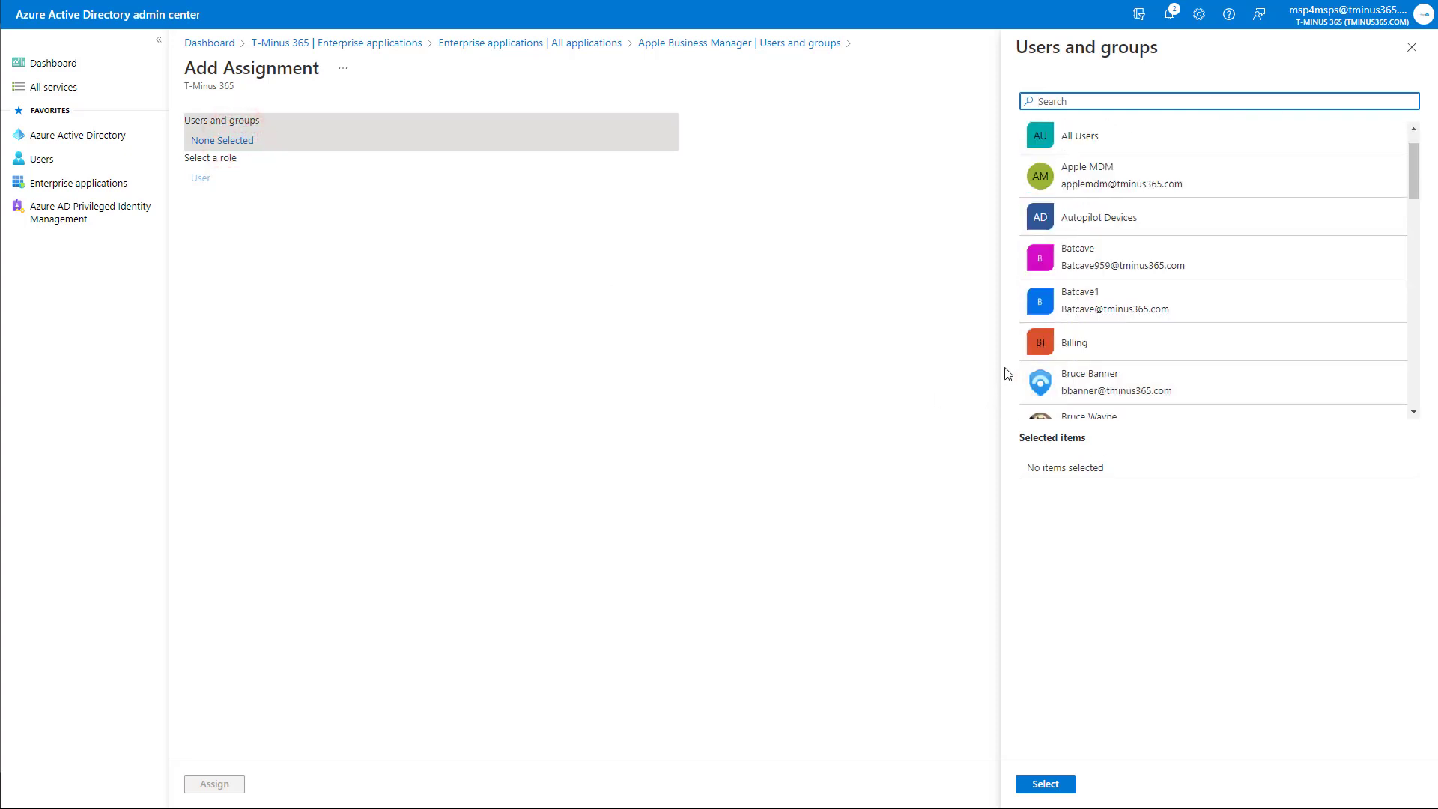
mouse_move(1115, 382)
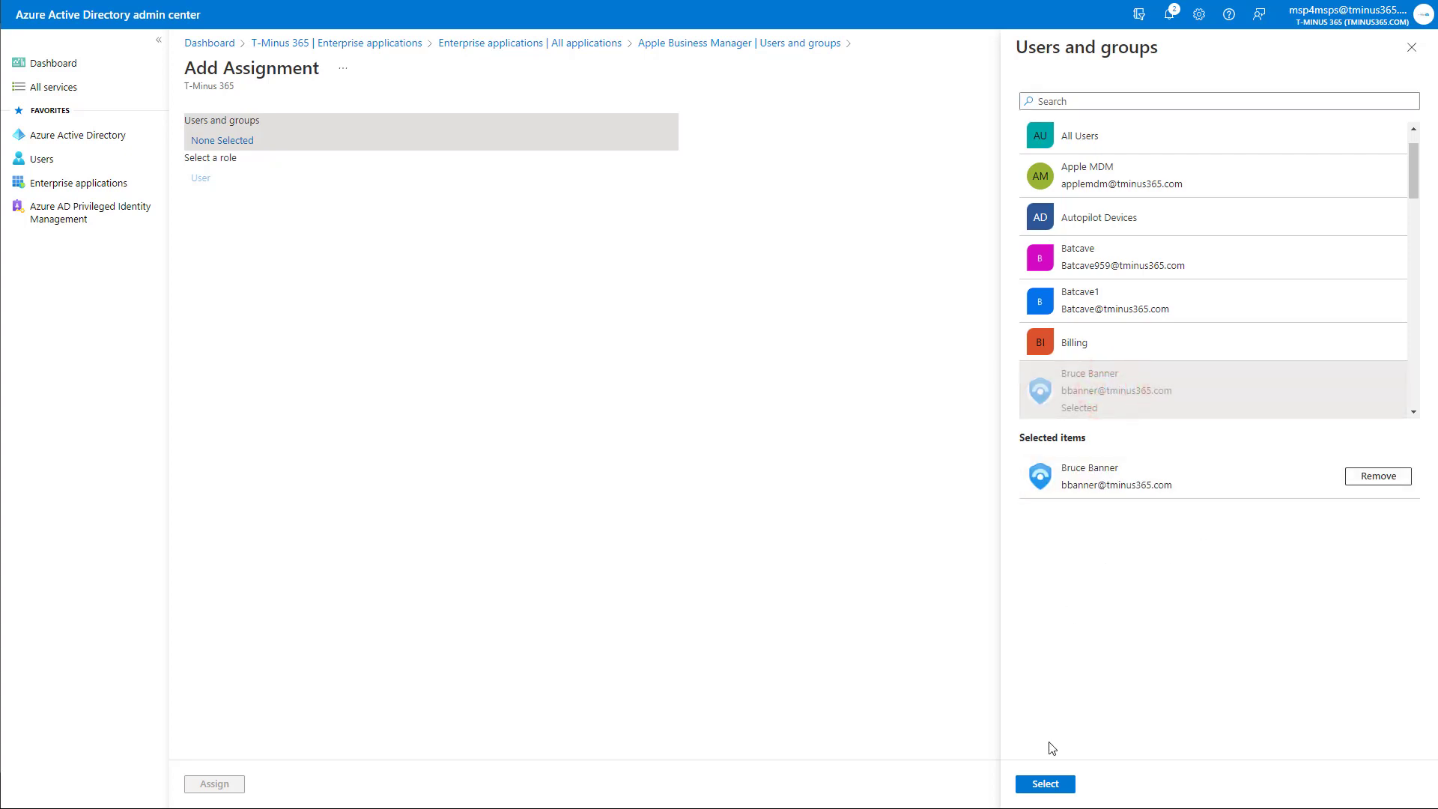
click(1044, 783)
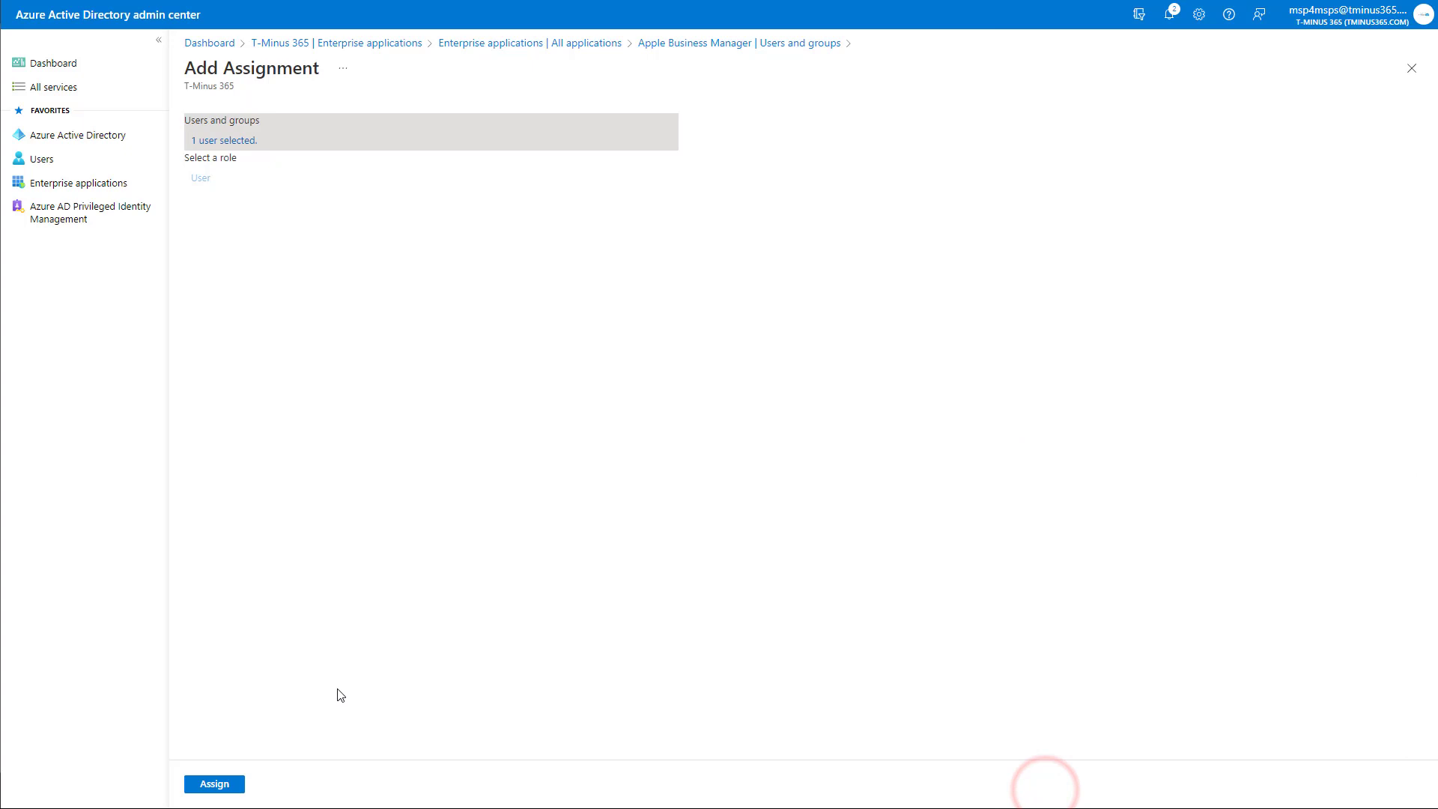
click(214, 784)
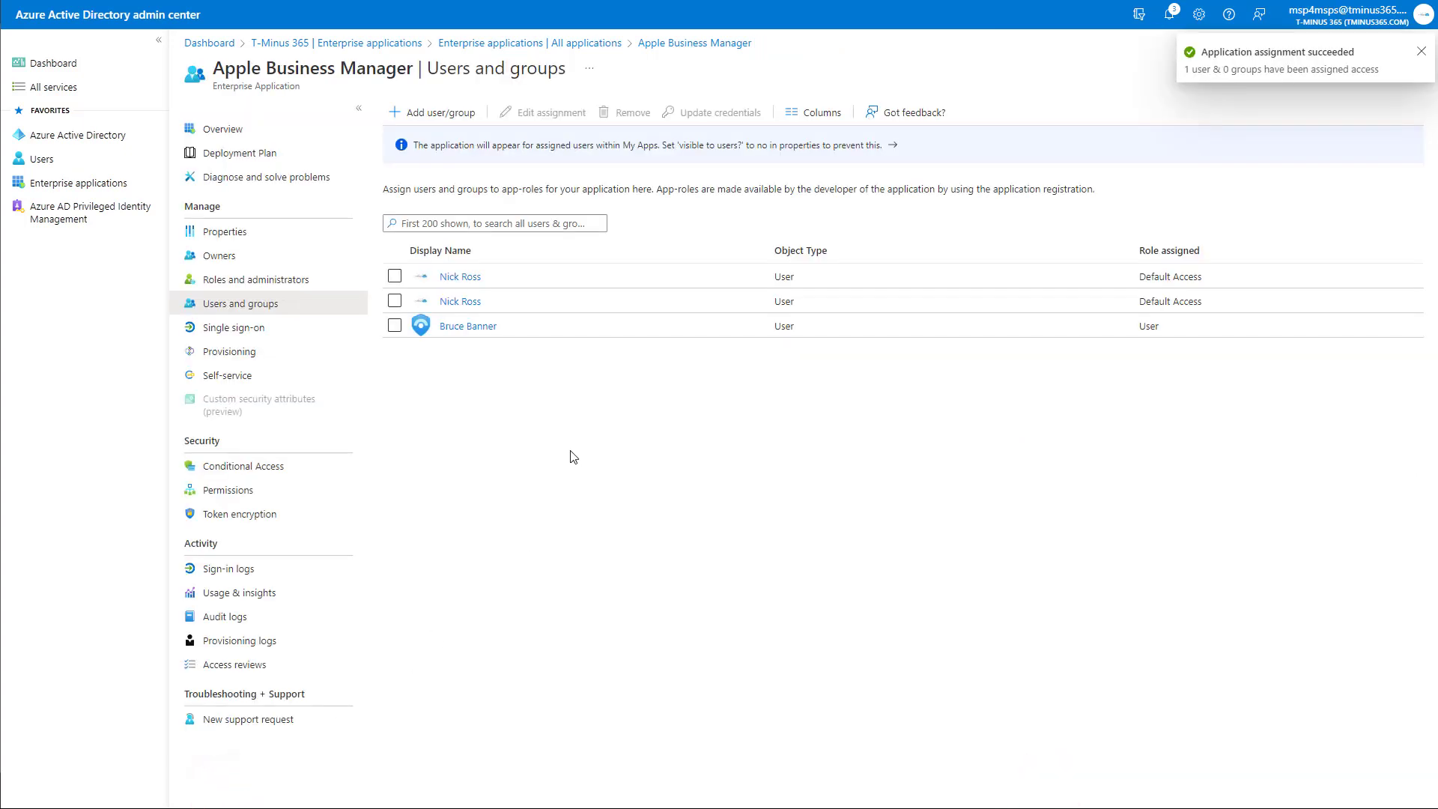
mouse_move(243, 358)
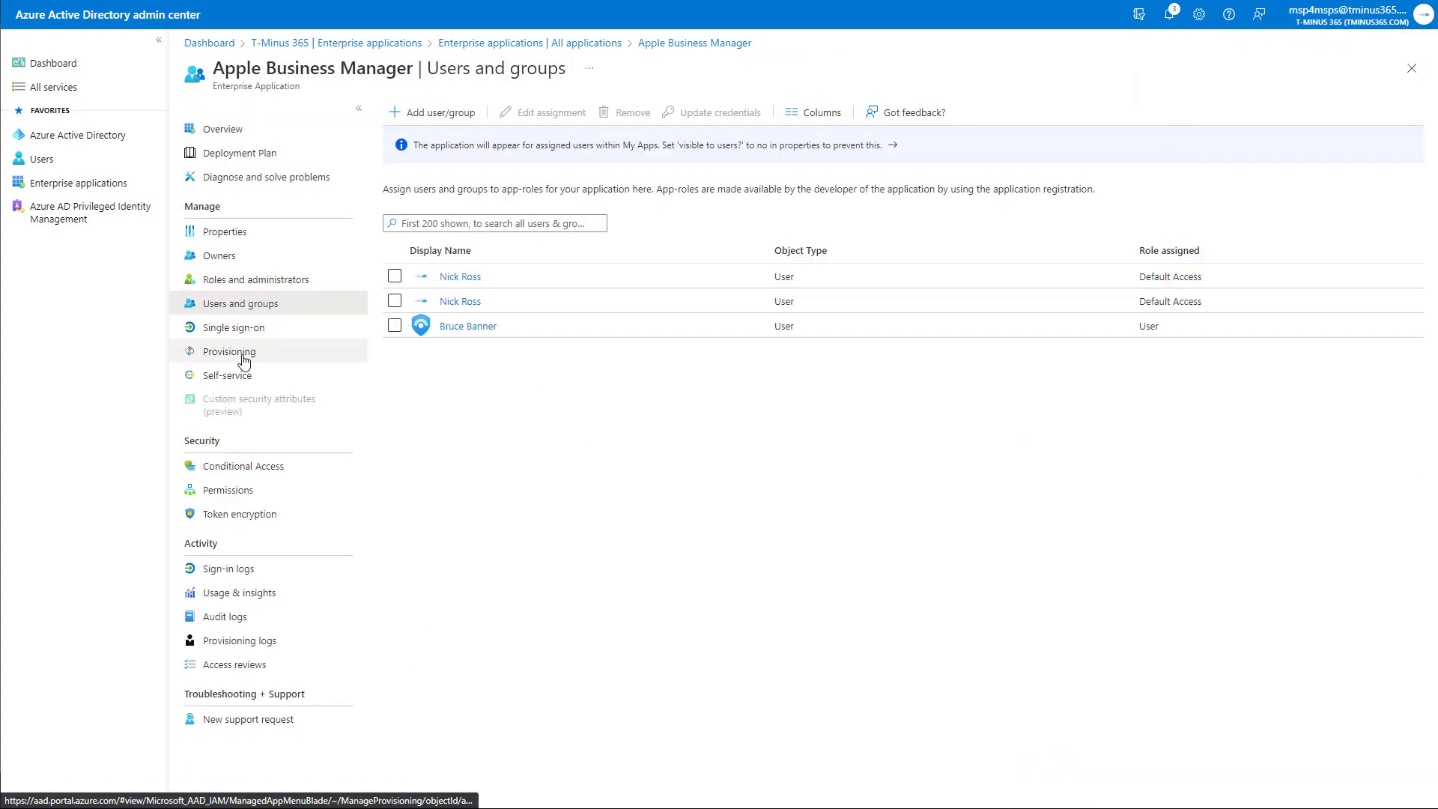
- Start provisioning users to Apple Business Manager from the Provisioning page
click(228, 351)
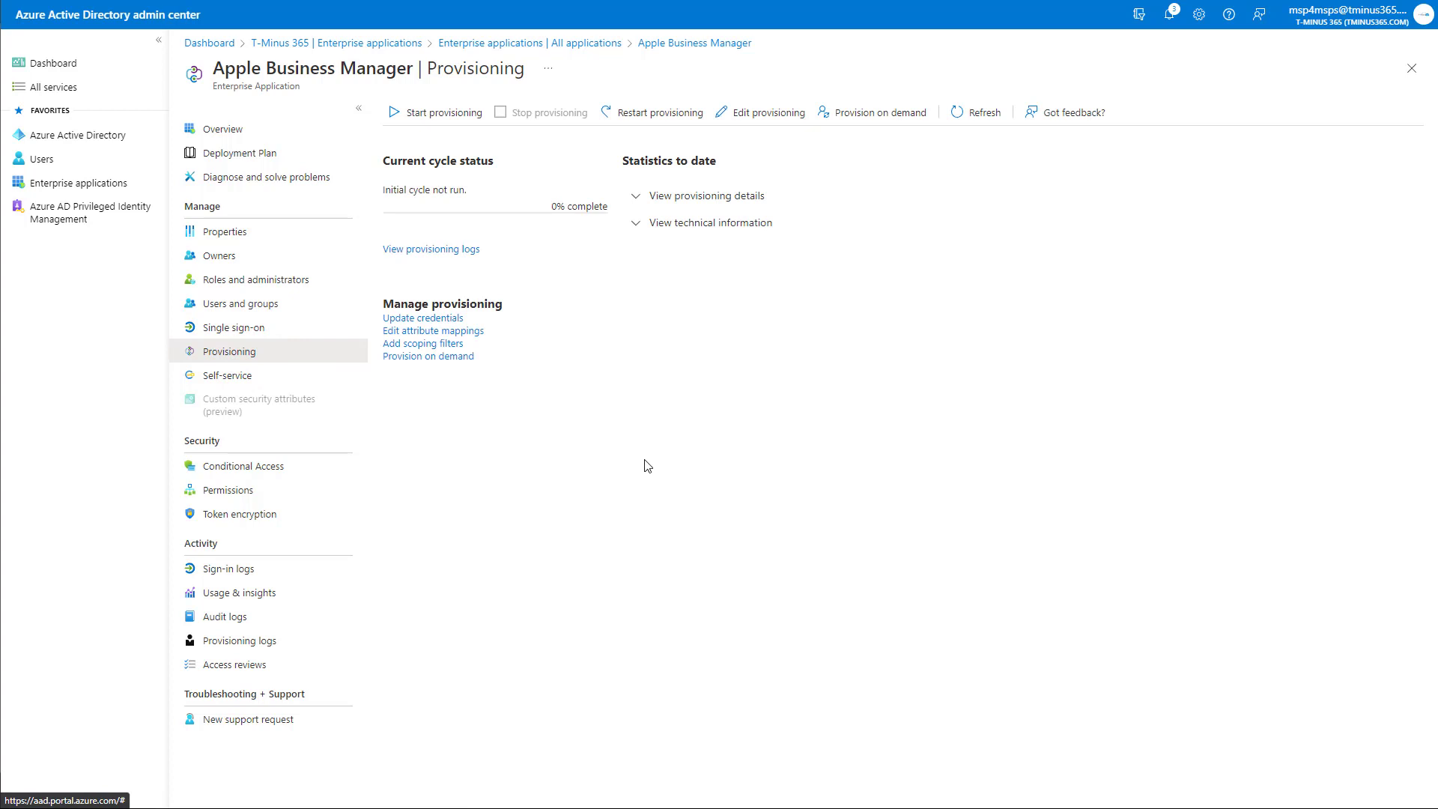
click(441, 113)
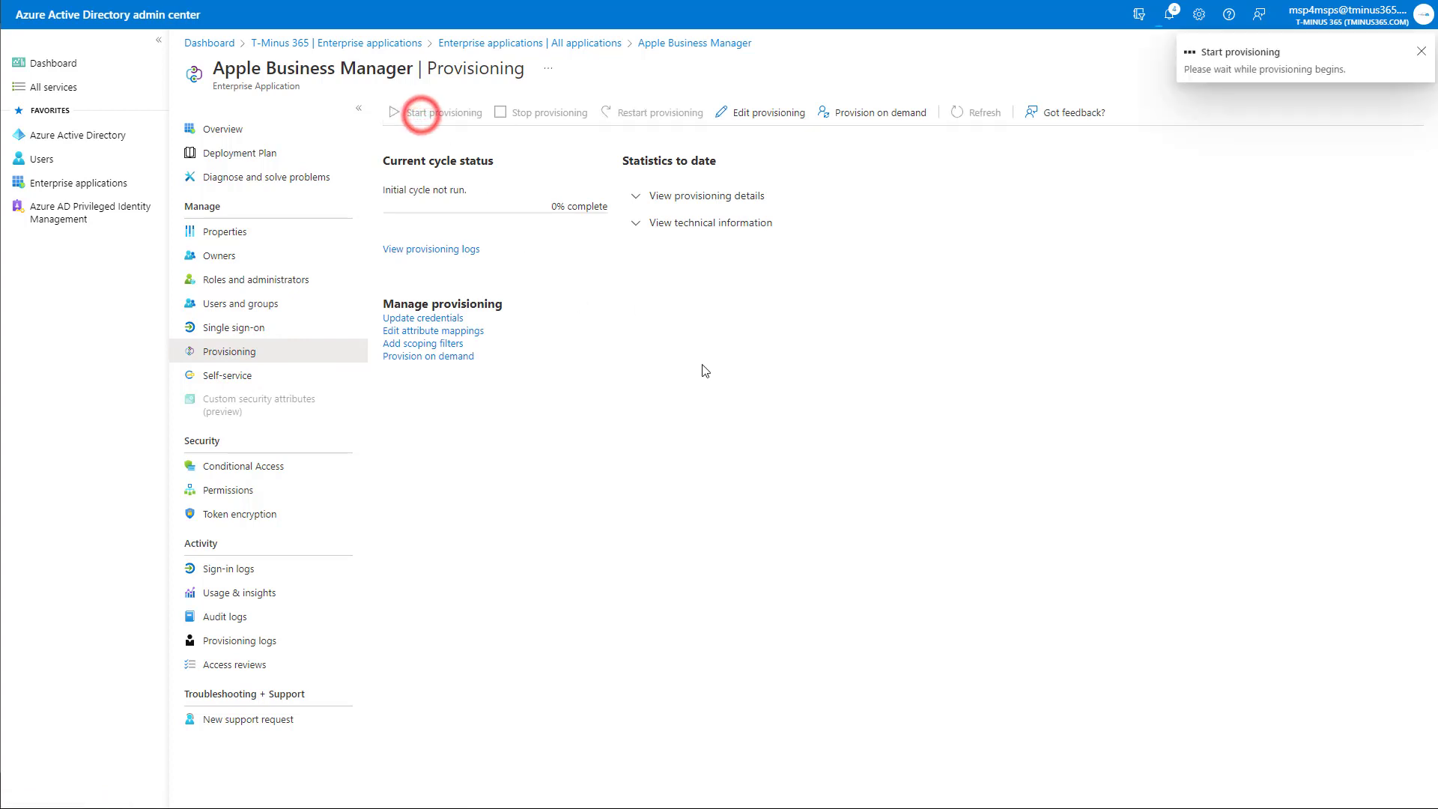
click(443, 112)
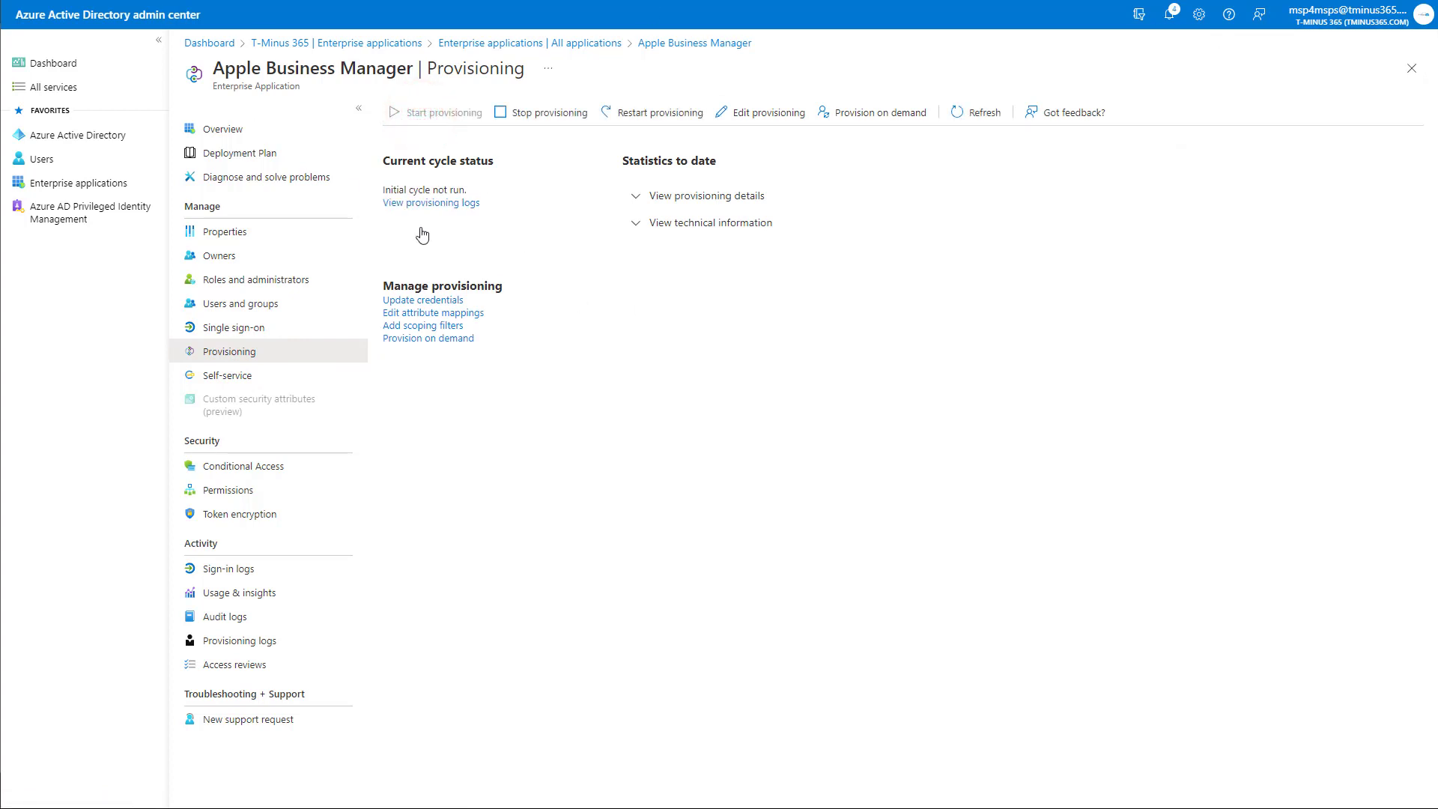
mouse_move(438, 242)
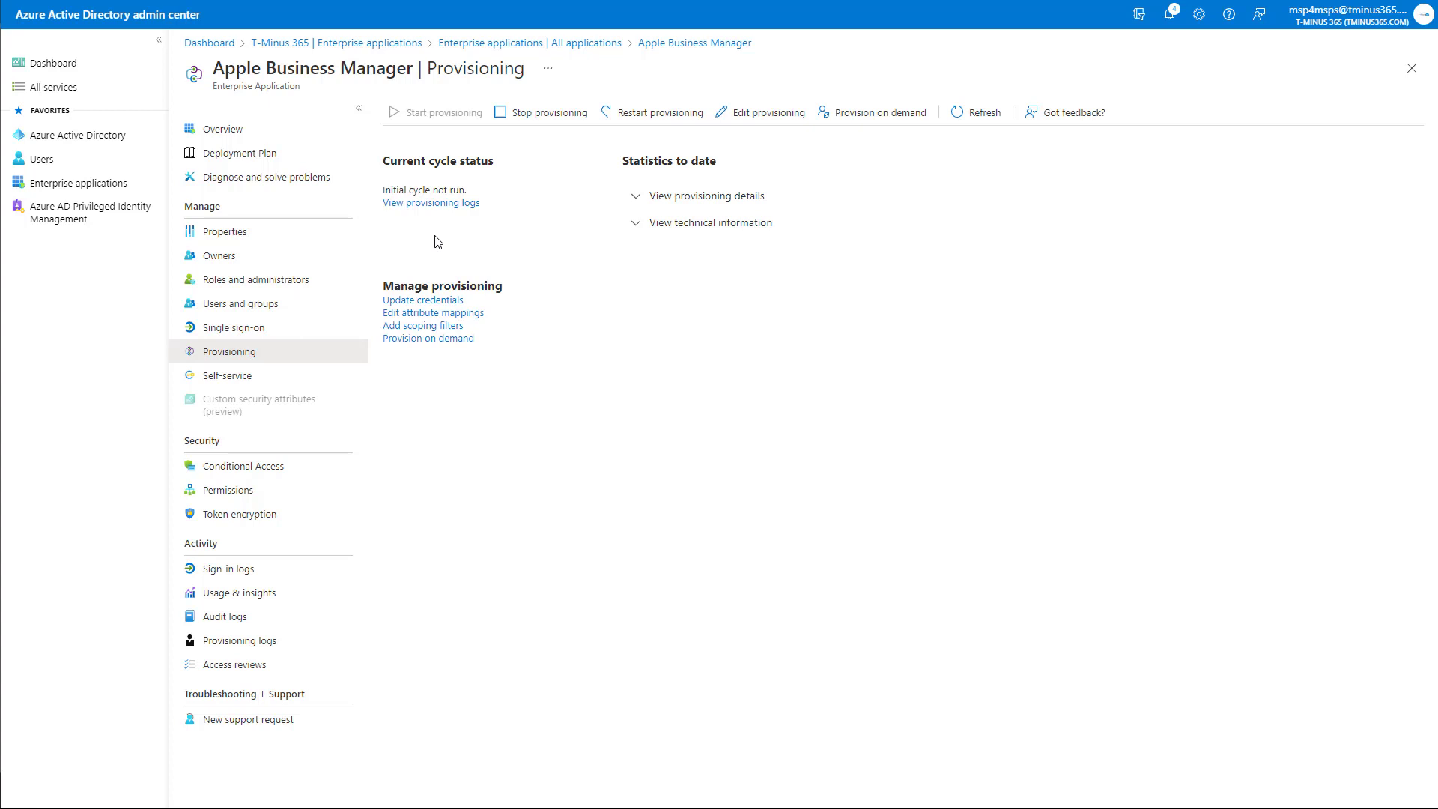
mouse_move(391, 283)
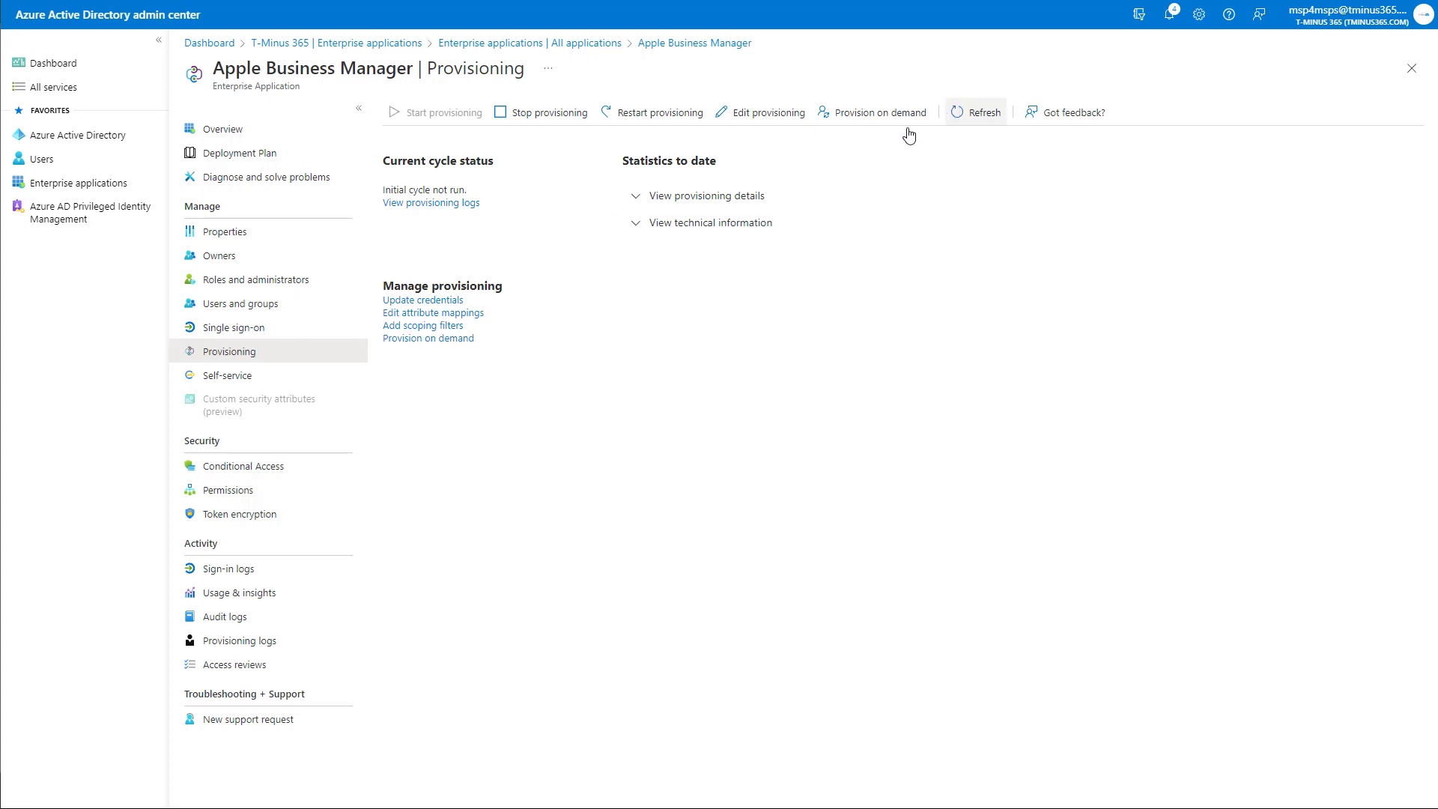
mouse_move(851, 116)
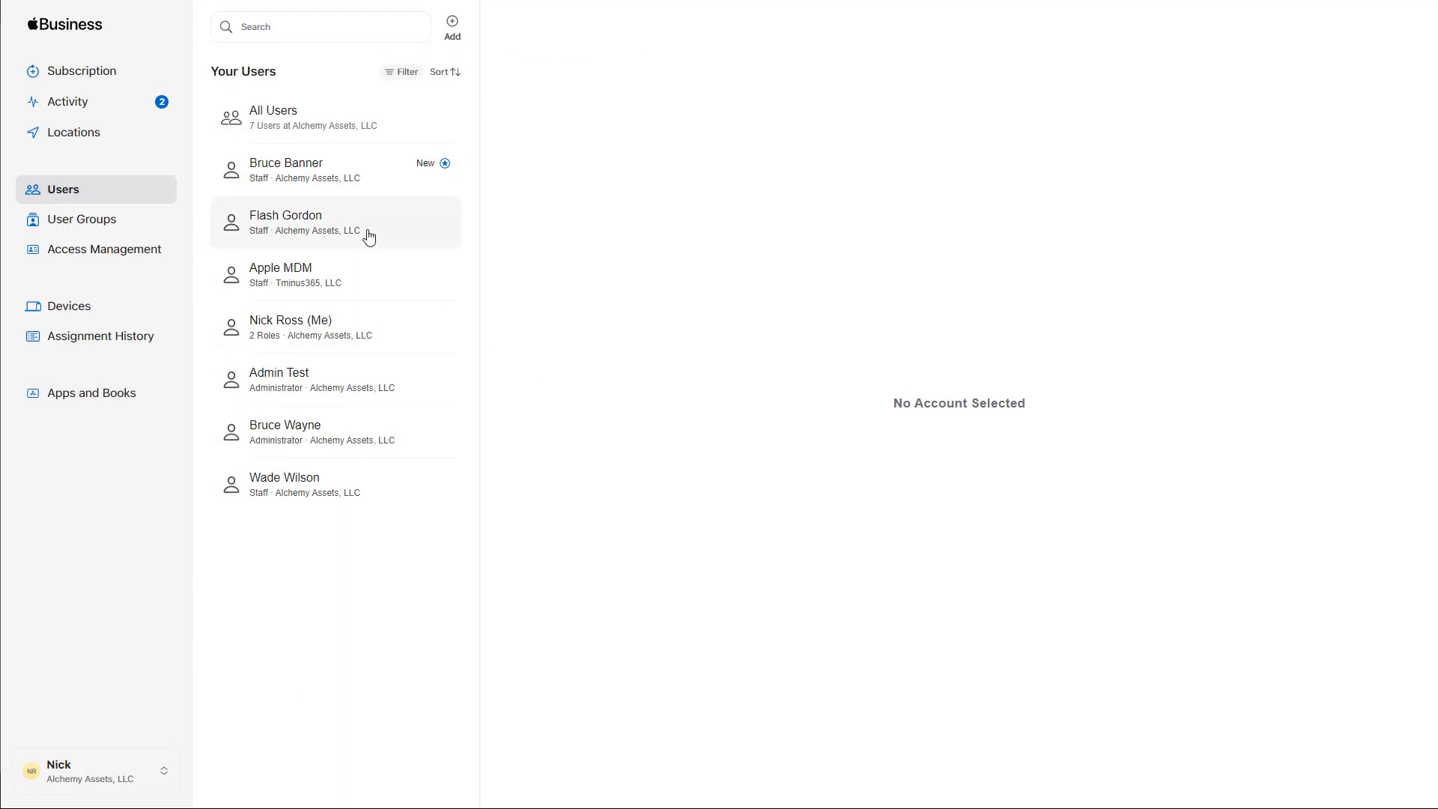
mouse_move(264, 190)
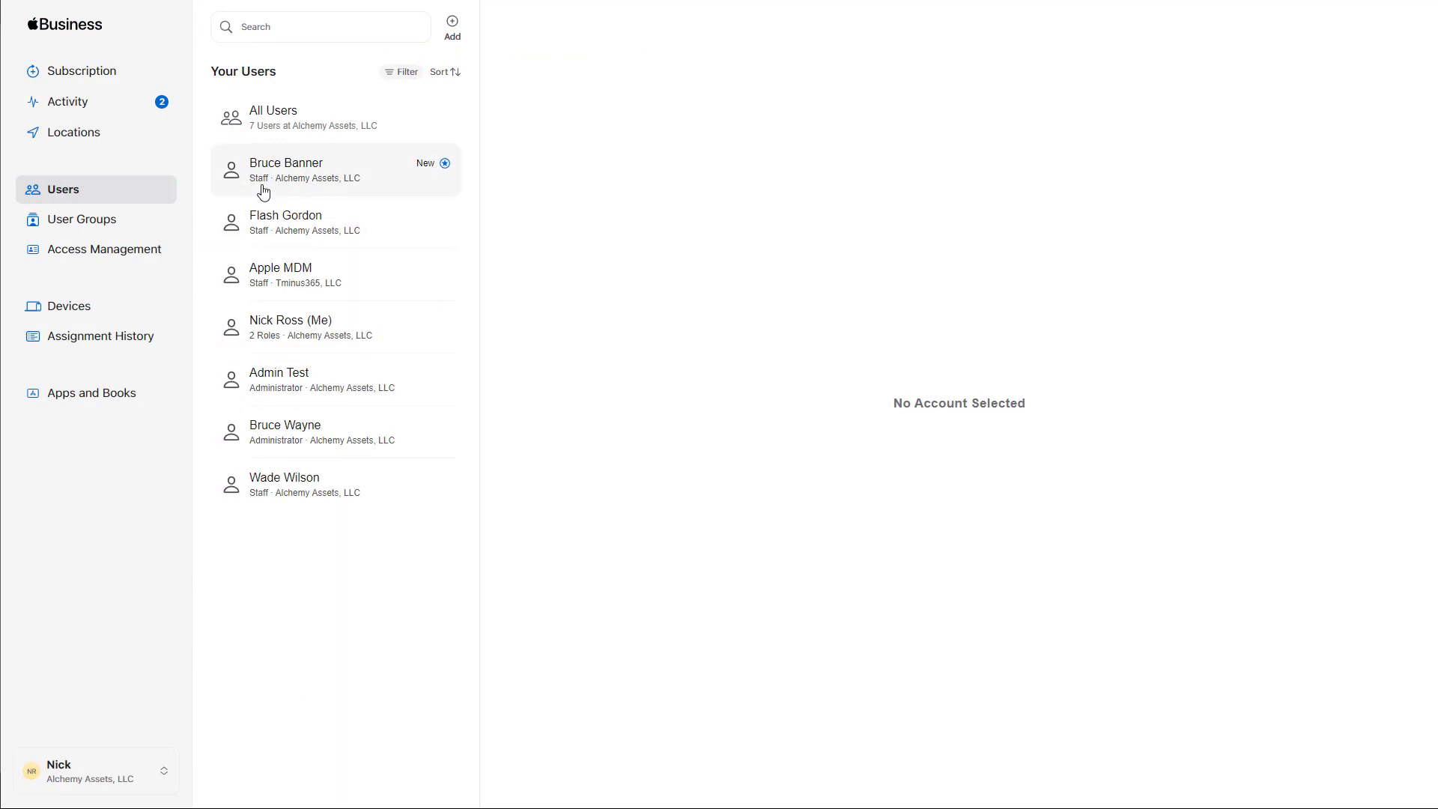
mouse_move(319, 187)
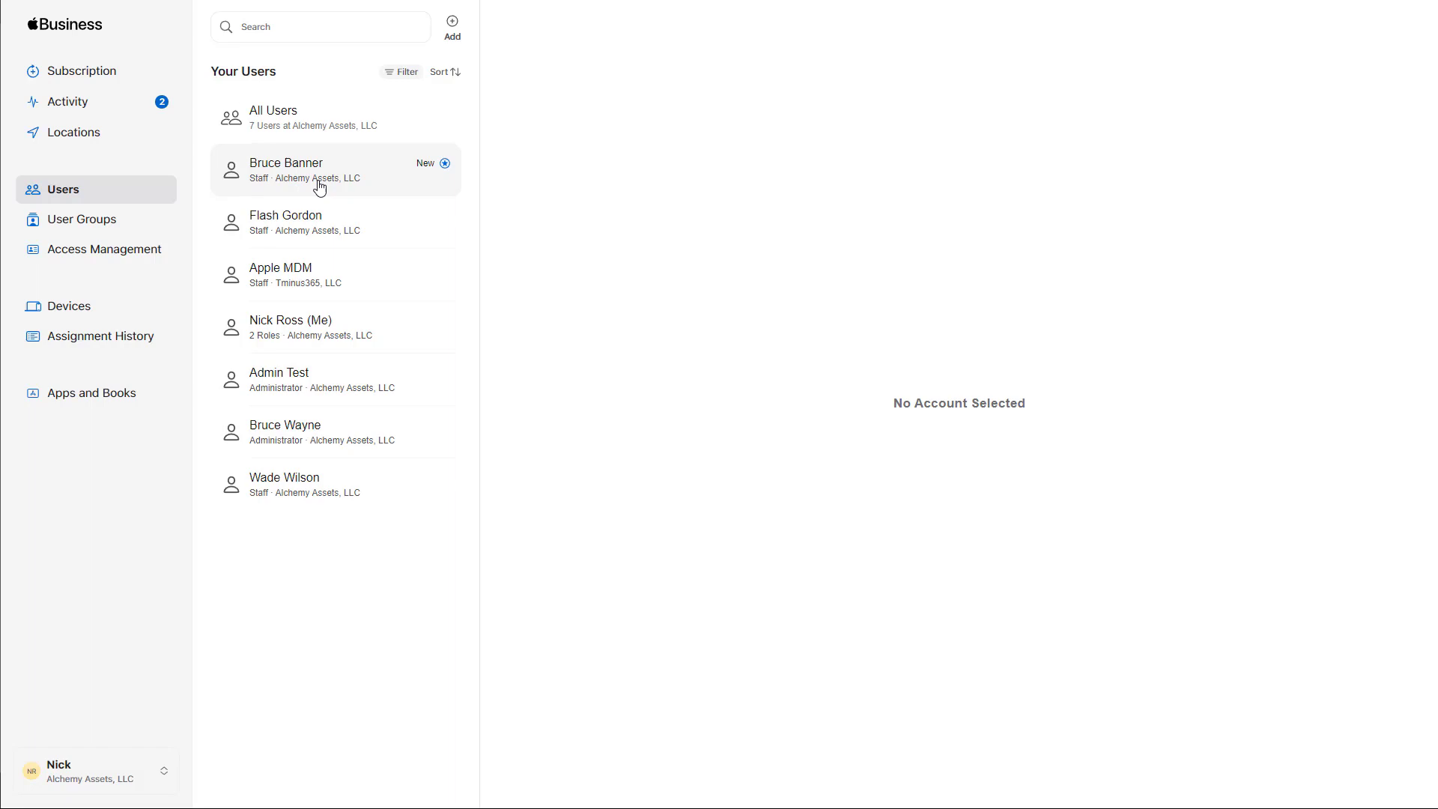
click(336, 170)
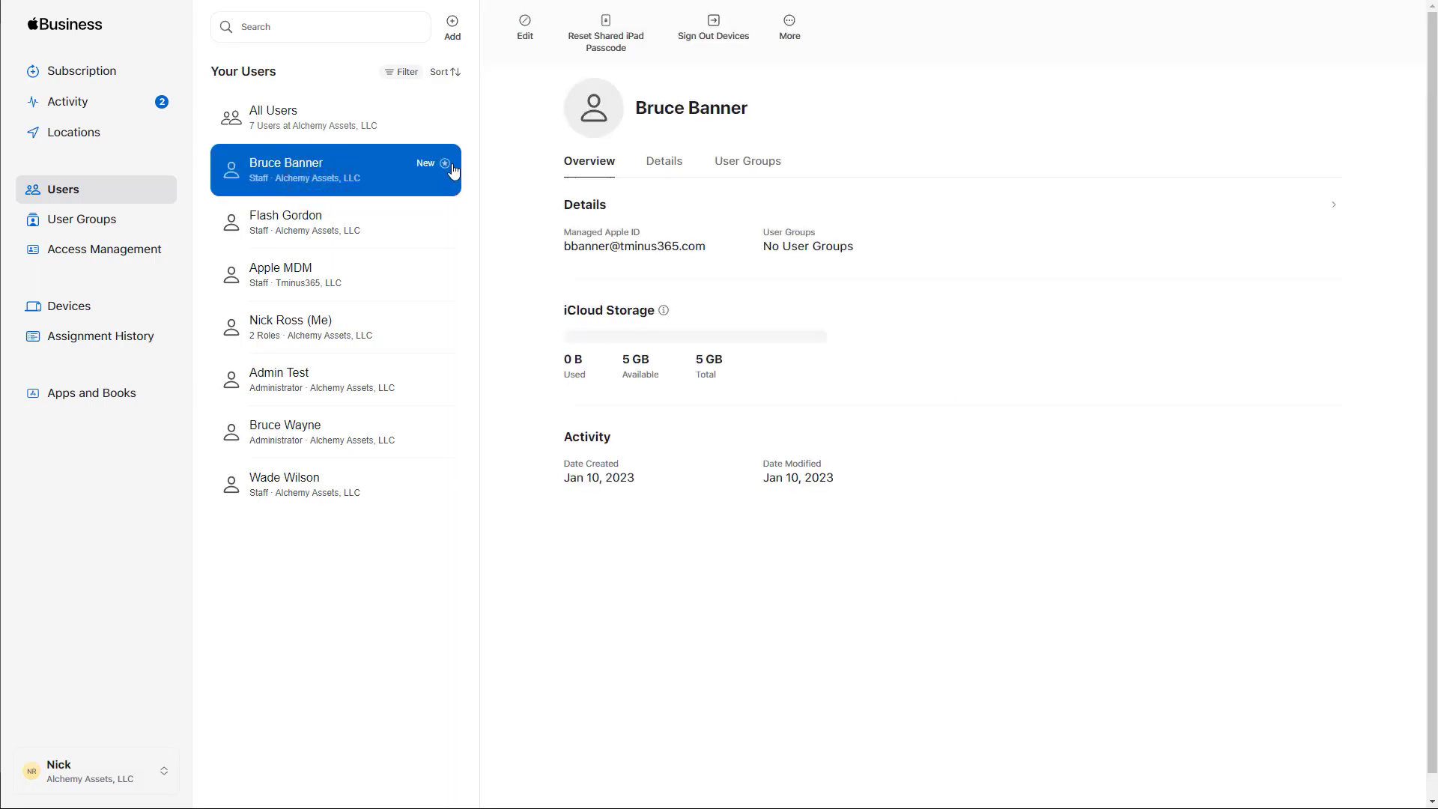
mouse_move(550, 366)
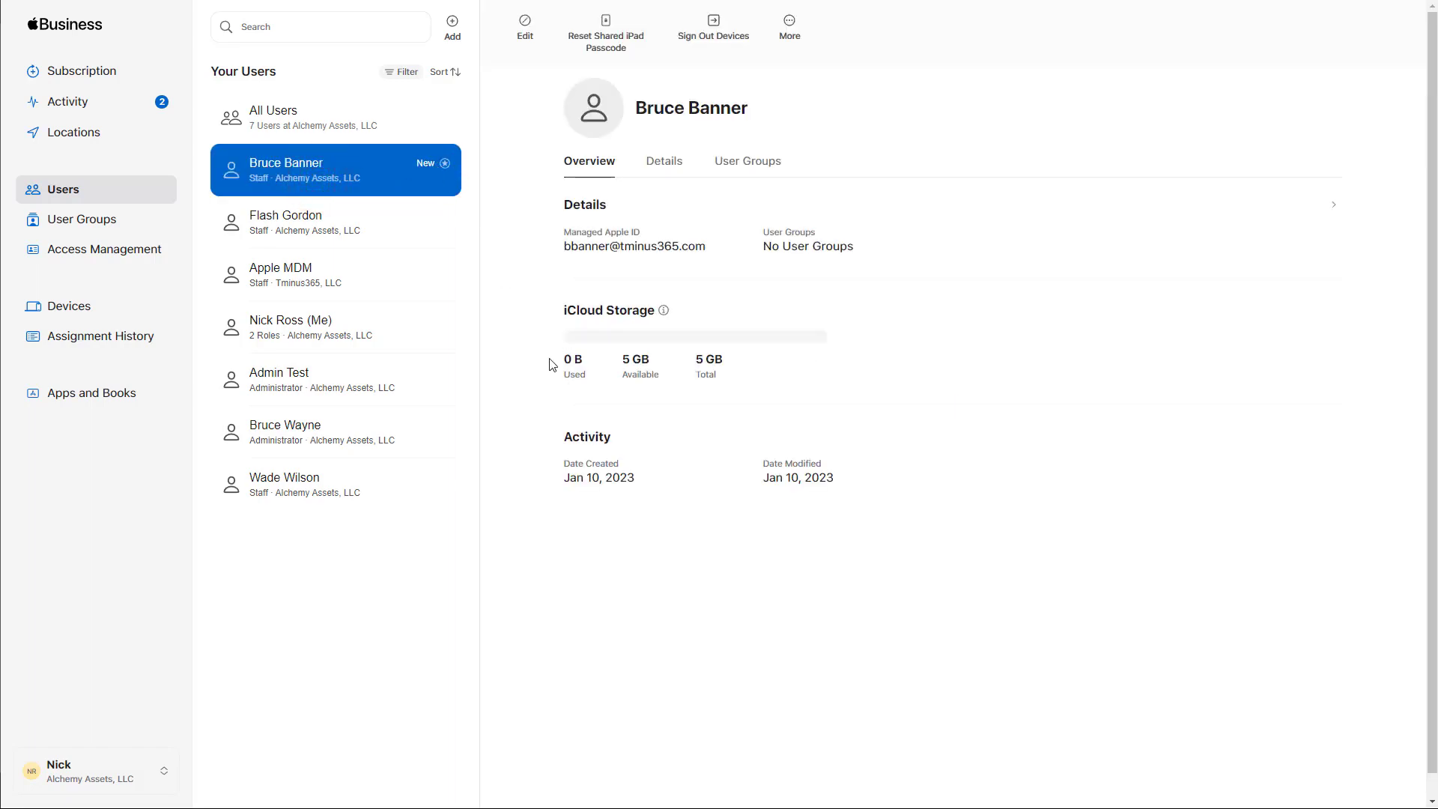
mouse_move(599, 332)
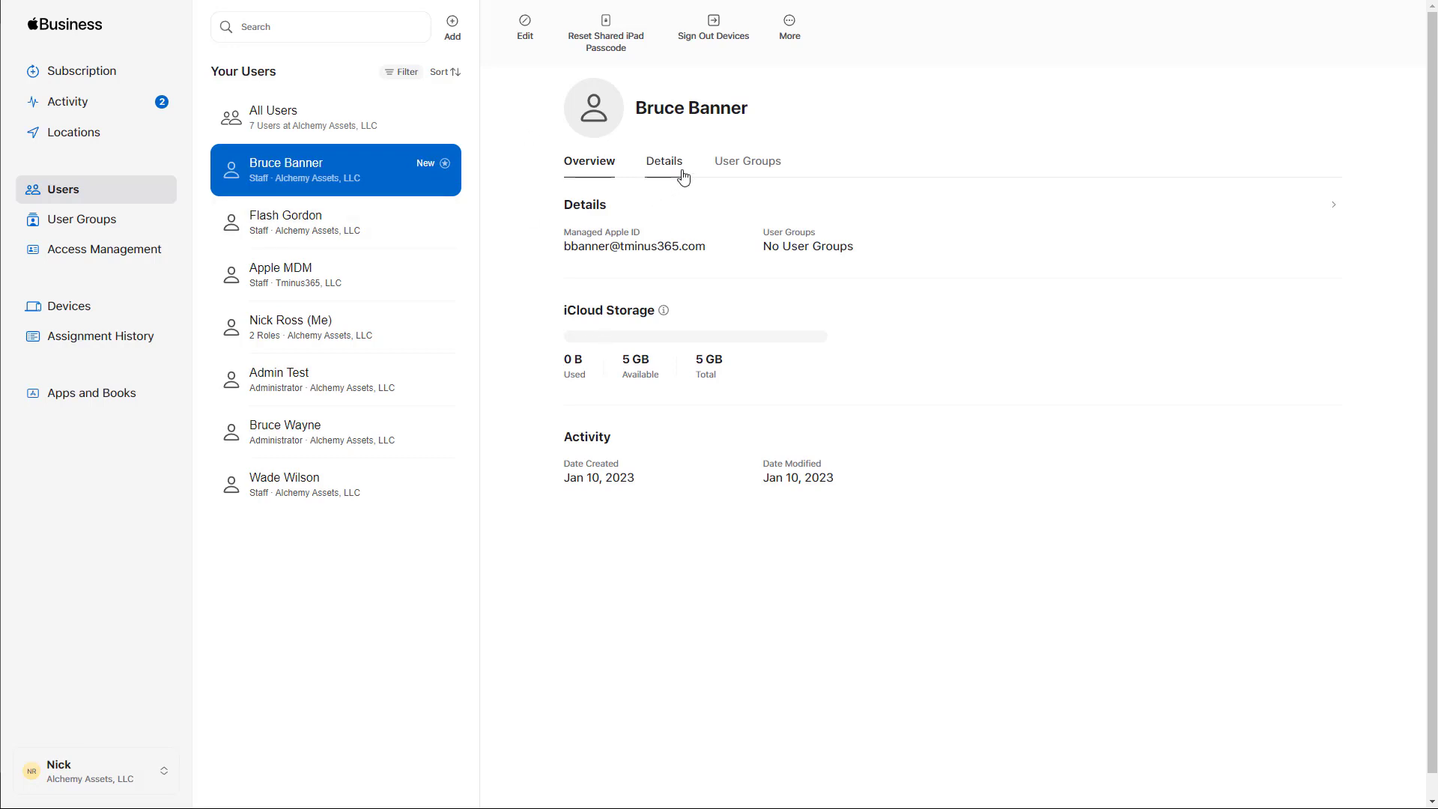
mouse_move(664, 161)
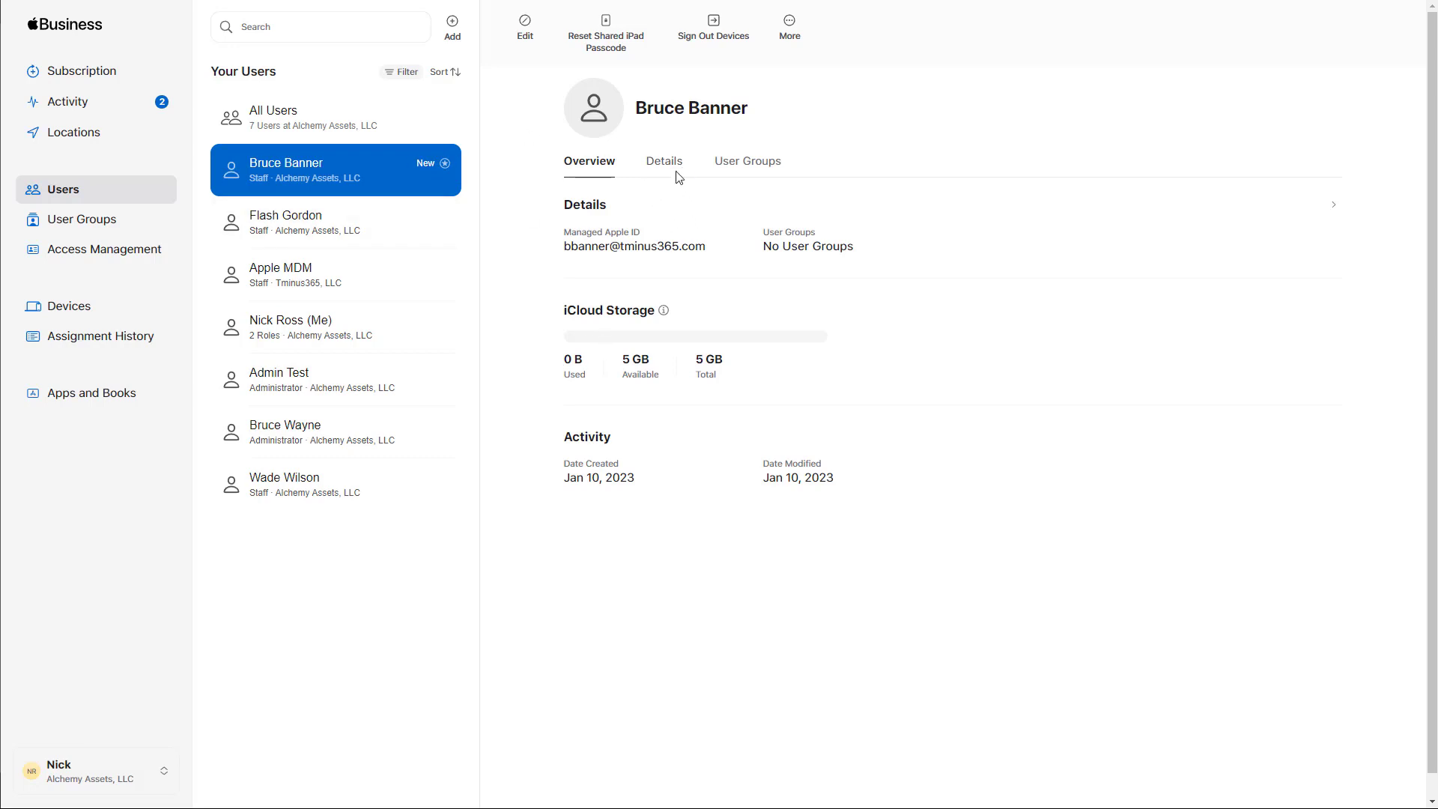
click(664, 162)
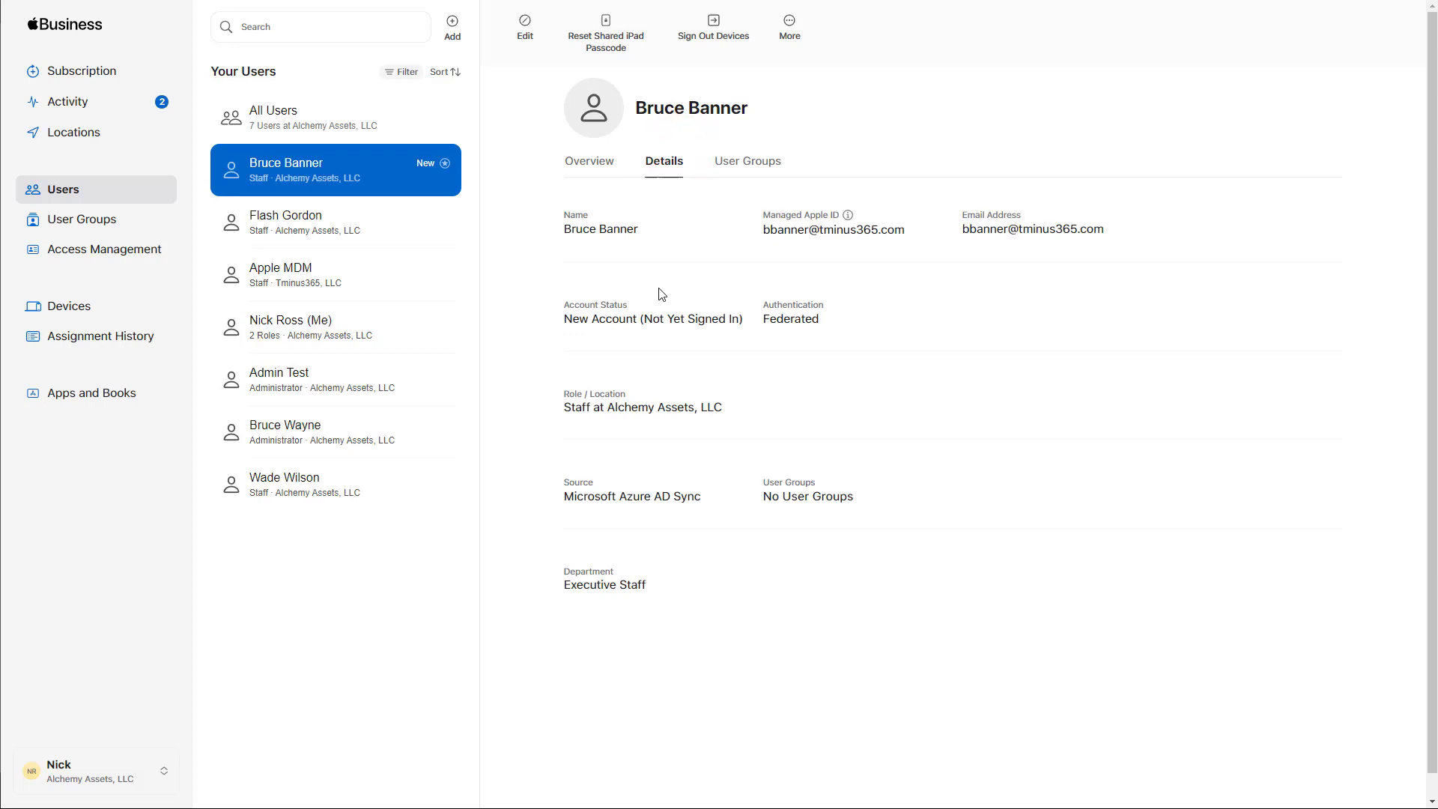
double_click(577, 407)
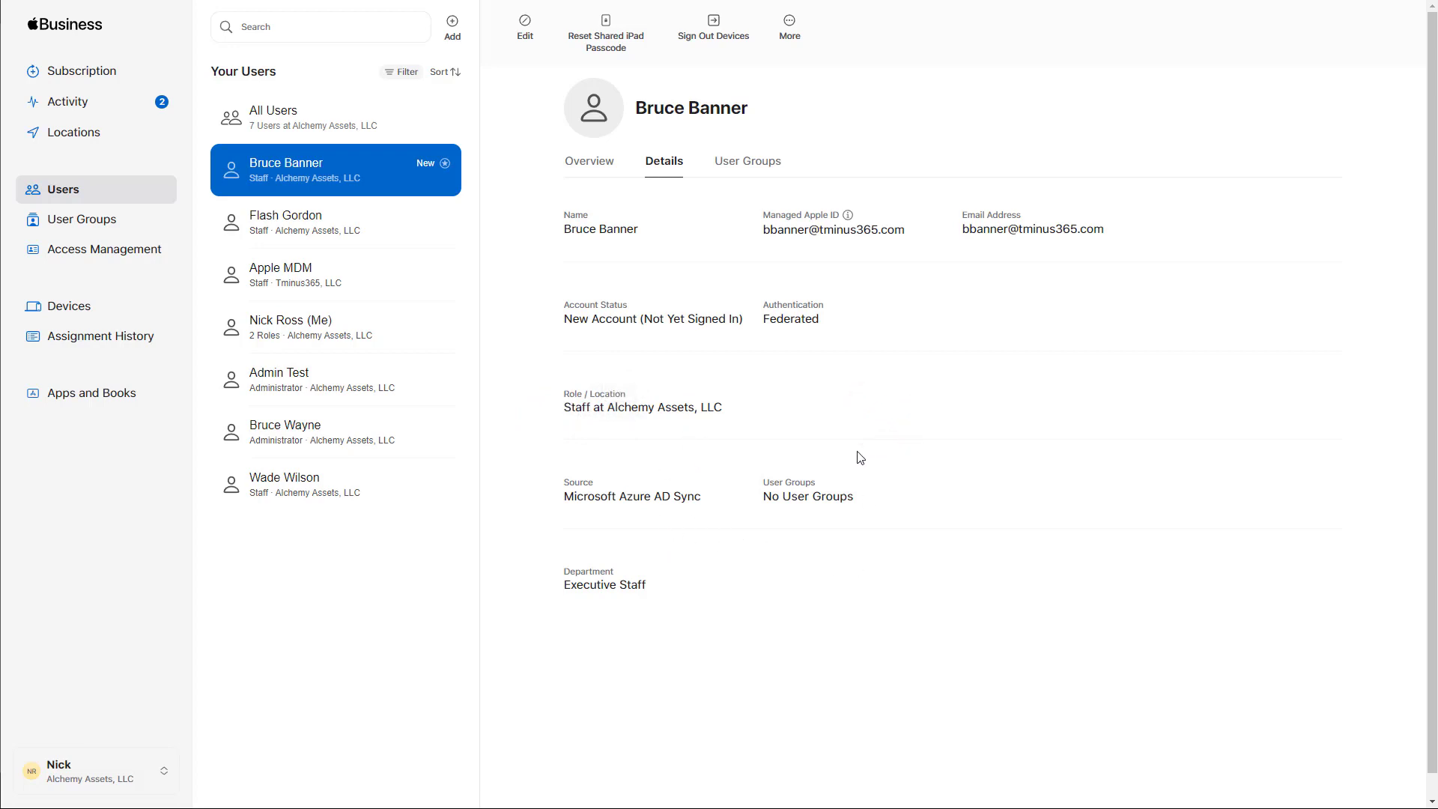
double_click(628, 318)
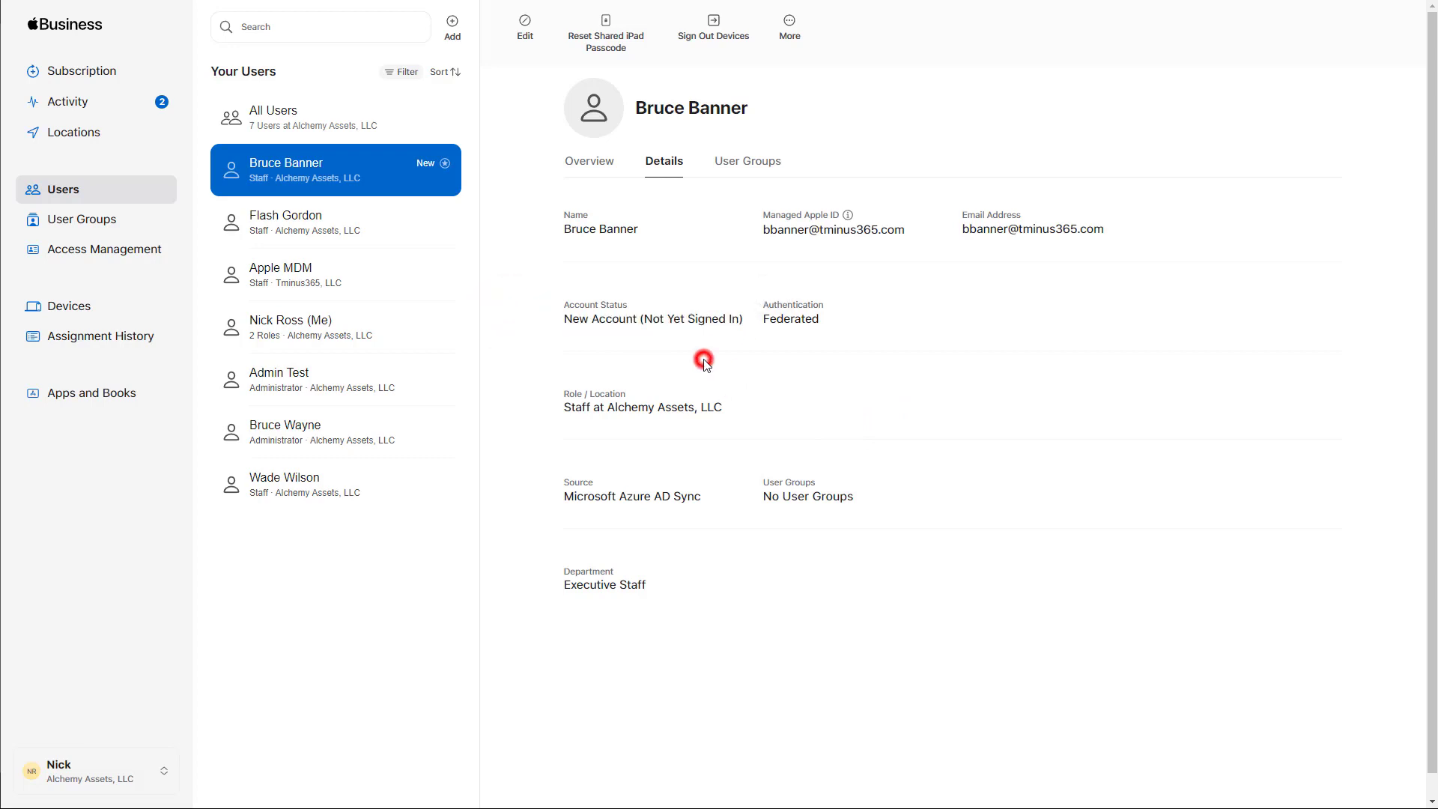
mouse_move(829, 357)
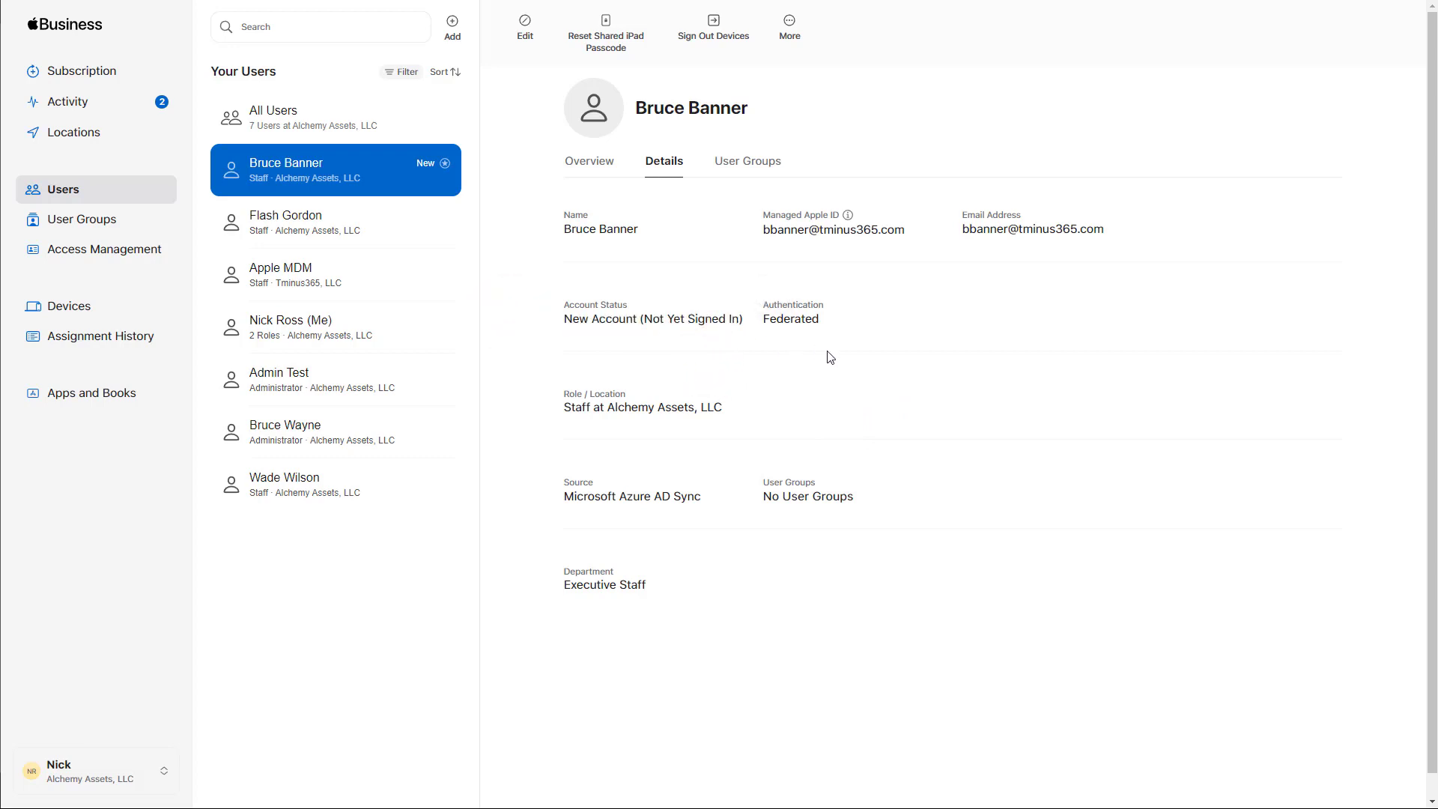
mouse_move(366, 192)
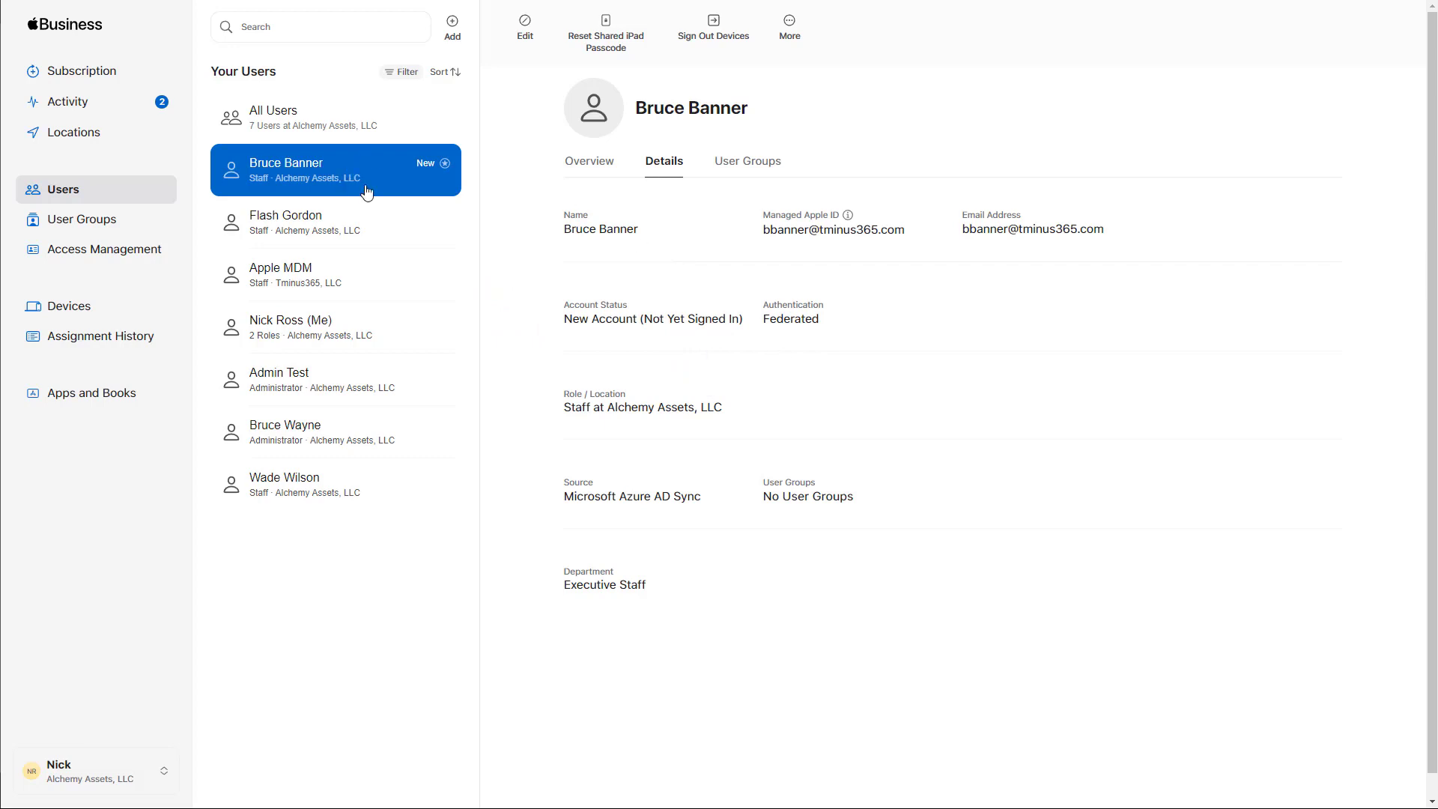
double_click(1032, 228)
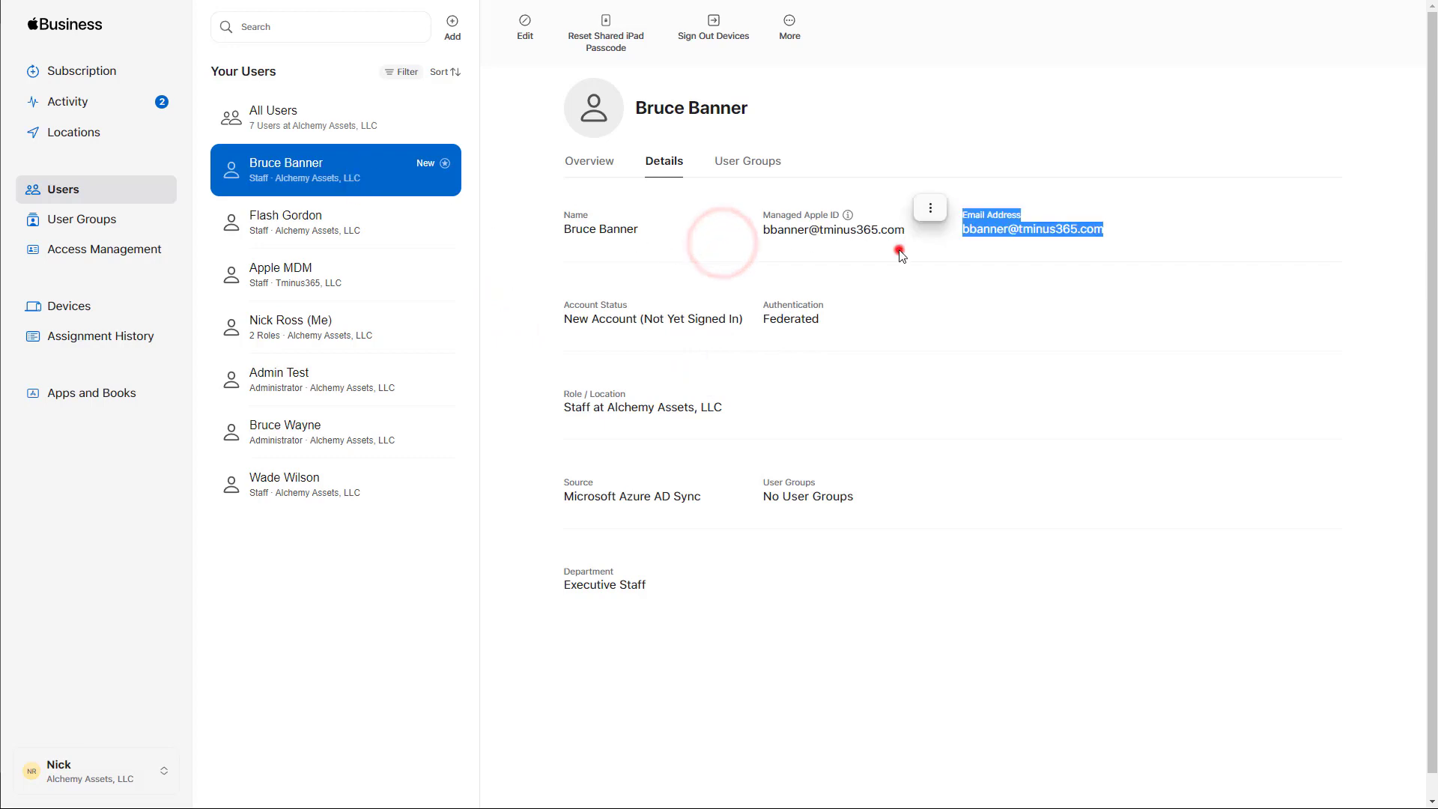
click(910, 392)
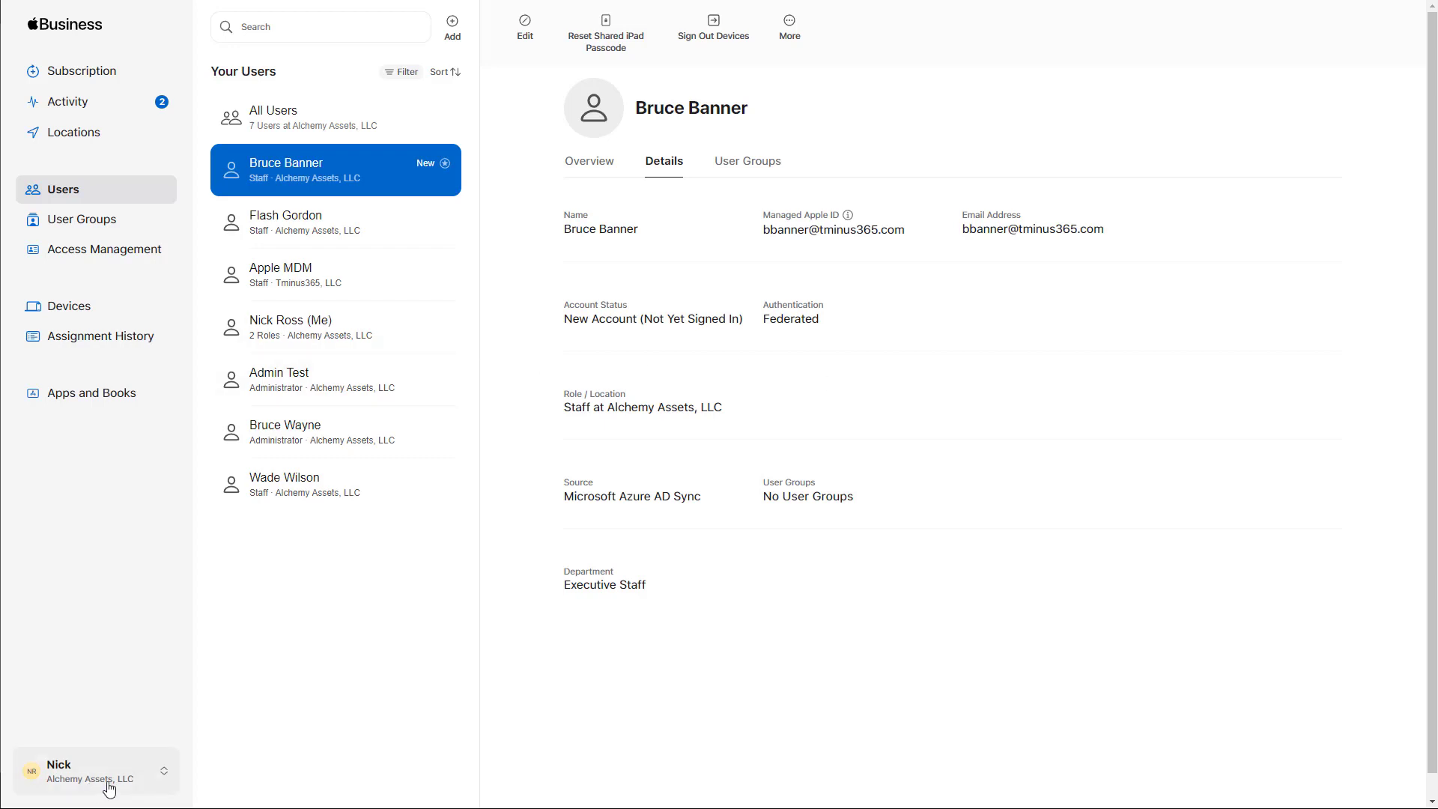
click(96, 770)
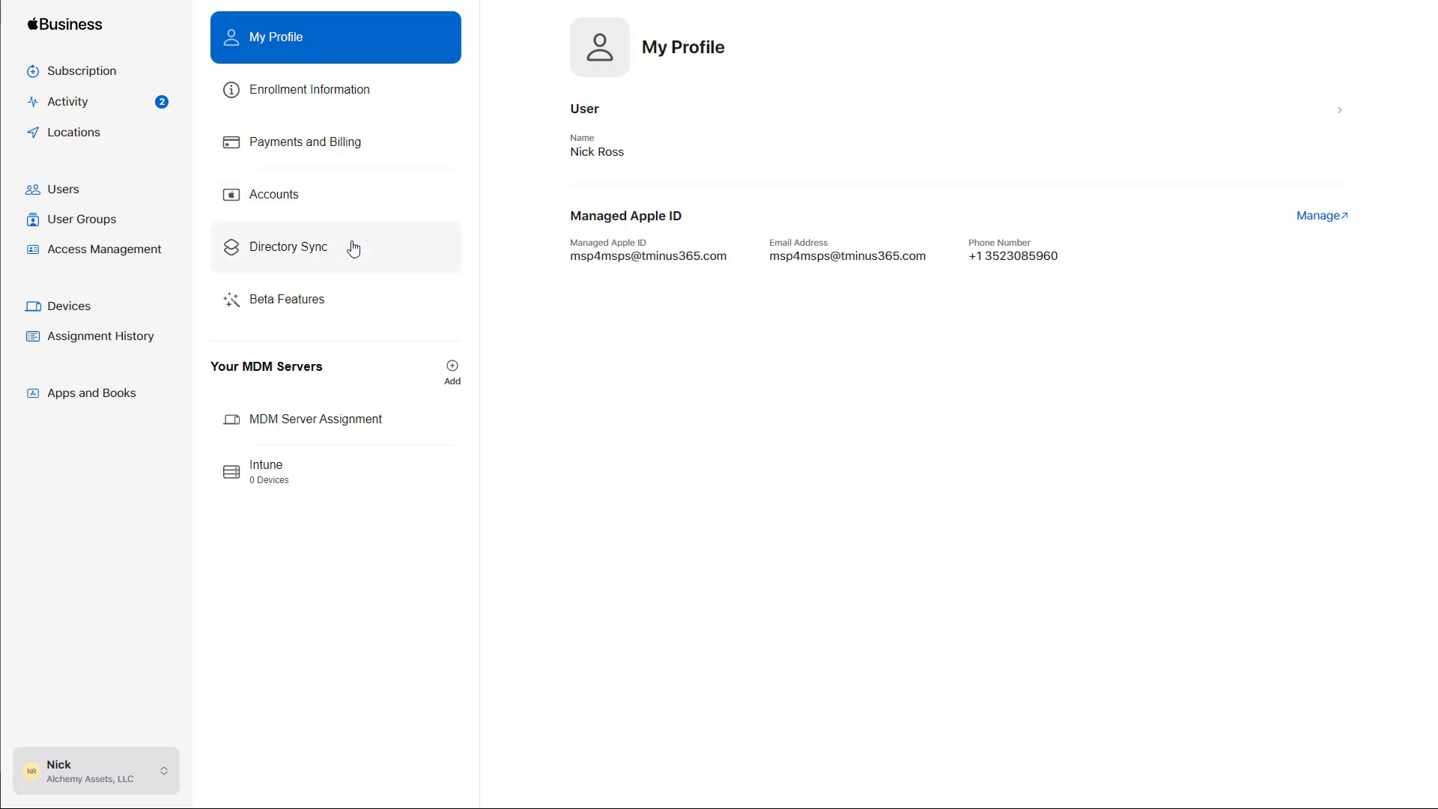
- View the Directory Sync settings showing Microsoft Azure AD Sync enabled with its last-synced time
click(313, 248)
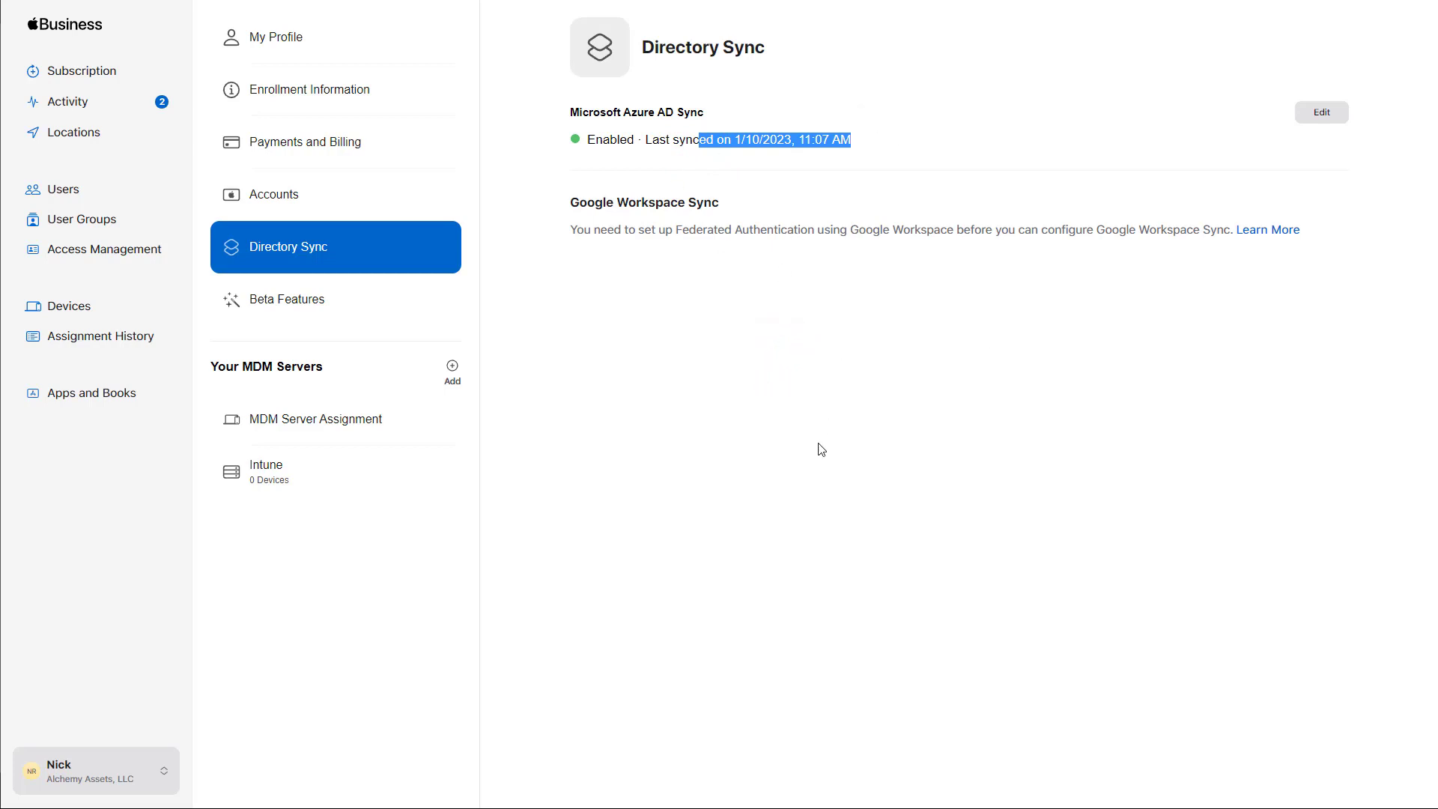
mouse_move(661, 258)
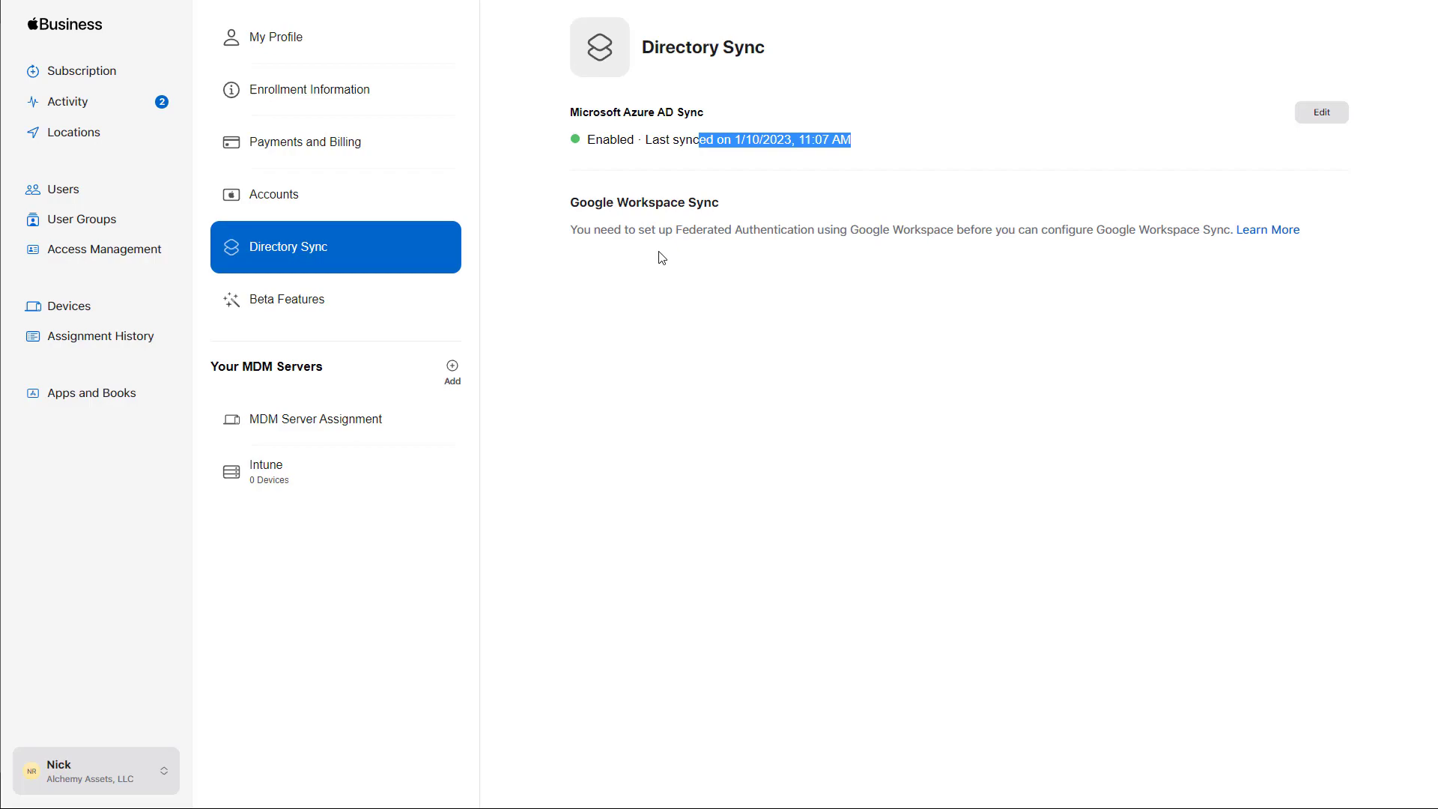